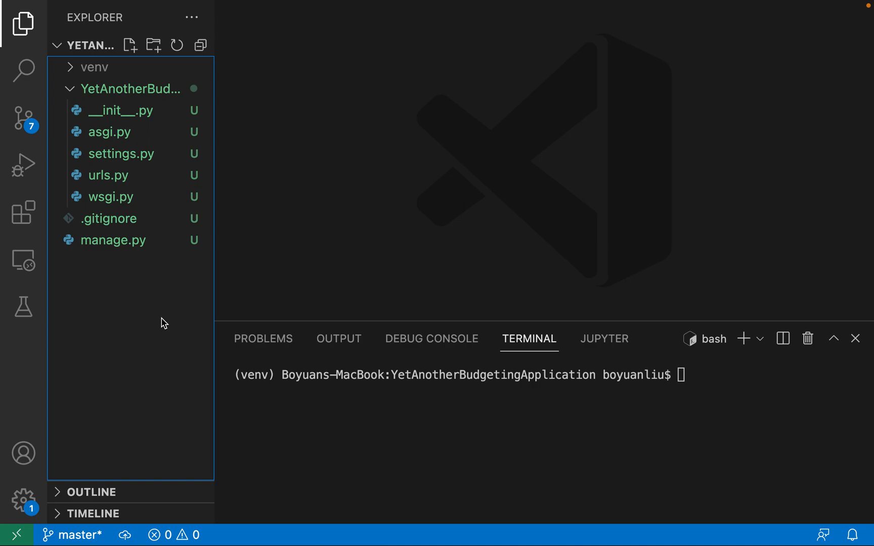
pyautogui.moveTo(337, 288)
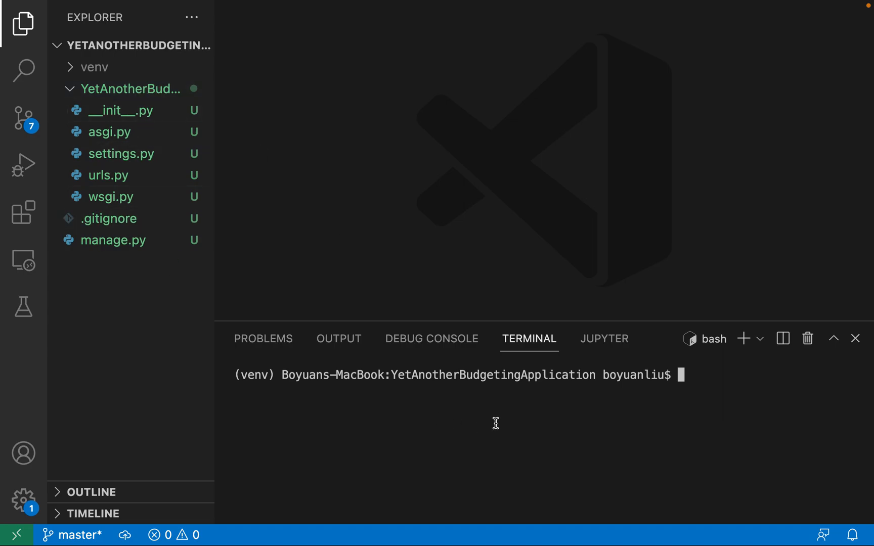
# - Run 'python manage.py startapp authentication' in the terminal
pyautogui.write('python manage.py startap')
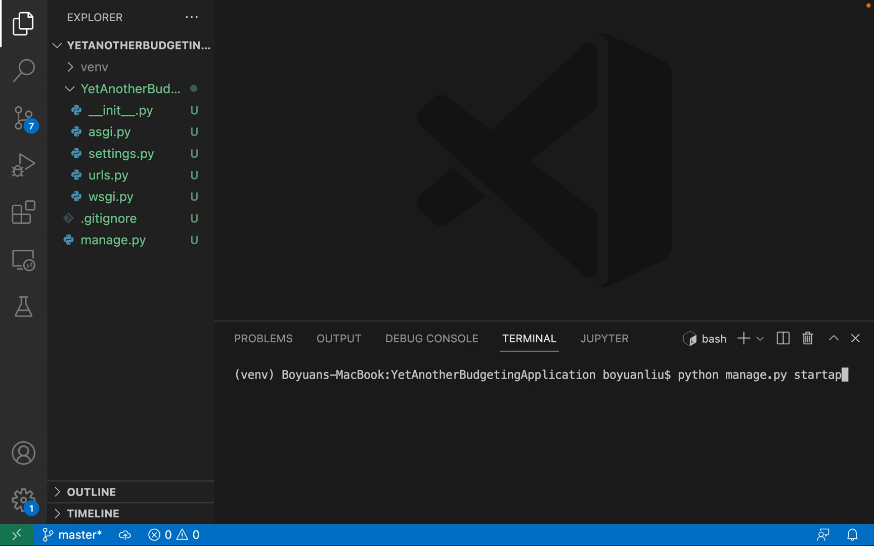
pyautogui.write('authen')
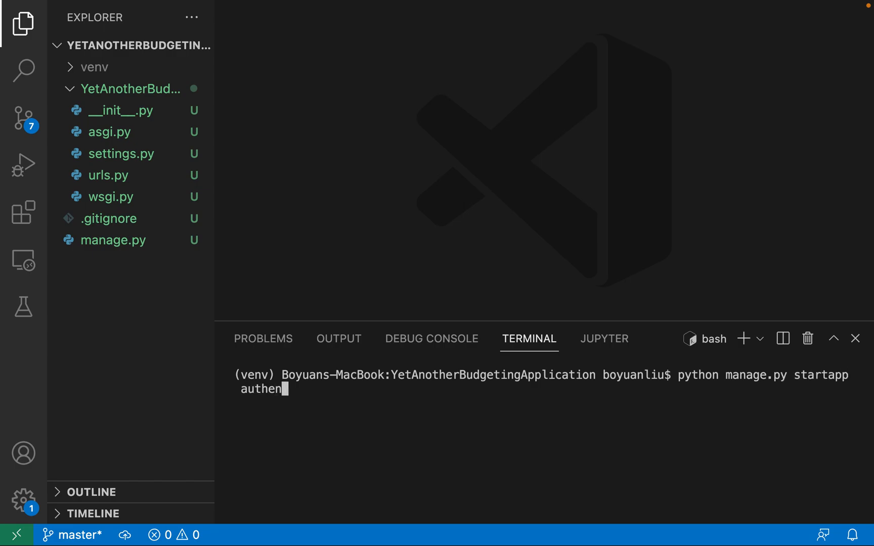
pyautogui.write('tication')
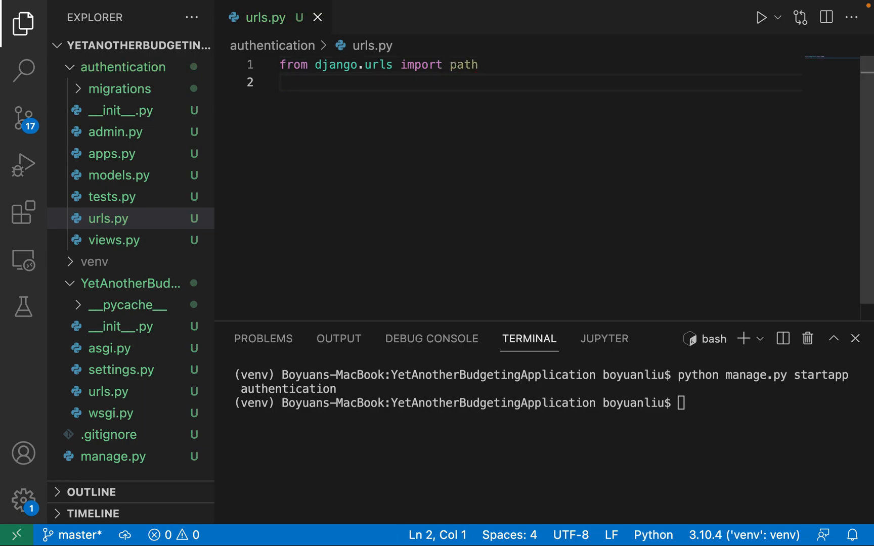
# - Create authentication/urls.py importing path and views with an empty urlpatterns list
pyautogui.write('from')
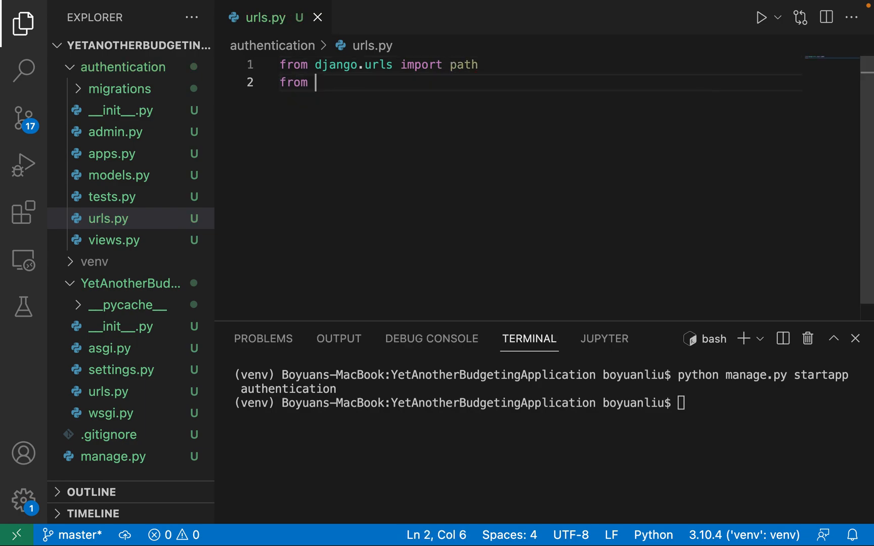
pyautogui.write('/')
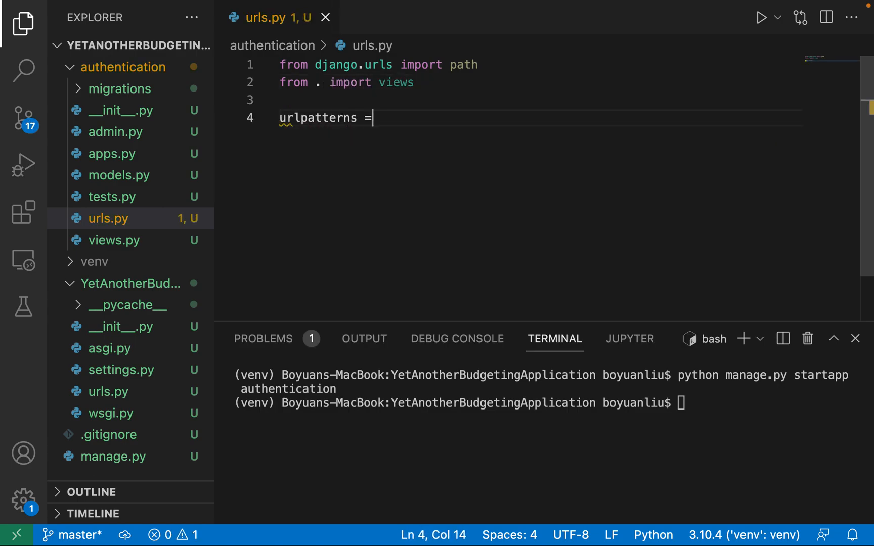
pyautogui.write('[]')
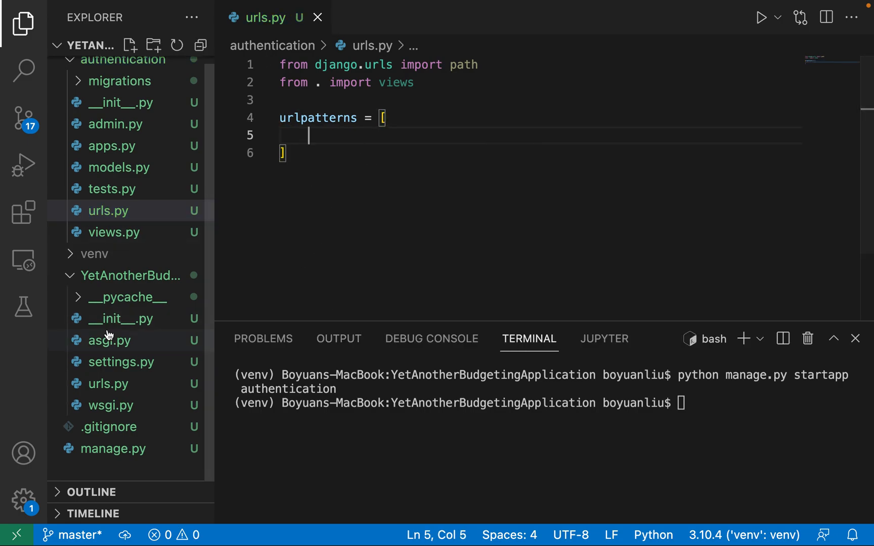
# - Add 'authentication' to INSTALLED_APPS in settings.py
pyautogui.click(121, 362)
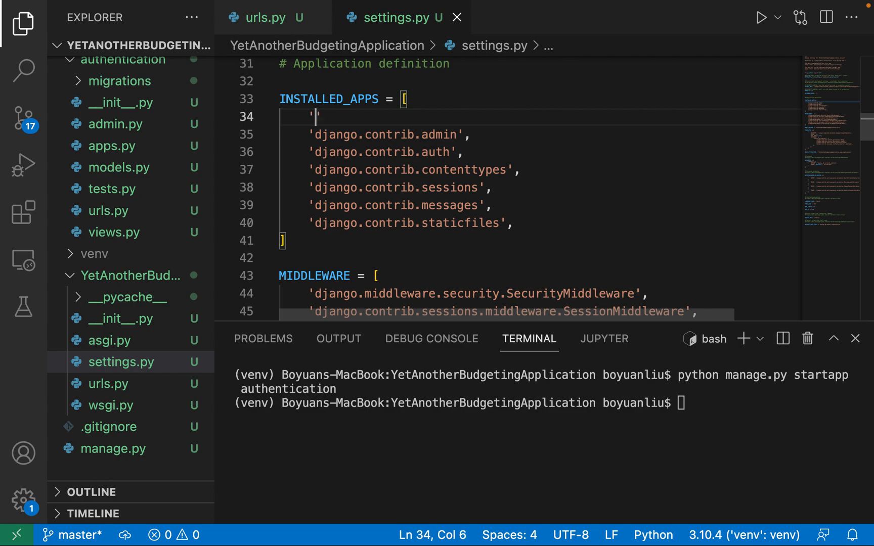
pyautogui.write('authentic')
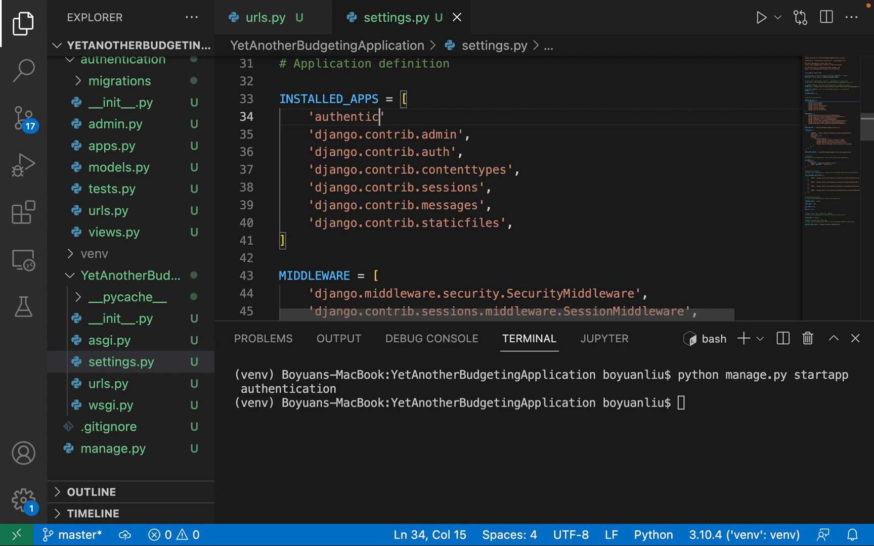
pyautogui.write("ation',")
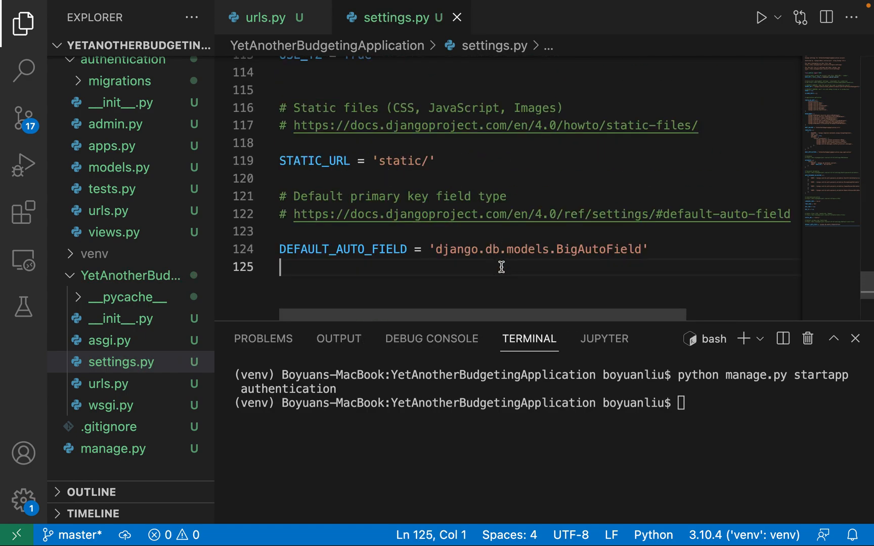
pyautogui.write('CSRF_TRUS')
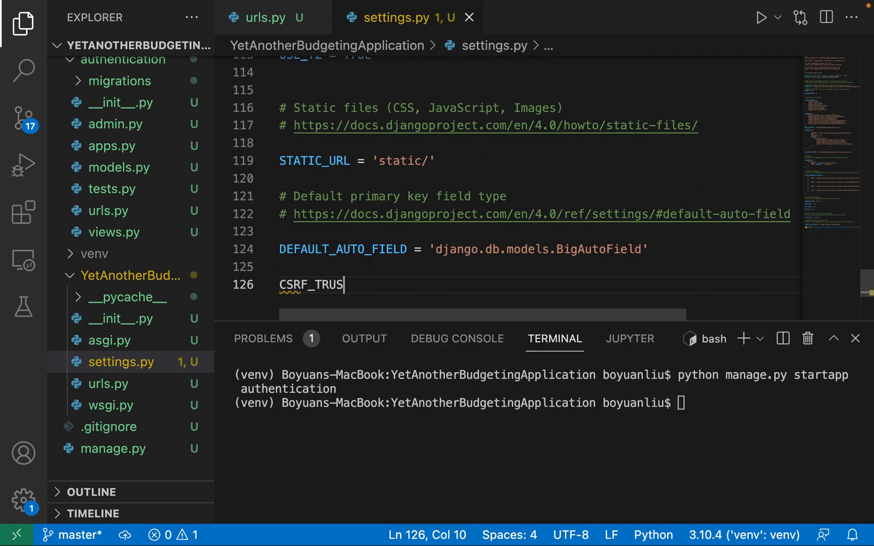
pyautogui.write('TED_ORIGI')
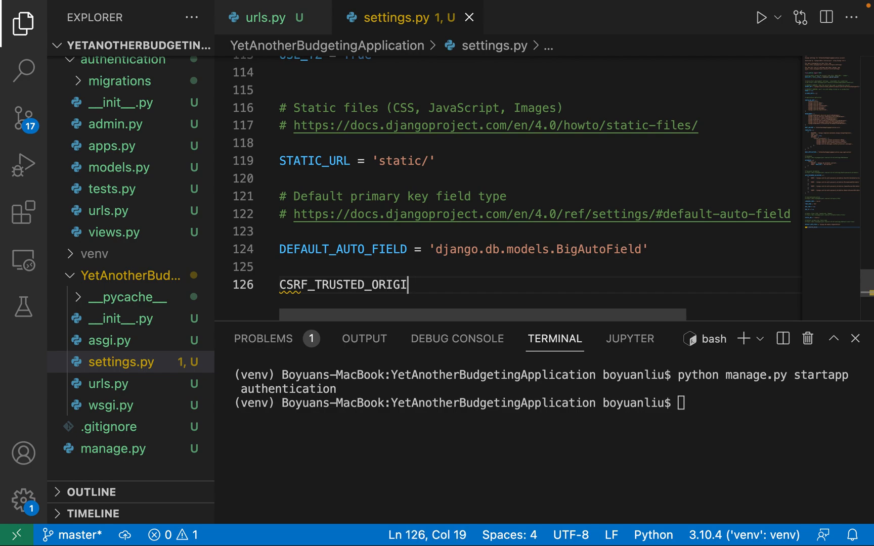
pyautogui.write('NS = [an]')
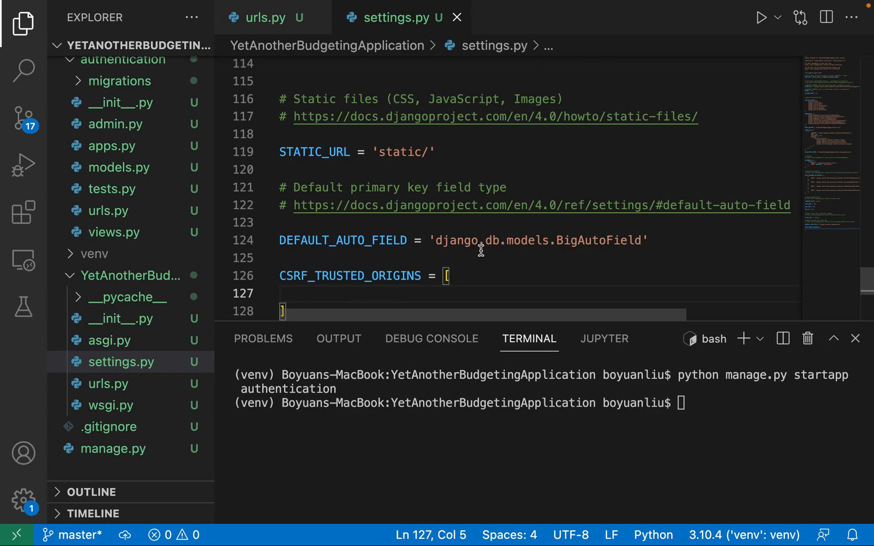
pyautogui.scroll(-3)
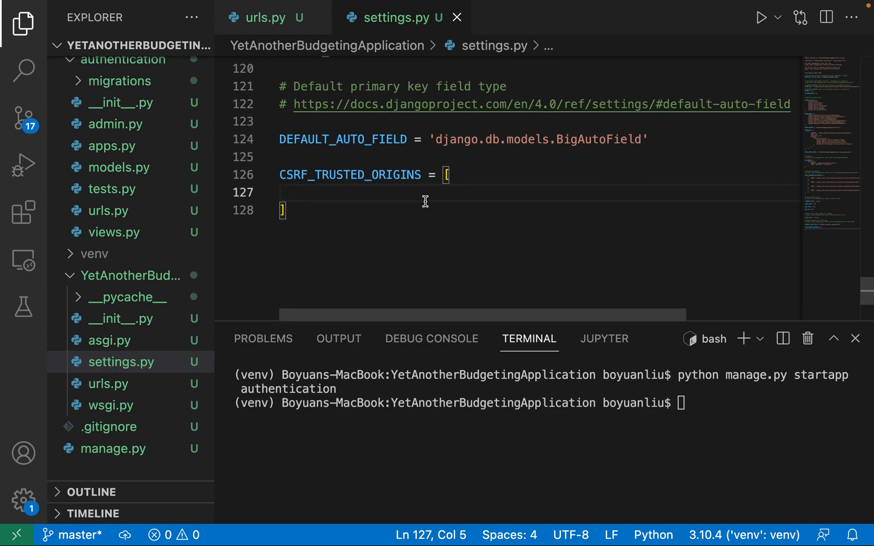
pyautogui.write('"http://123"')
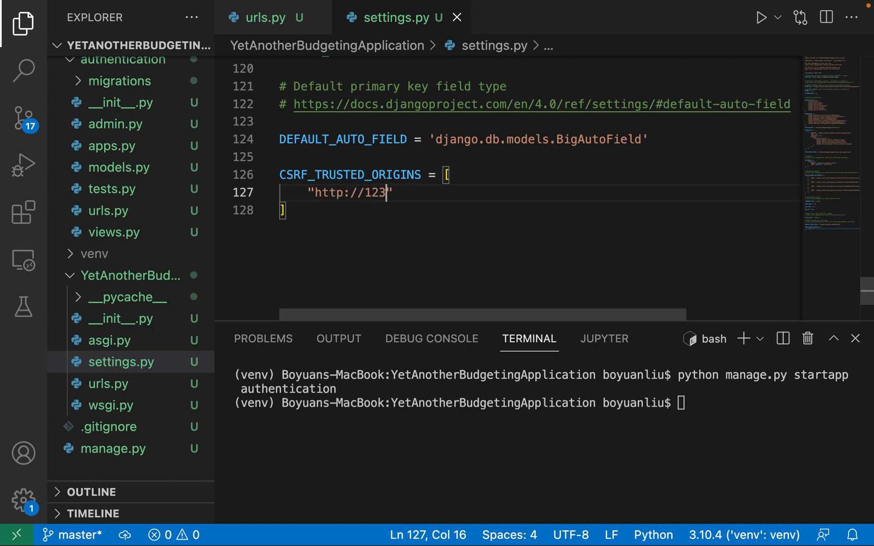
pyautogui.write('.0.0.2:')
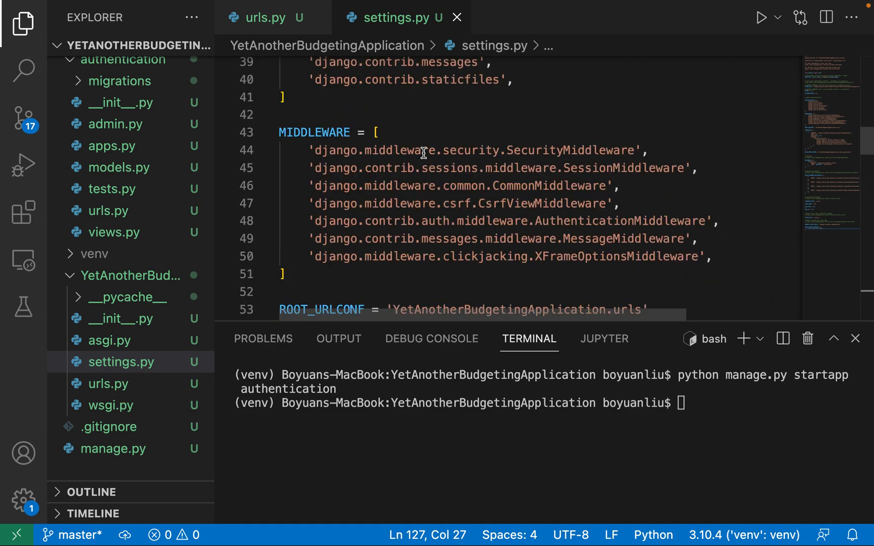
# - Import login_required and User at the top of authentication/views.py
pyautogui.click(263, 17)
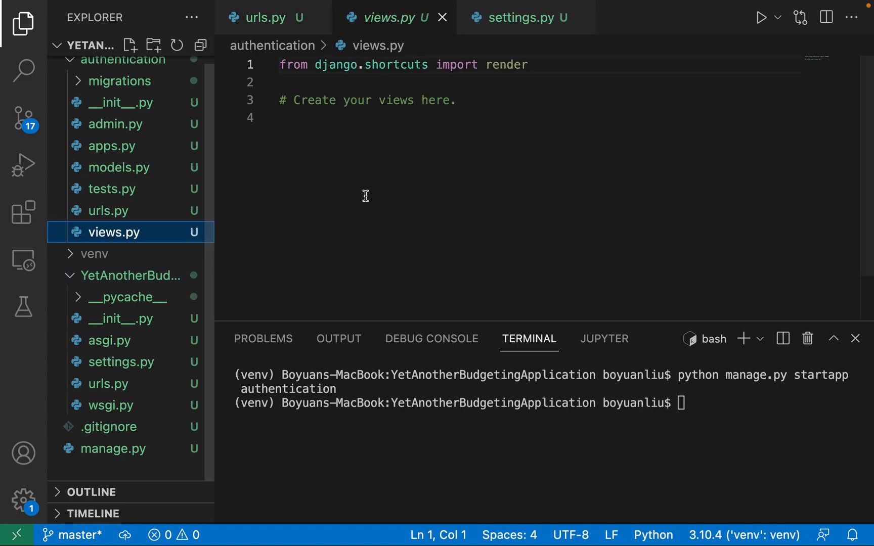
pyautogui.write('d')
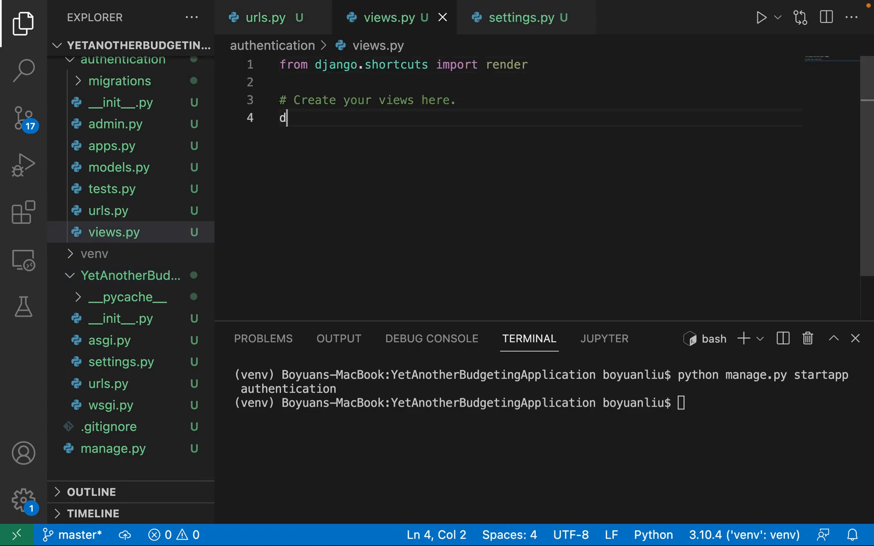
pyautogui.write('ef re')
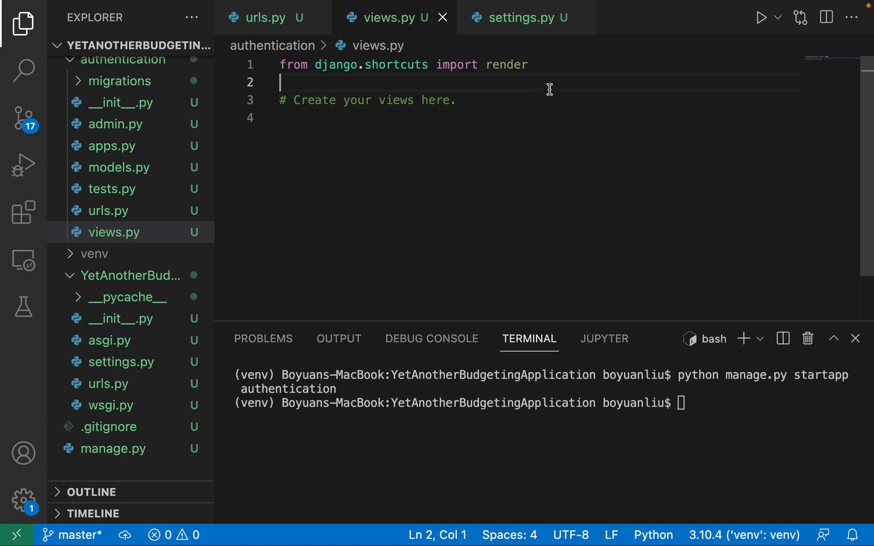
pyautogui.write('from')
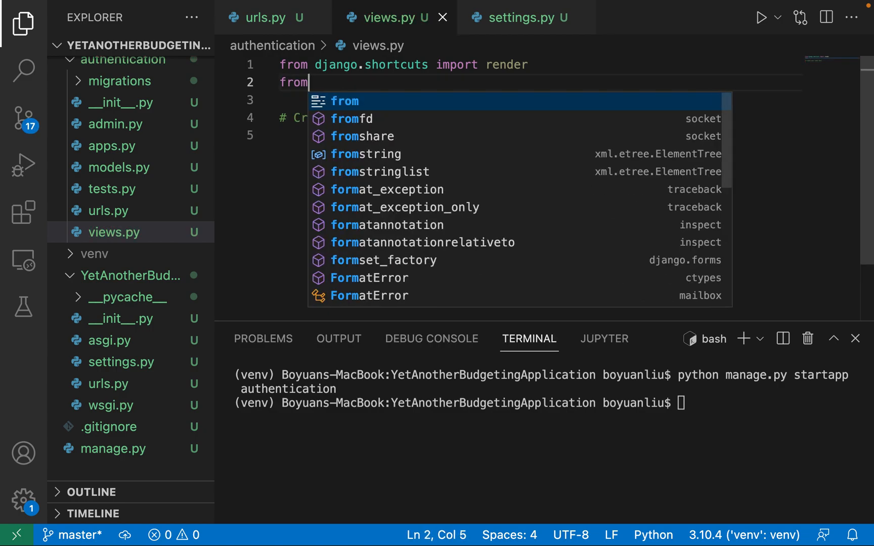
pyautogui.write('django.contrib')
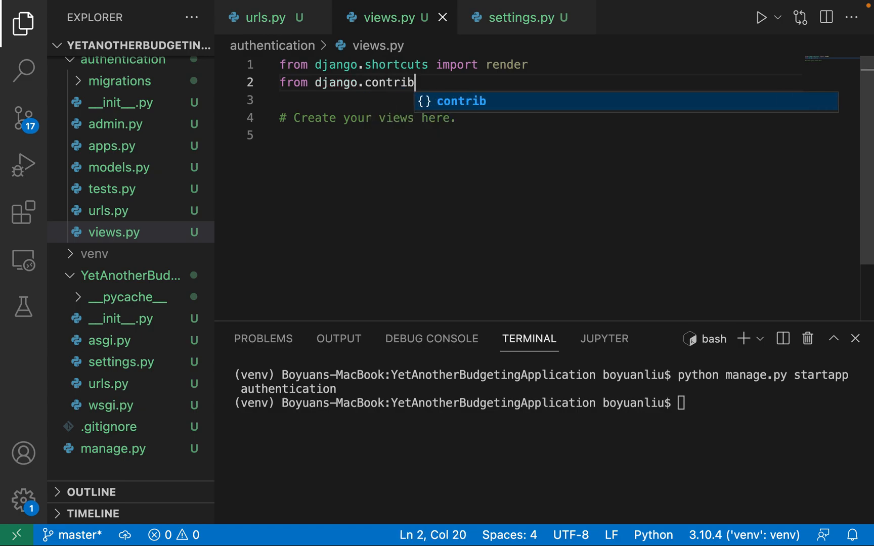
pyautogui.write('.auth.decorat')
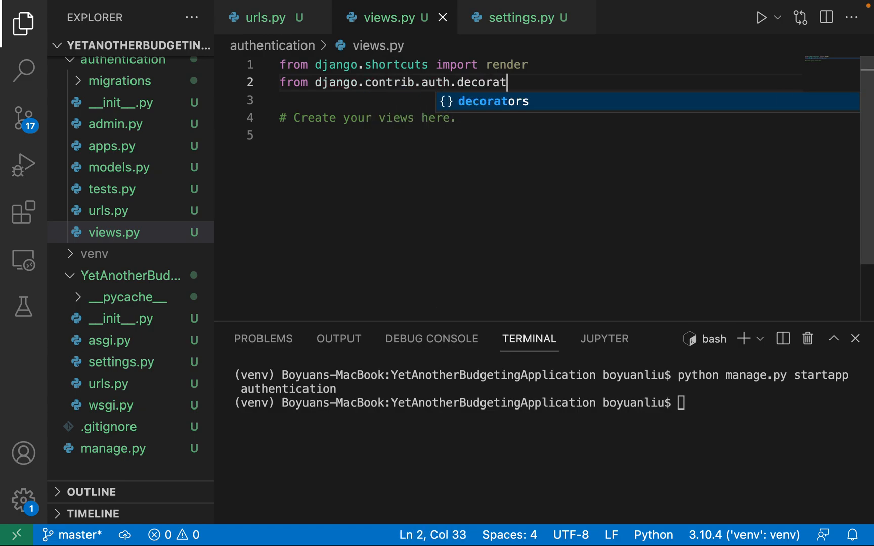
pyautogui.write('ors import l')
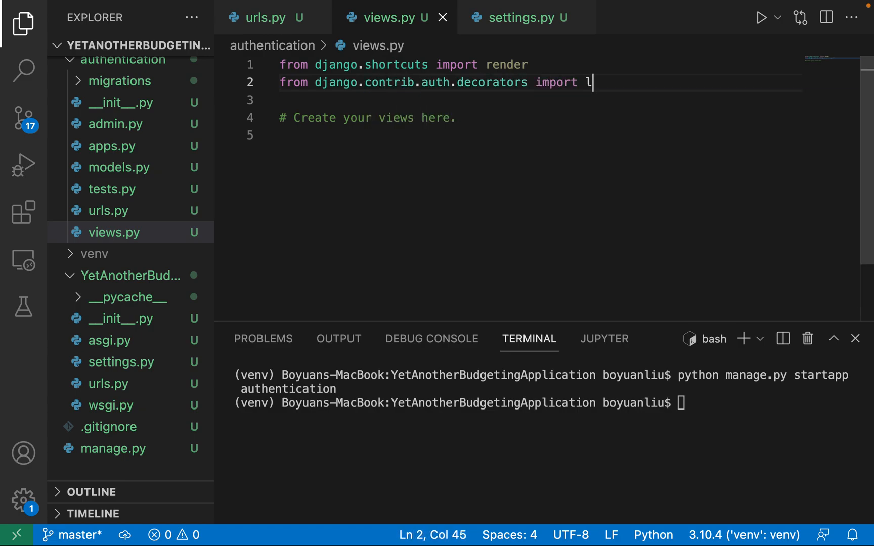
pyautogui.write('ogin_required')
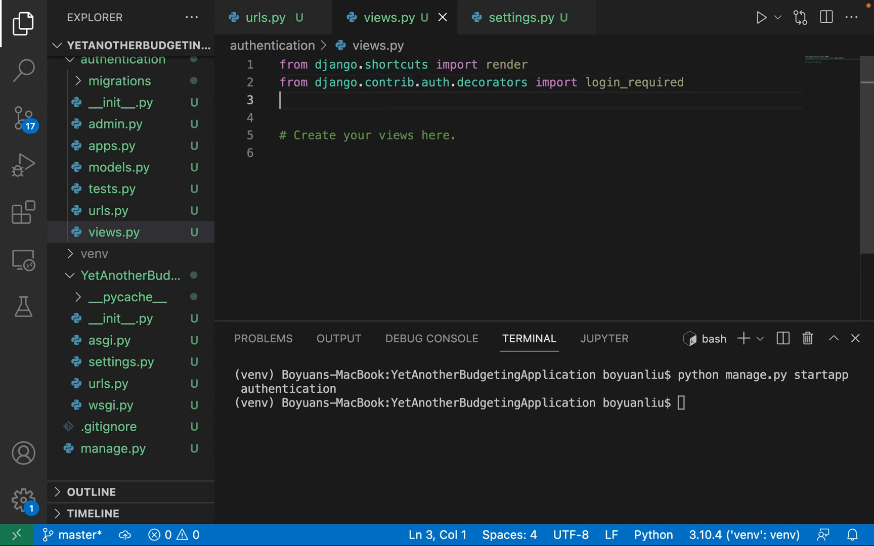
pyautogui.write('from django.contrib.auth.models')
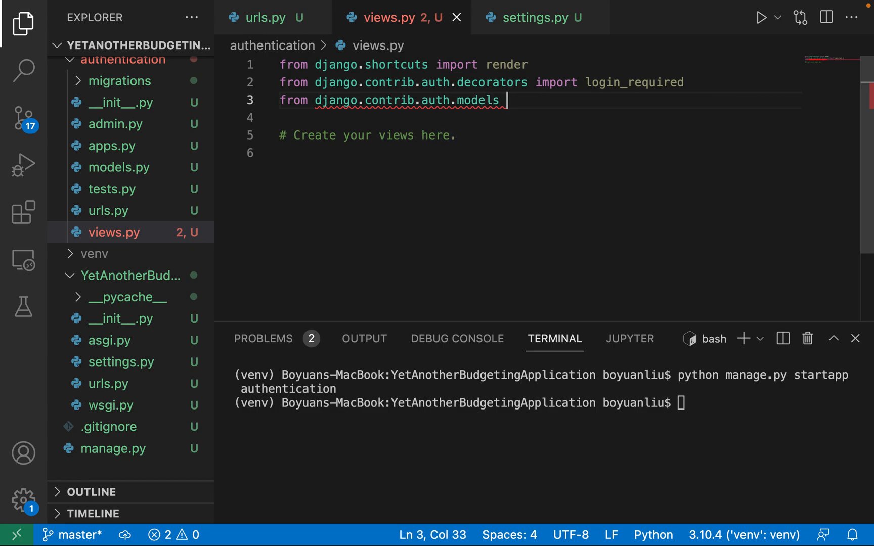
pyautogui.write('import User')
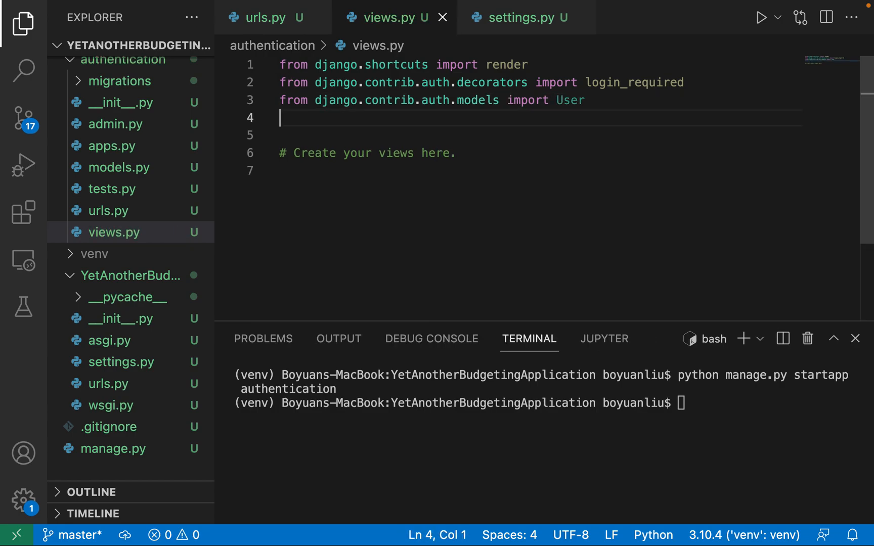
# - Import HttpResponseRedirect and HttpResponse from django.http, then begin the django.contrib.auth import
pyautogui.write('from django.http import Http')
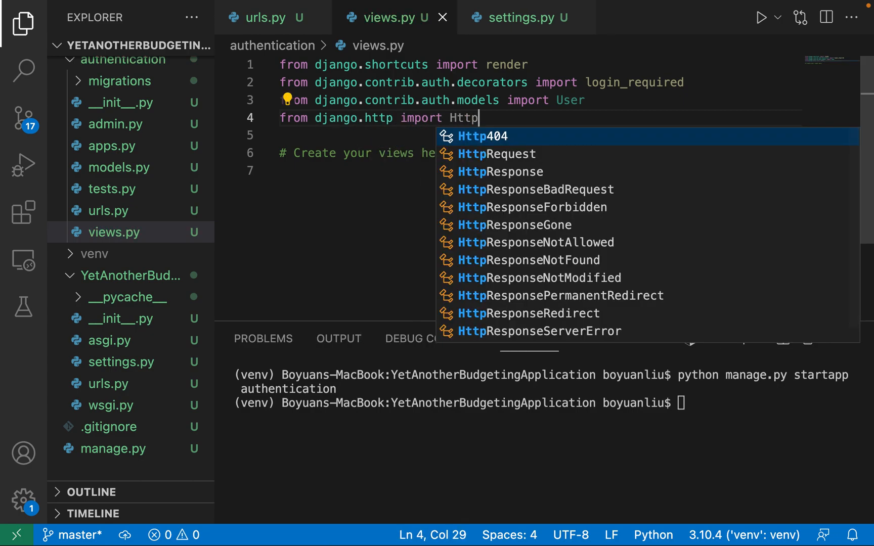
pyautogui.write('ResponseRedirect')
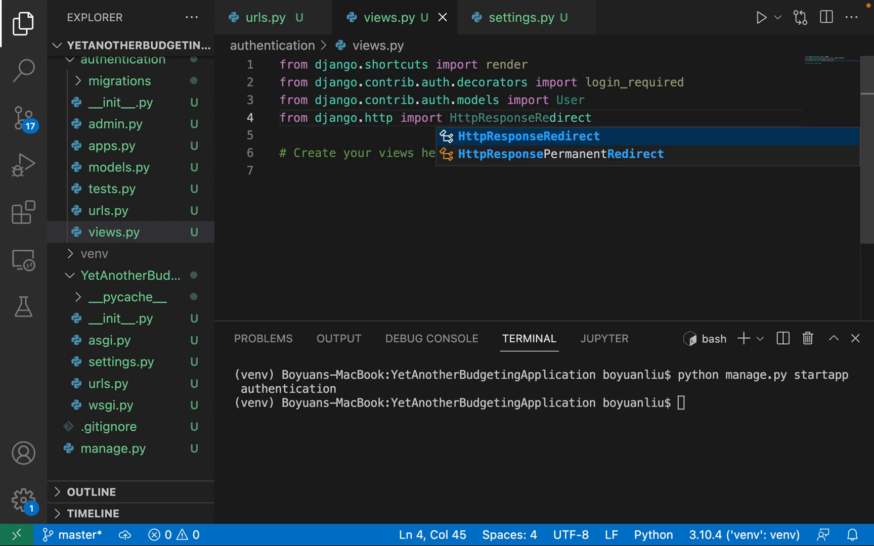
pyautogui.write(', HttP')
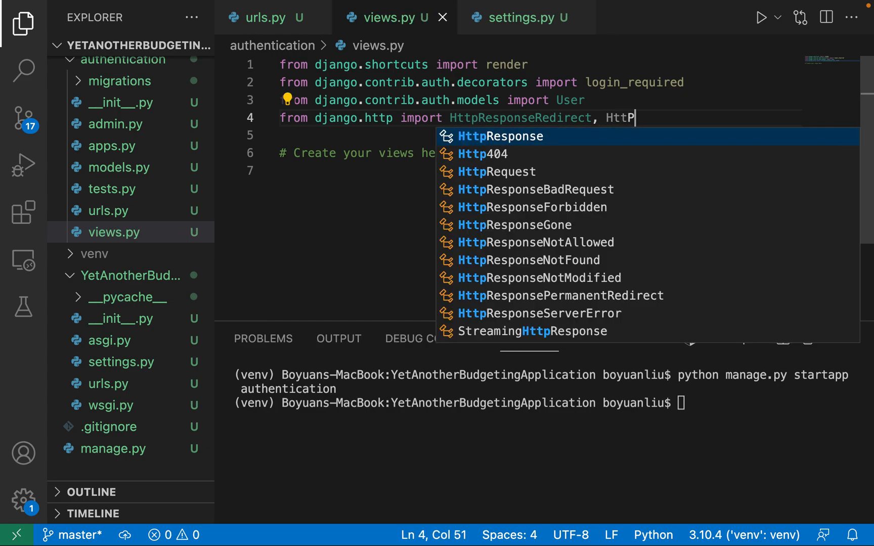
pyautogui.write('rE')
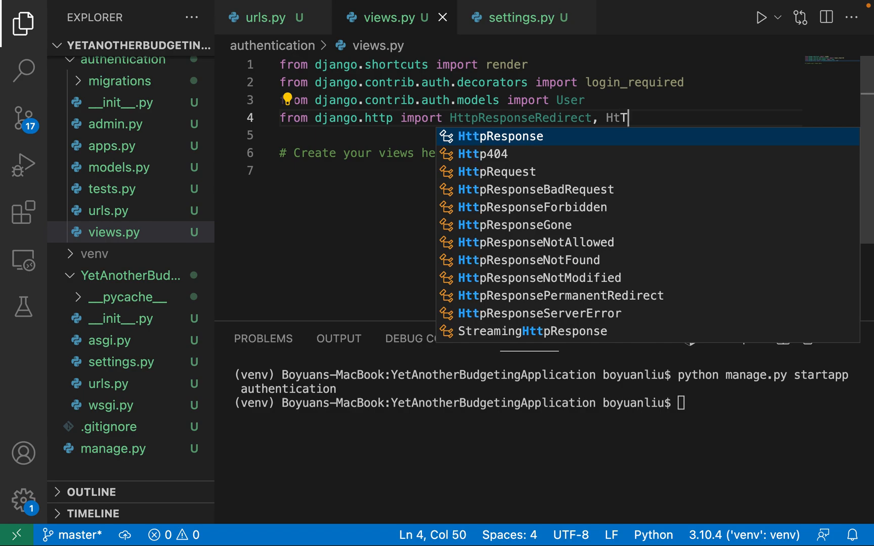
pyautogui.press('Backspace')
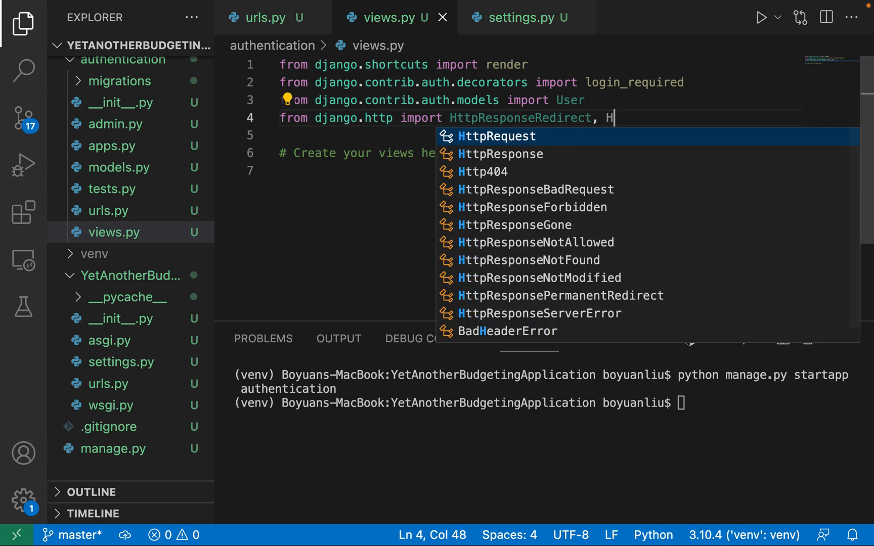
pyautogui.write('ttpResponse')
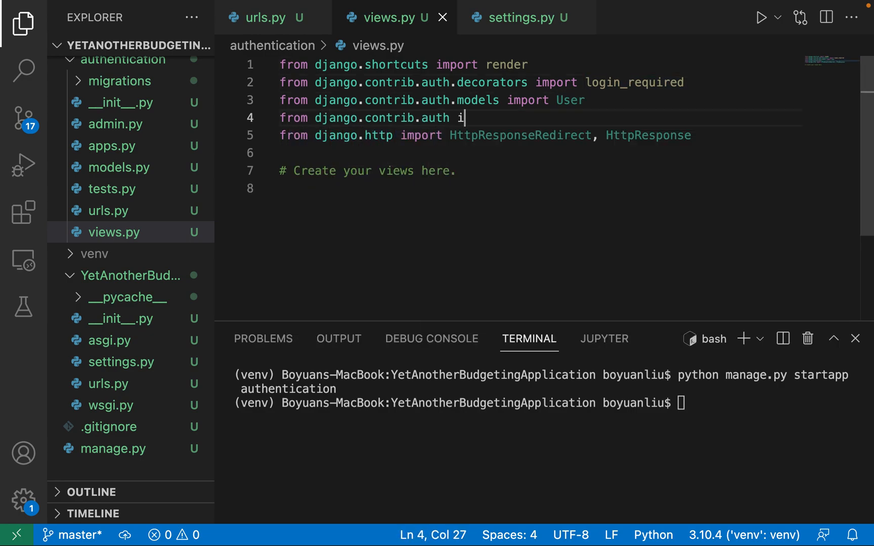
pyautogui.write('mport authenticate, login, logout')
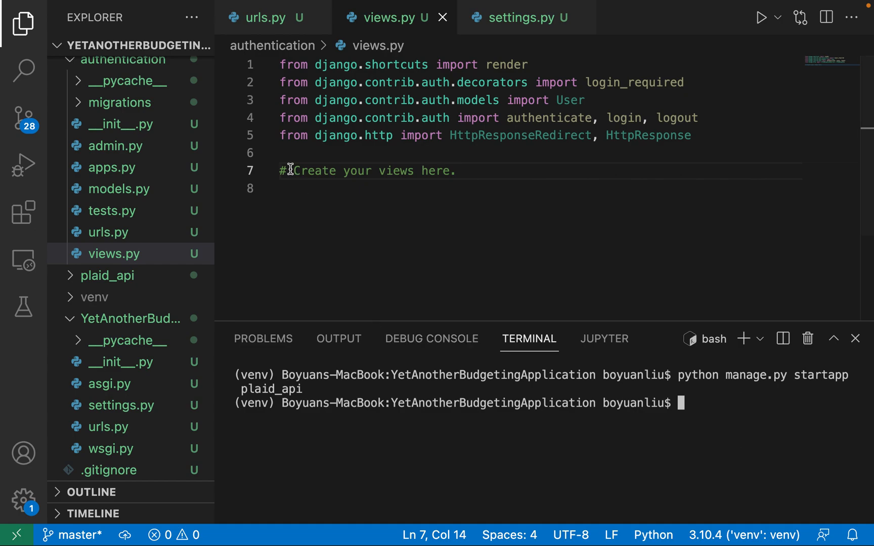
# - Add 'plaid_api' to INSTALLED_APPS in settings.py and close the file
pyautogui.click(108, 275)
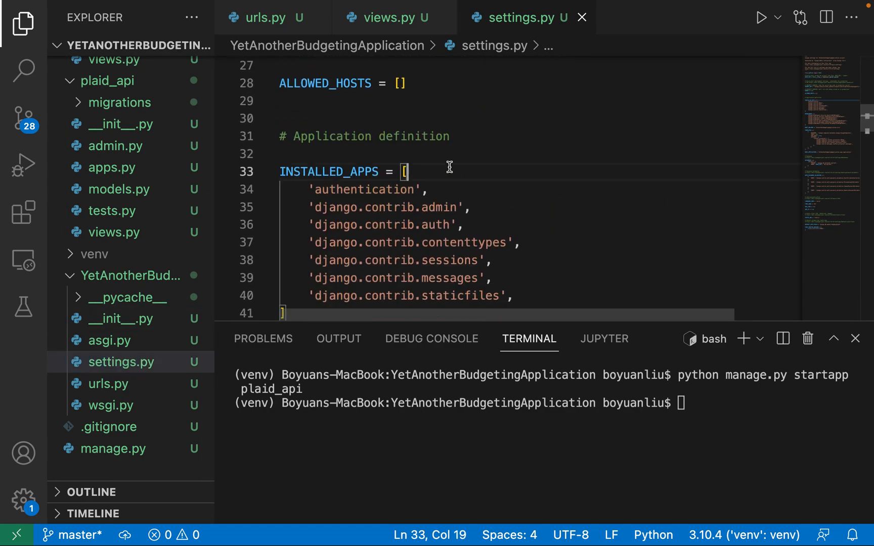
pyautogui.write("'plaid_api'")
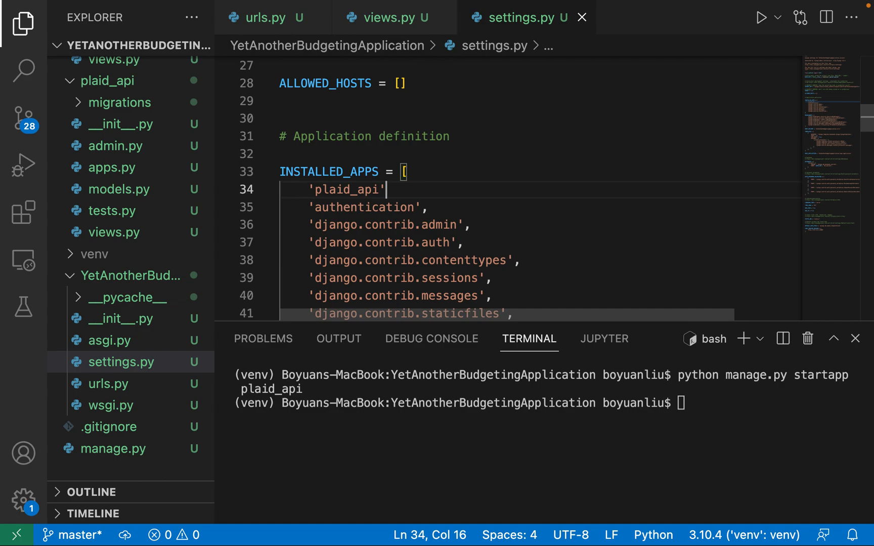
pyautogui.write(',')
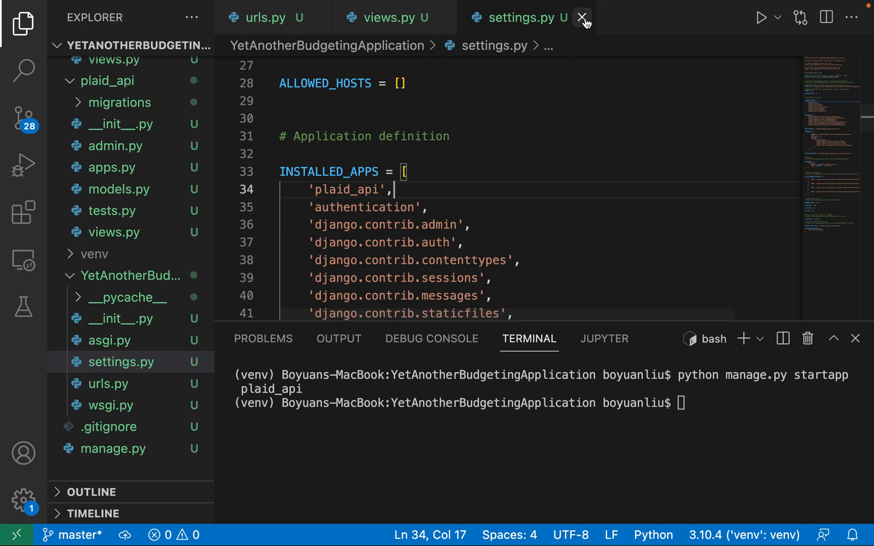
pyautogui.click(582, 17)
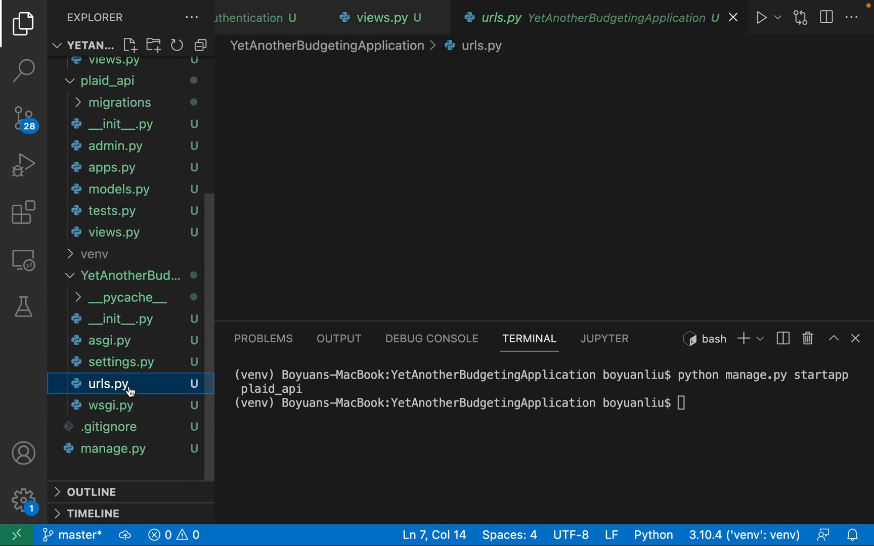
# - Add path('auth/', include("authentication.urls")) to the project urls.py
pyautogui.click(108, 383)
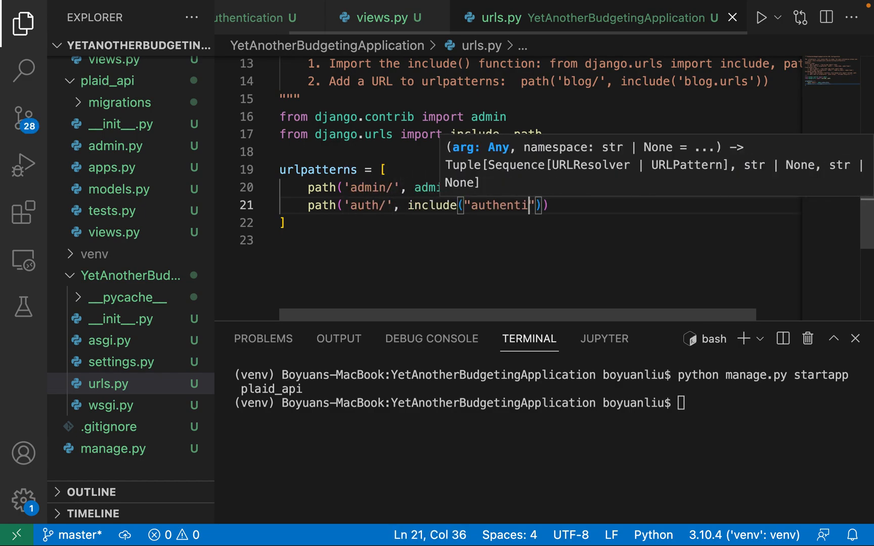
pyautogui.write('cation.urls')
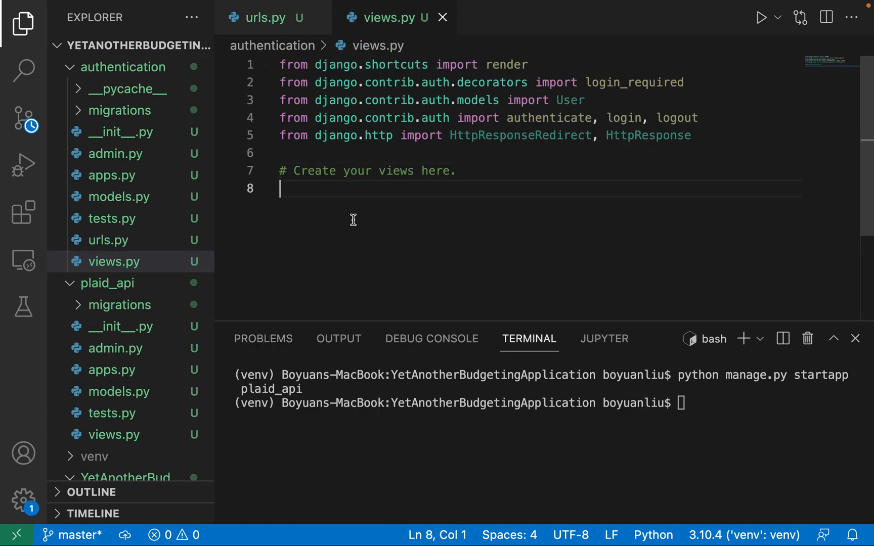
# - Define register(request) with an if request.method == "POST" block
pyautogui.write('def regisr')
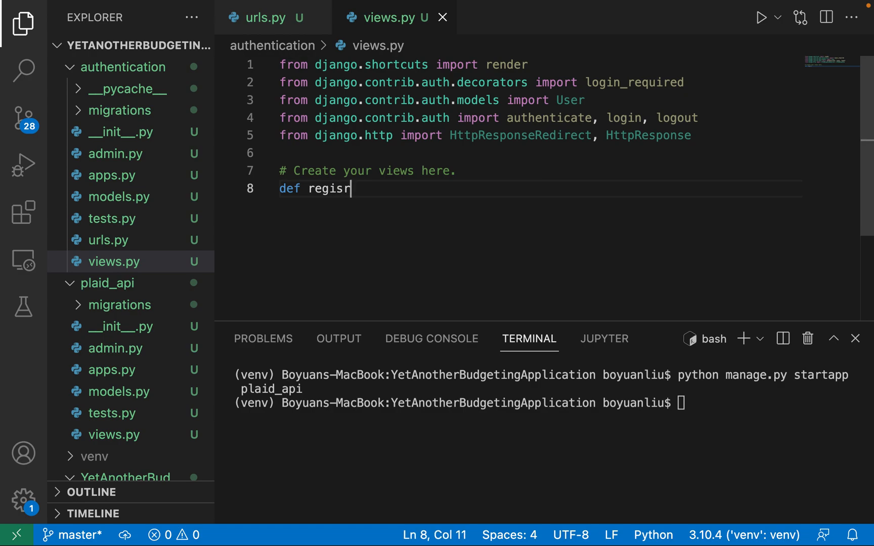
pyautogui.press('Backspace')
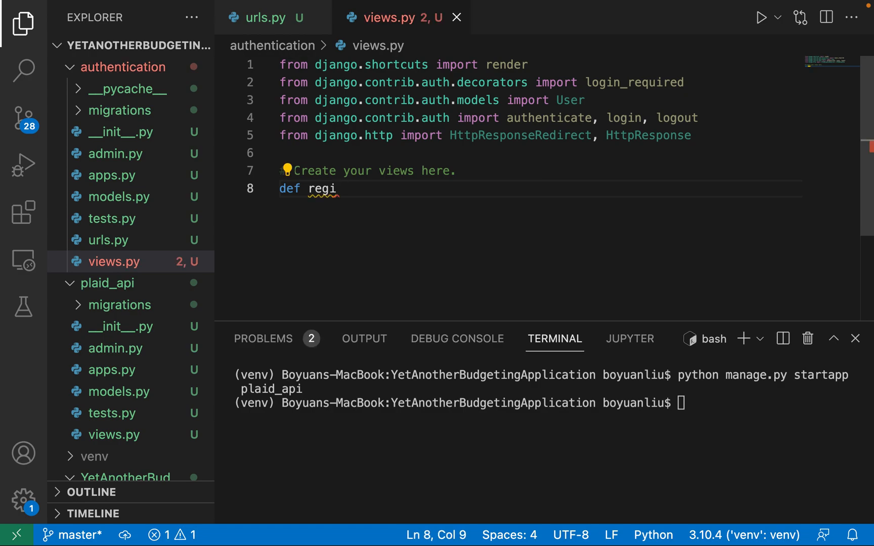
pyautogui.write('s')
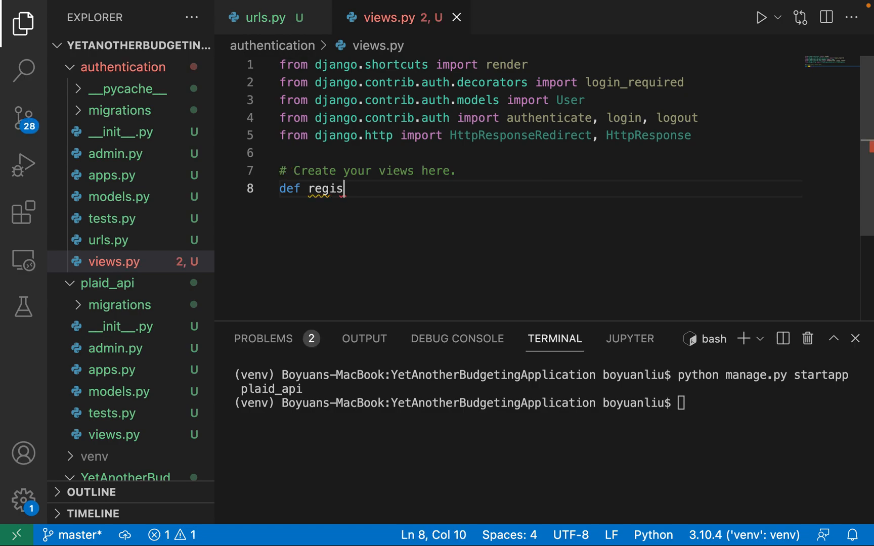
pyautogui.write('ter(request):')
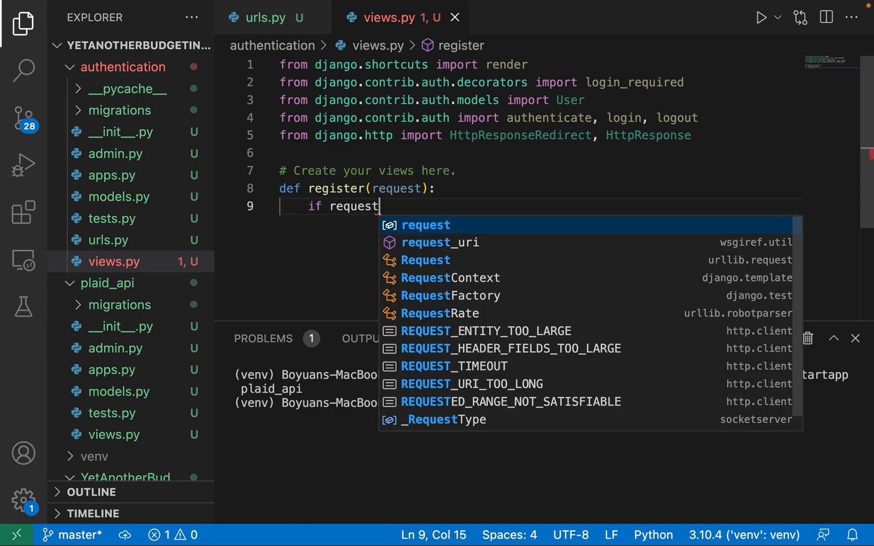
pyautogui.write('.method == "POST"')
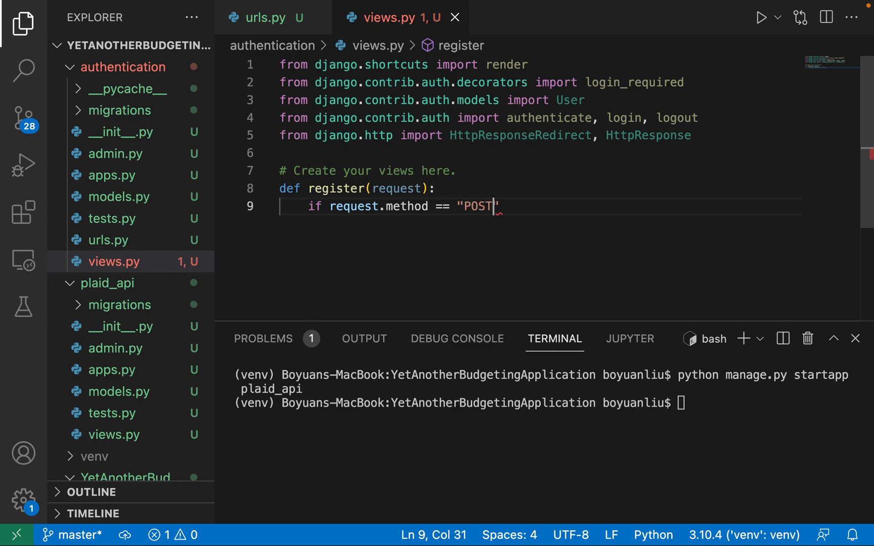
pyautogui.write('":')
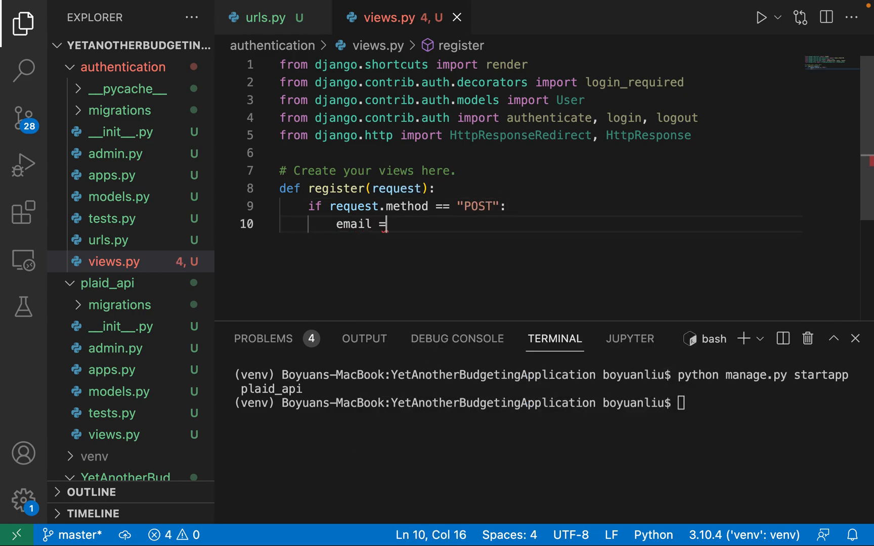
# - Assign email, password, first_name and last_name from request.POST
pyautogui.write('request.PSO')
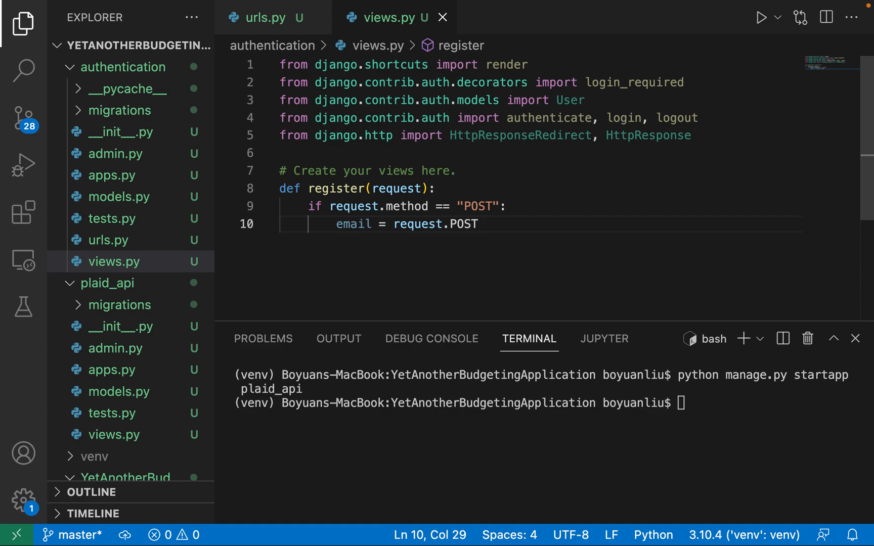
pyautogui.write('["email"]')
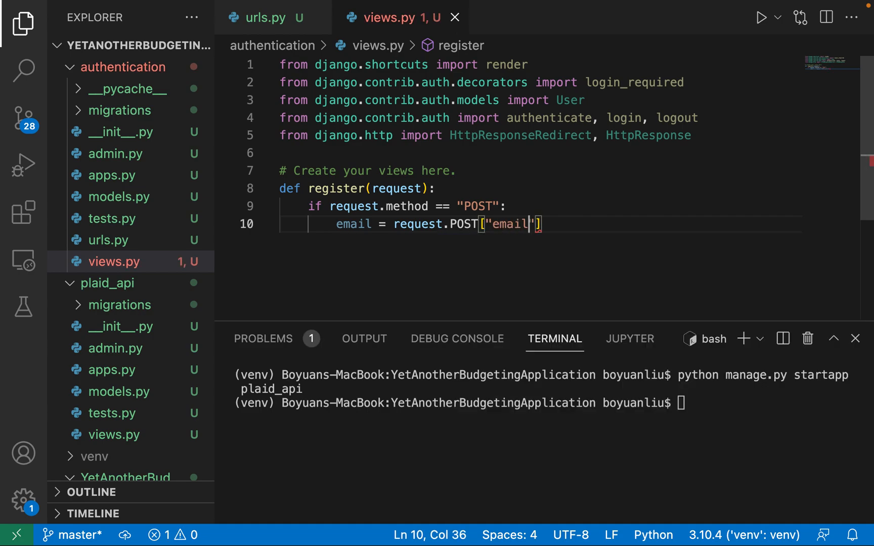
pyautogui.write('p')
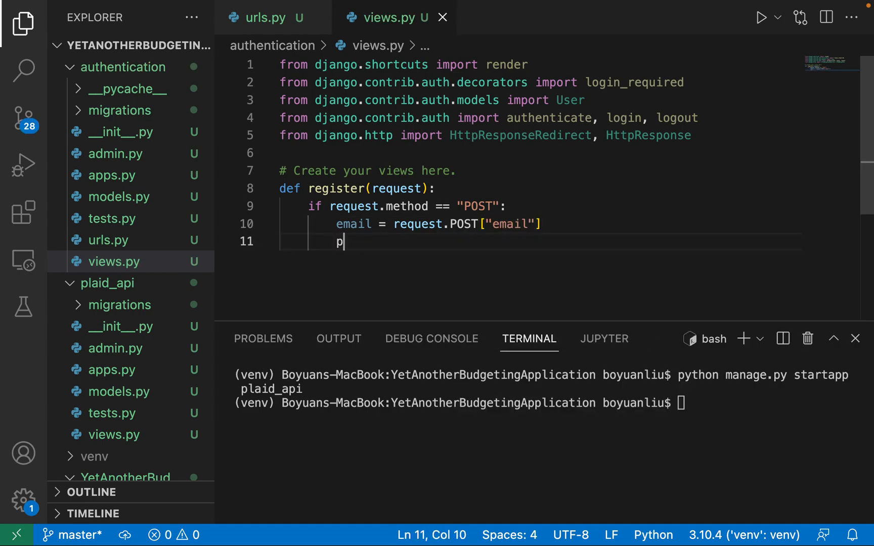
pyautogui.write('asswro')
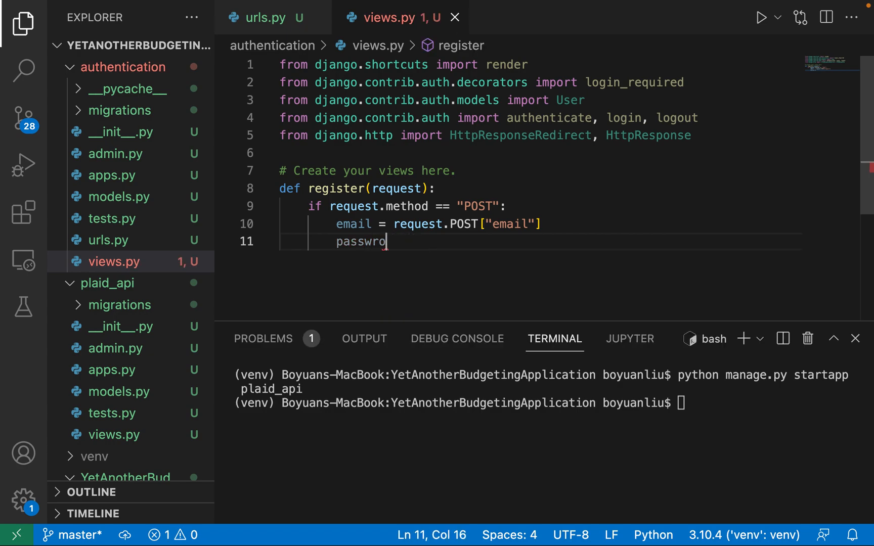
pyautogui.write('rd = request.POST["password"')
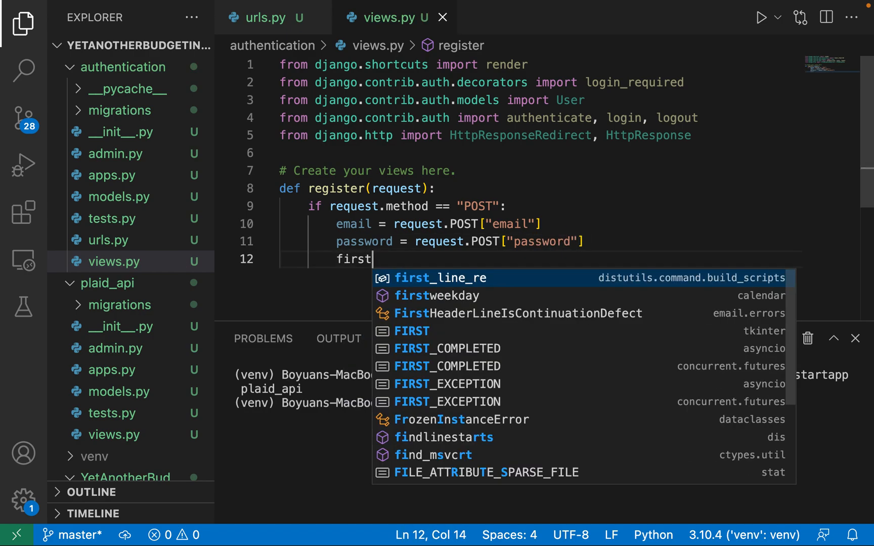
pyautogui.write('_name = requesst.POST[""')
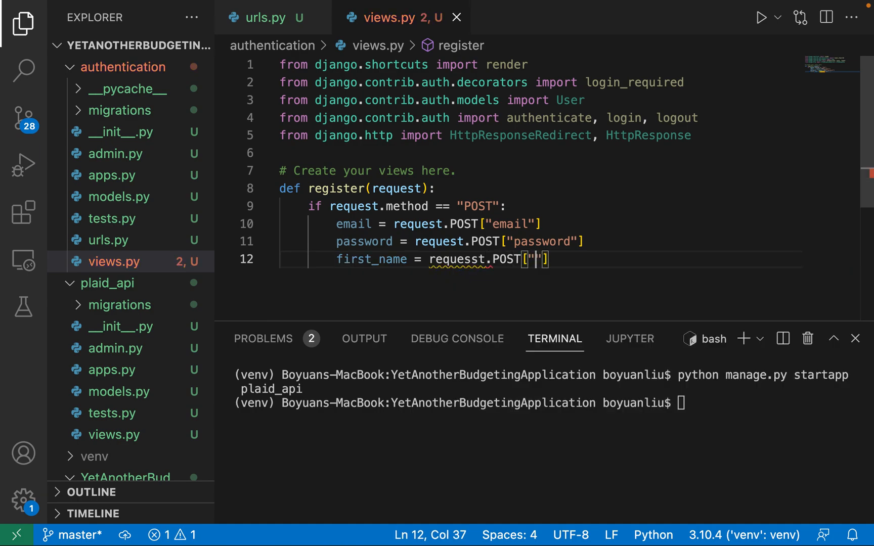
pyautogui.write('first_name')
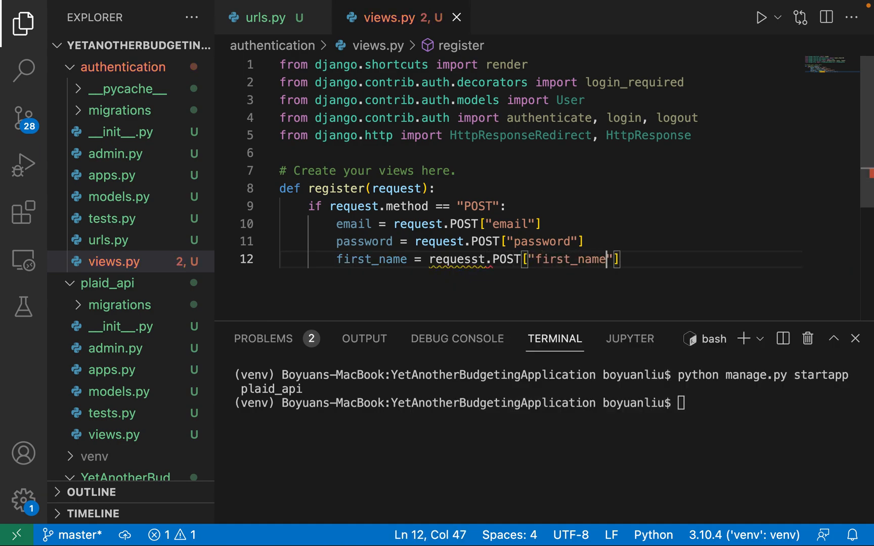
pyautogui.write('last_na,e')
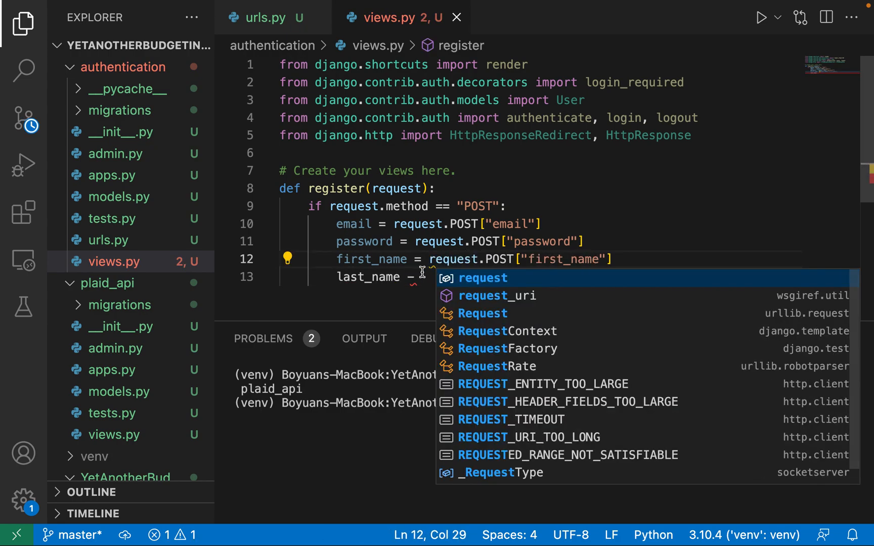
pyautogui.write('requ')
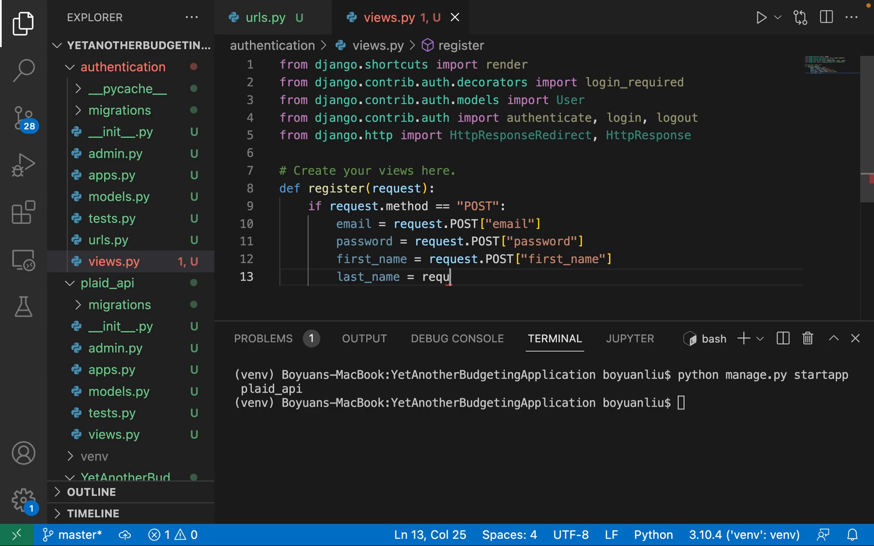
pyautogui.write('est.POST["last_name"')
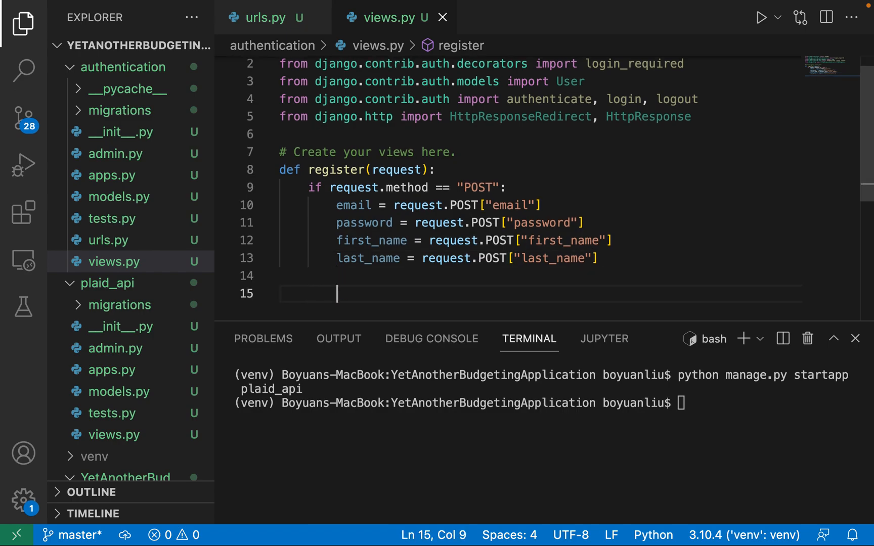
# - Create the user with User.objects.create_user(username=email, email=email, password=password)
pyautogui.write('user = U')
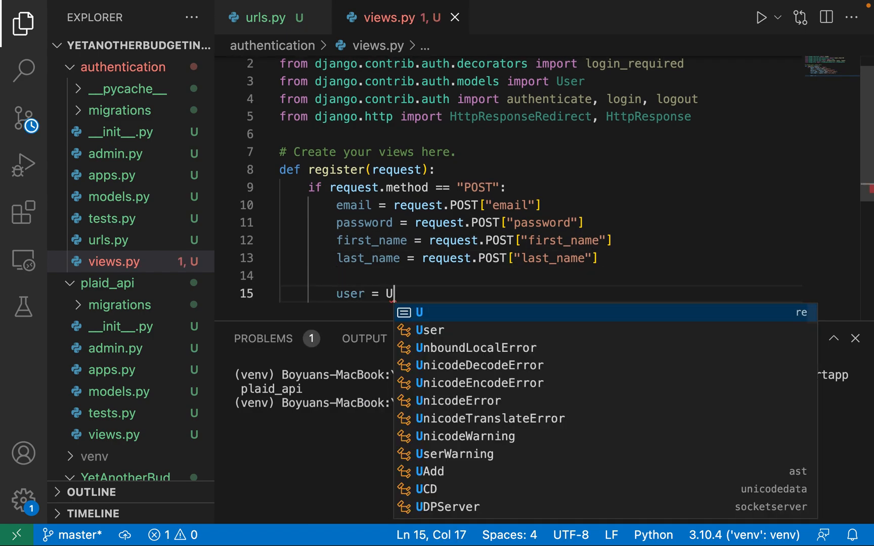
pyautogui.write('ser.objects.g')
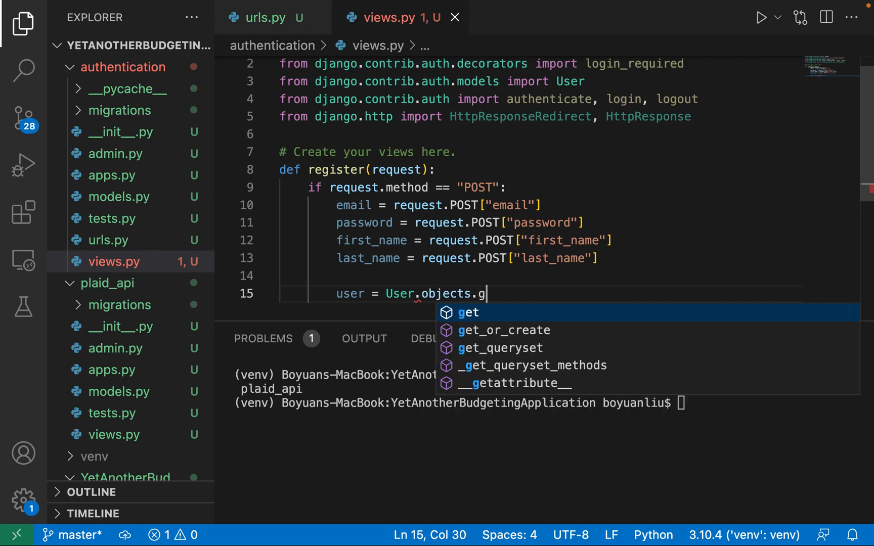
pyautogui.write('reate_u')
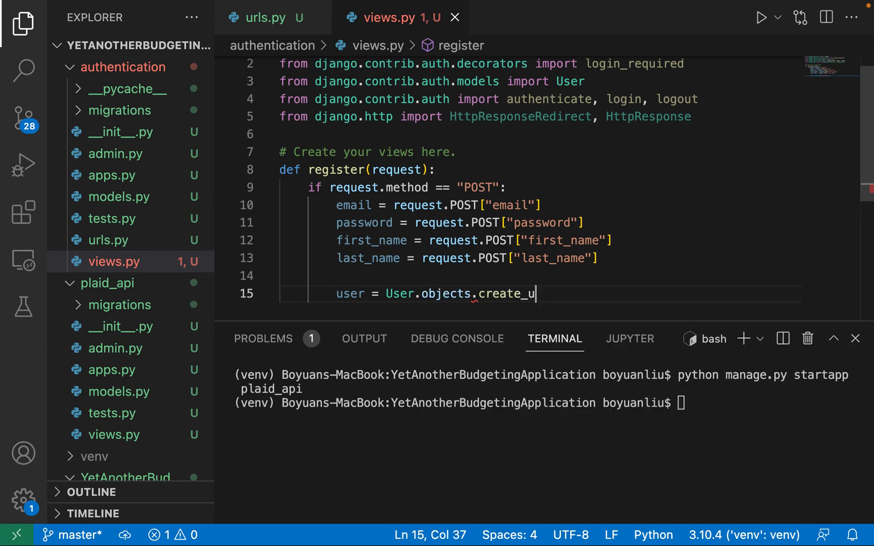
pyautogui.write('ser(e')
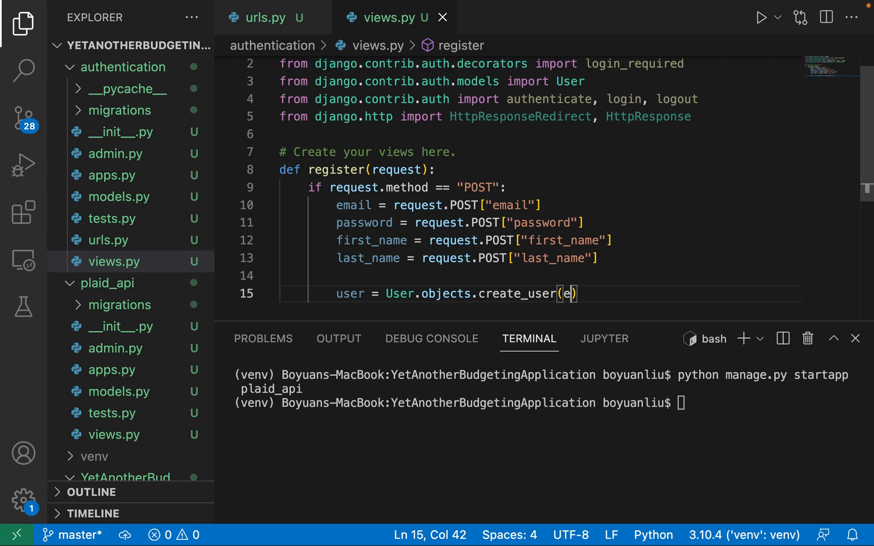
pyautogui.press('Backspace')
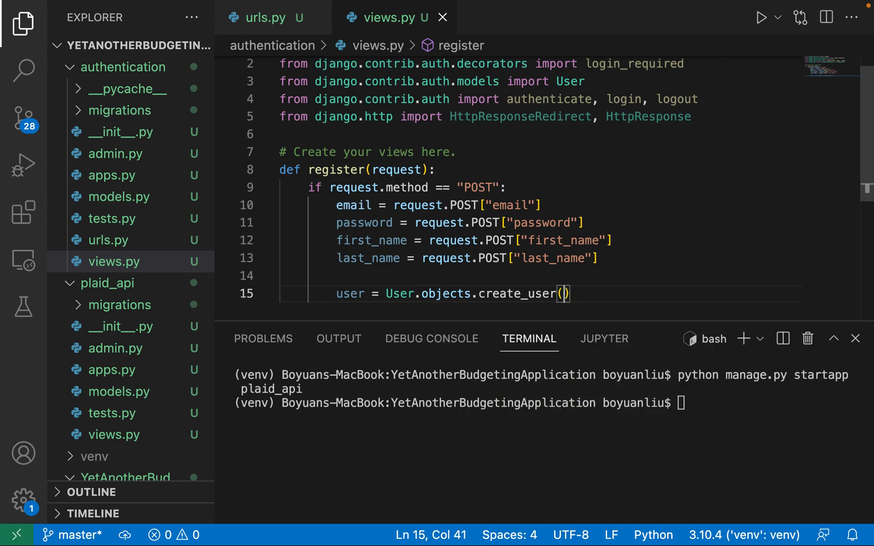
pyautogui.write('username=email, e')
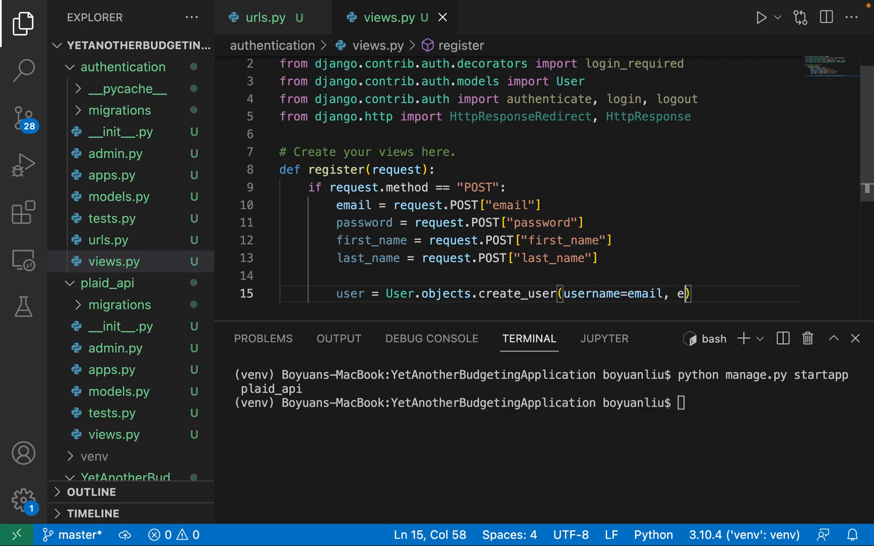
pyautogui.write('email=email,')
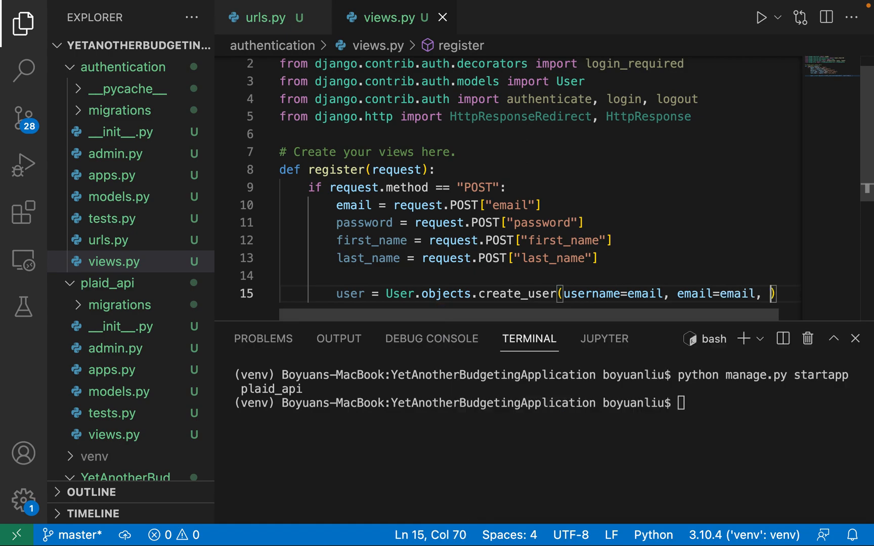
pyautogui.write('password=pas')
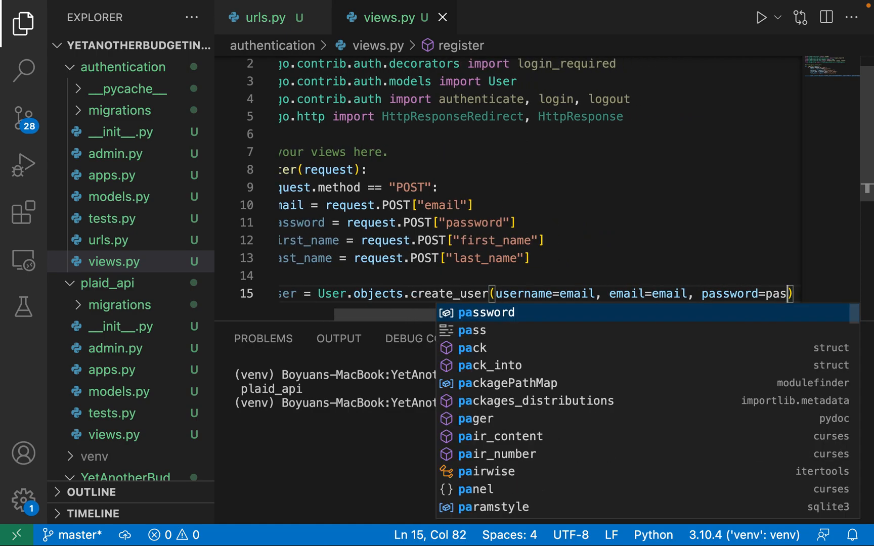
pyautogui.press('Enter')
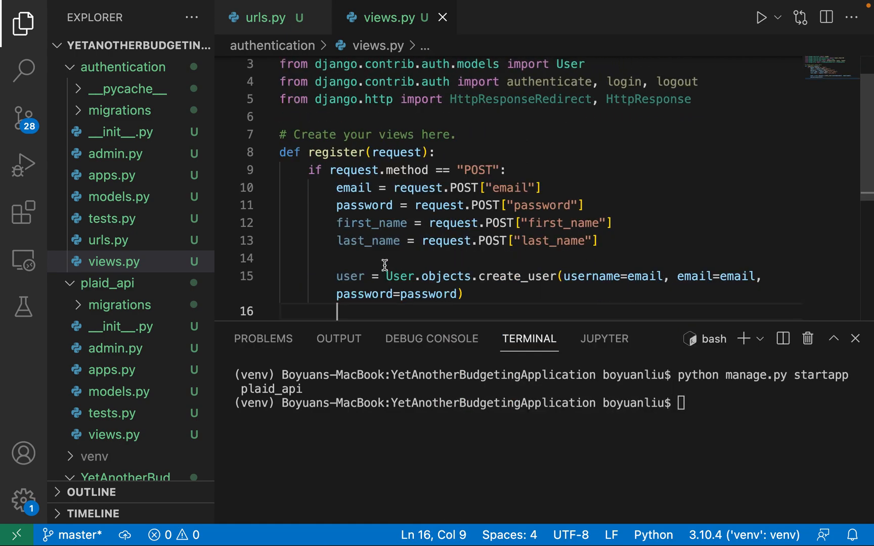
# - Set user.first_name and user.last_name, then call user.save()
pyautogui.write('u')
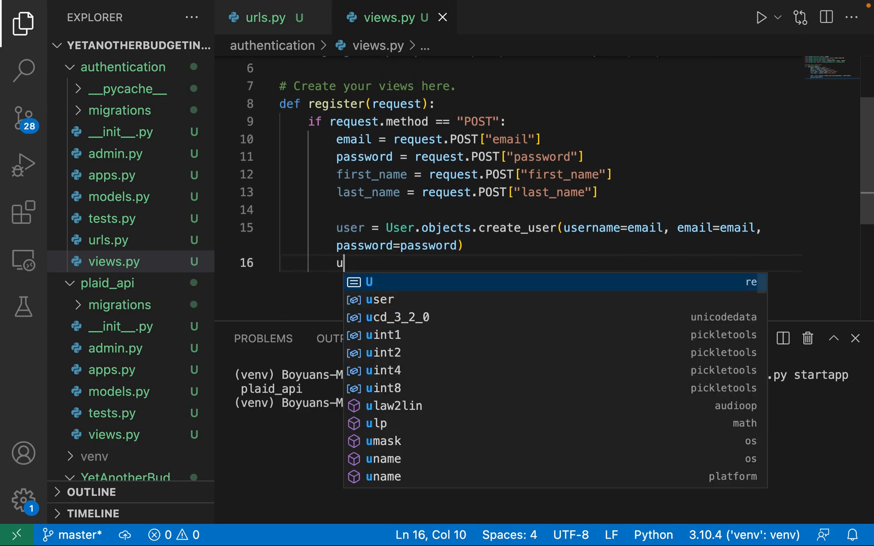
pyautogui.write('ser.first_name')
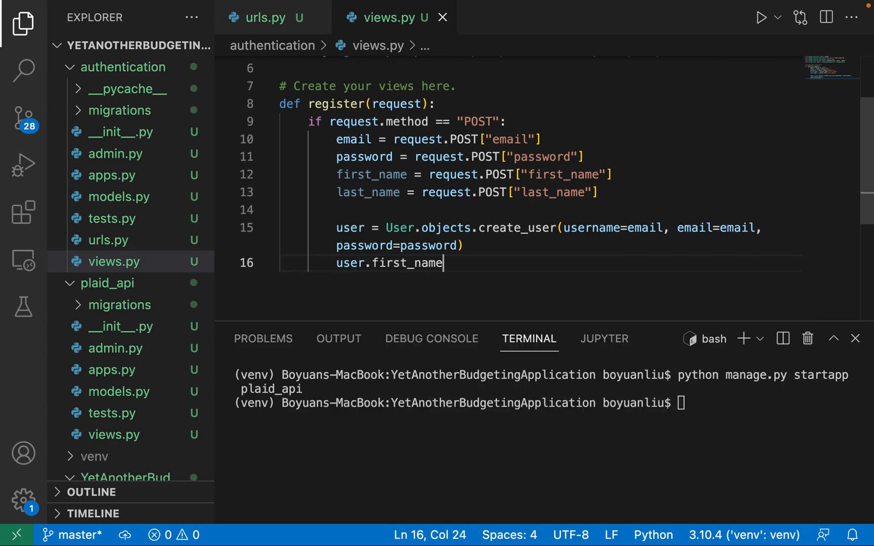
pyautogui.write('= first_name')
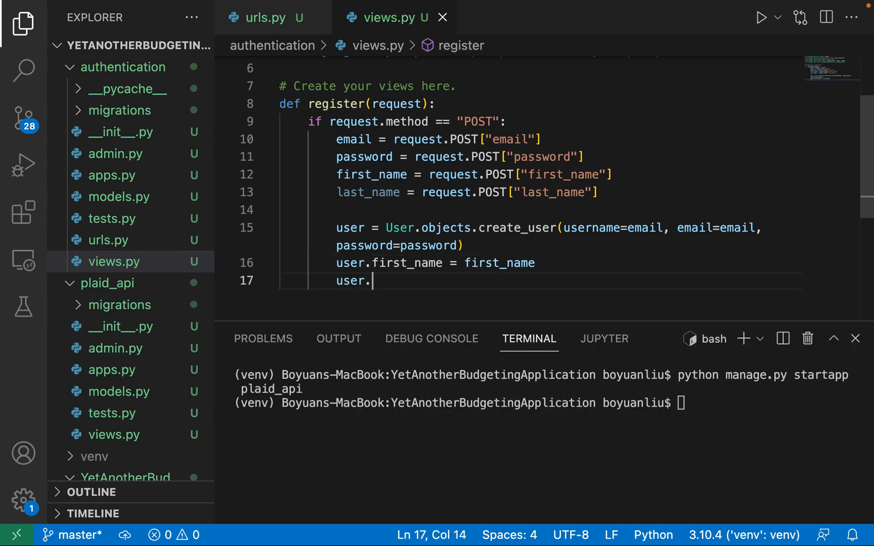
pyautogui.write('last_name =')
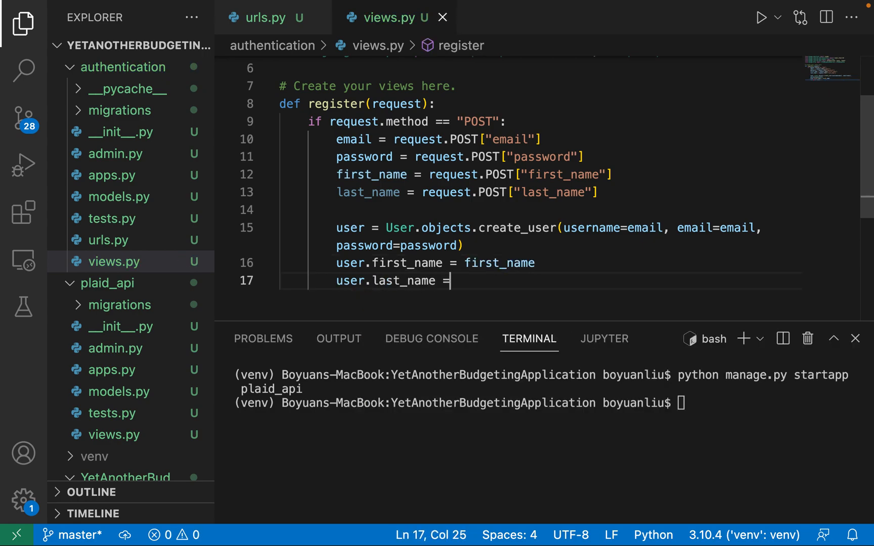
pyautogui.write('last_name')
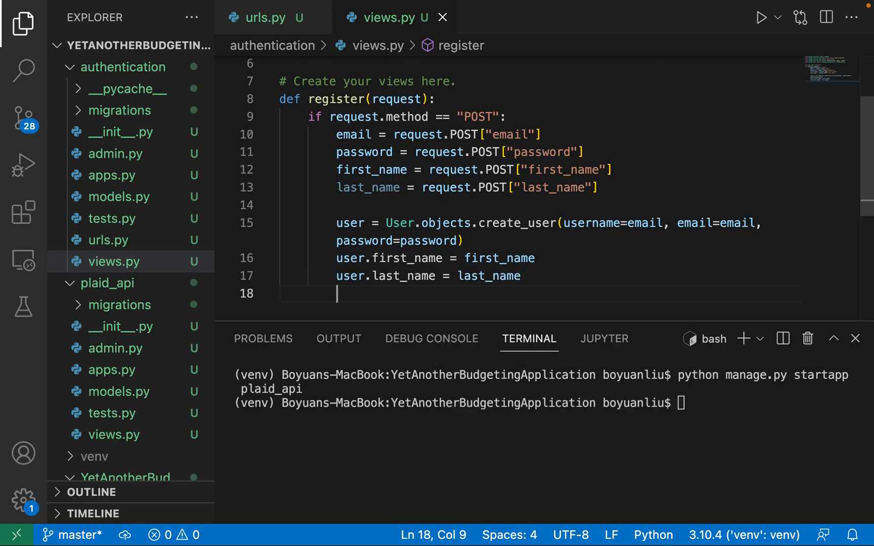
pyautogui.write('user.save(')
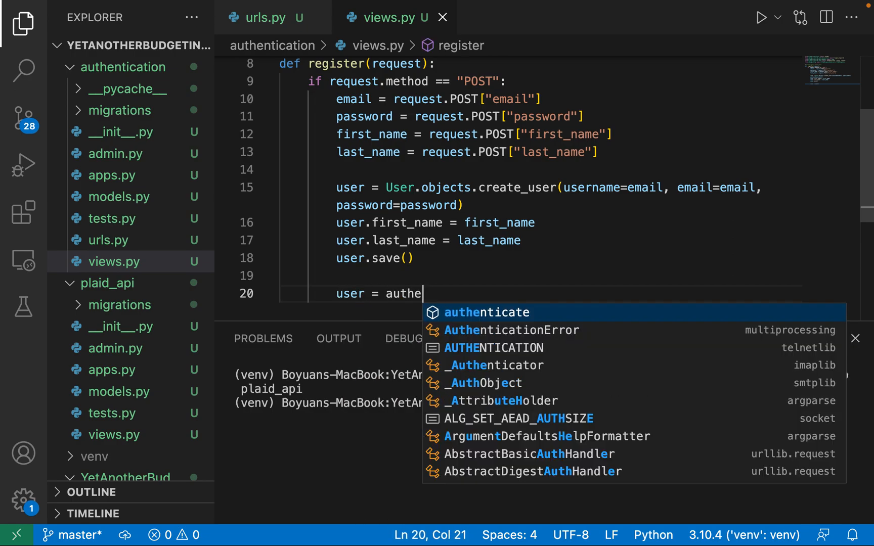
pyautogui.press('Backspace')
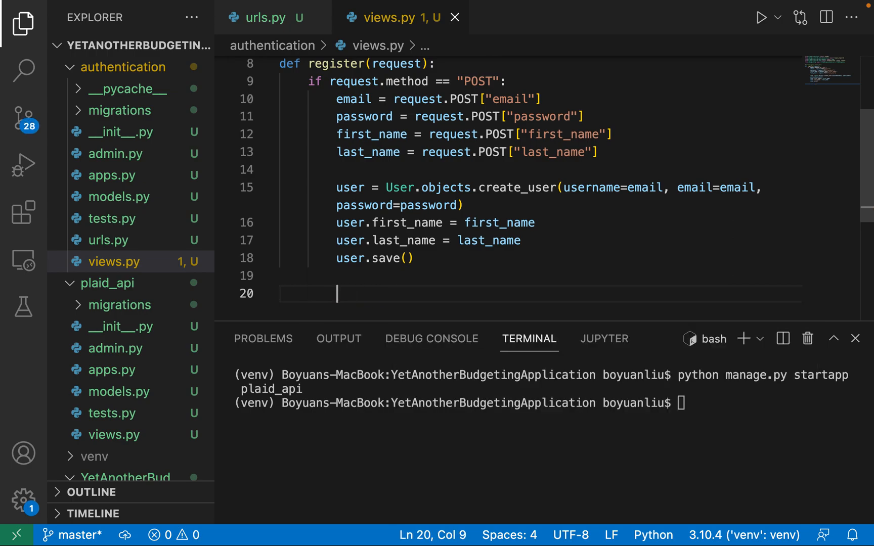
# - Log the new user in and return HttpResponseRedirect("/")
pyautogui.write('login(request,')
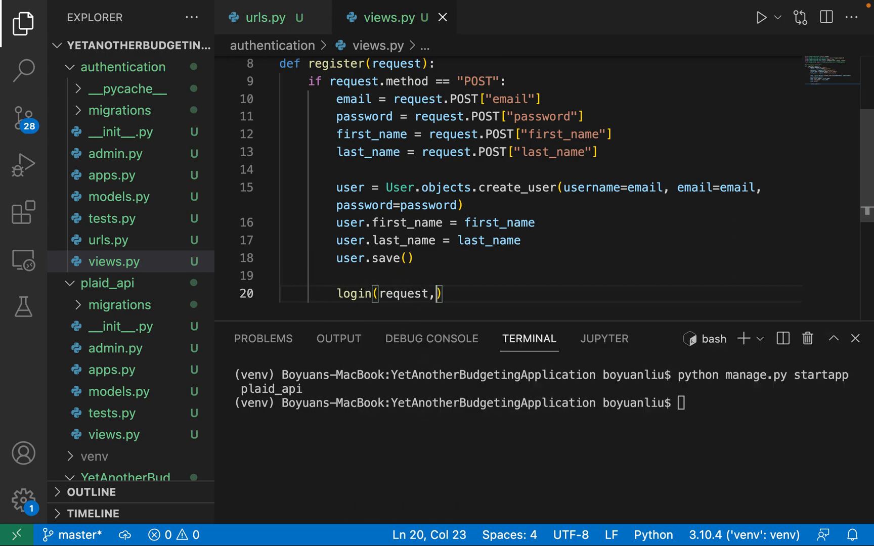
pyautogui.write('user)')
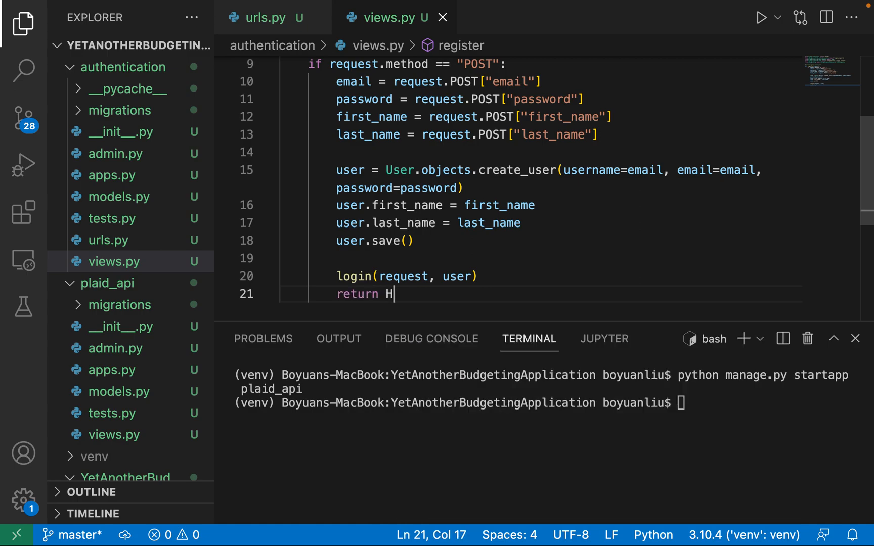
pyautogui.write('ttpResponseRedirect')
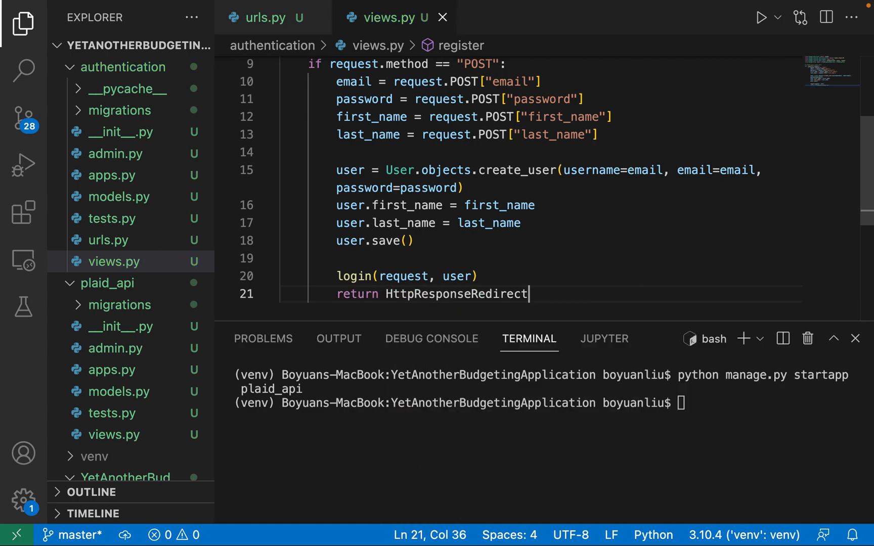
pyautogui.write('("/")')
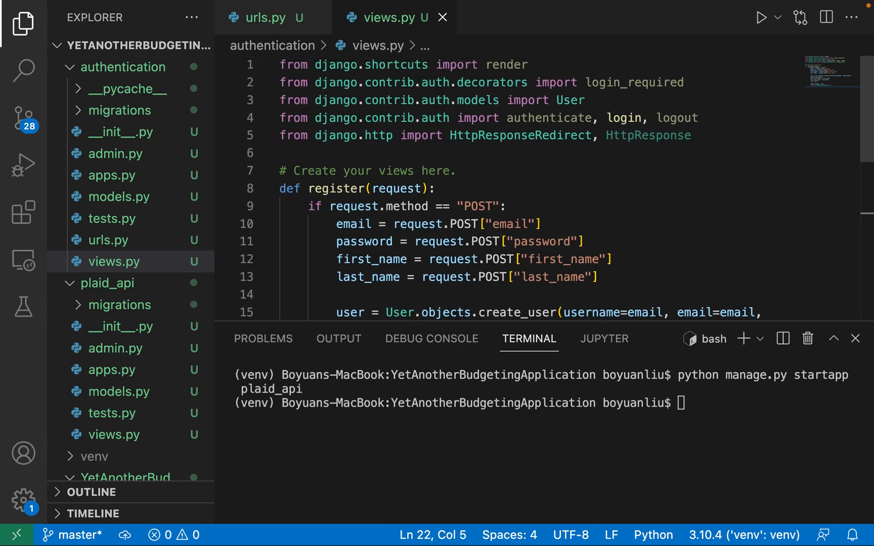
# - Otherwise render "authentication/register.html", and start defining login_view
pyautogui.write('re')
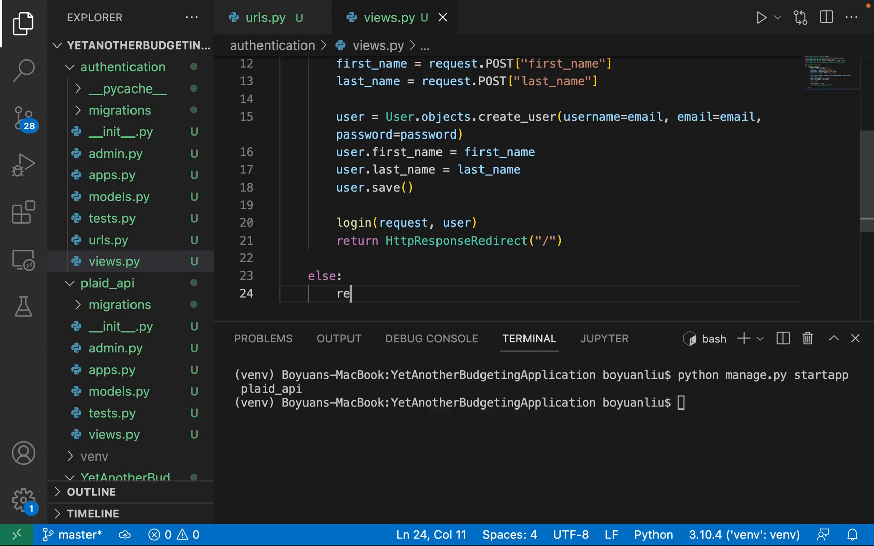
pyautogui.write('turn render(request')
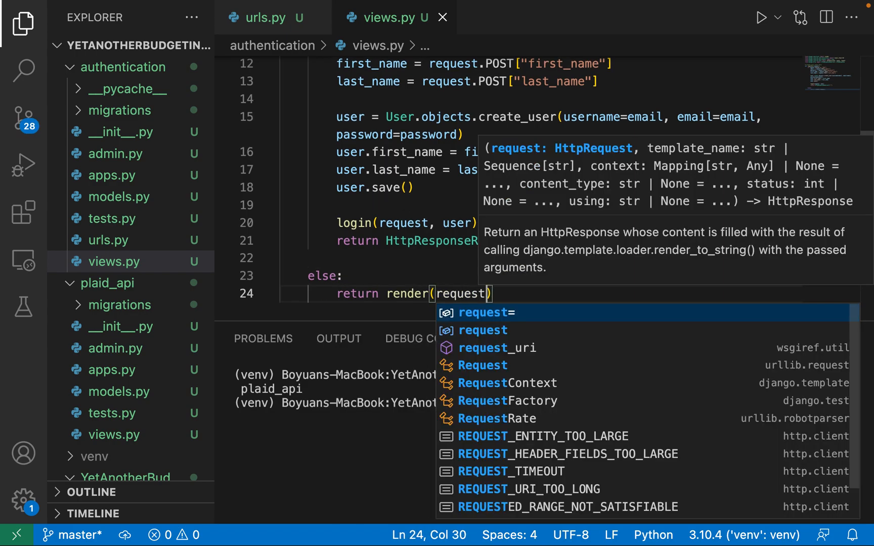
pyautogui.write(', "authentication/register.')
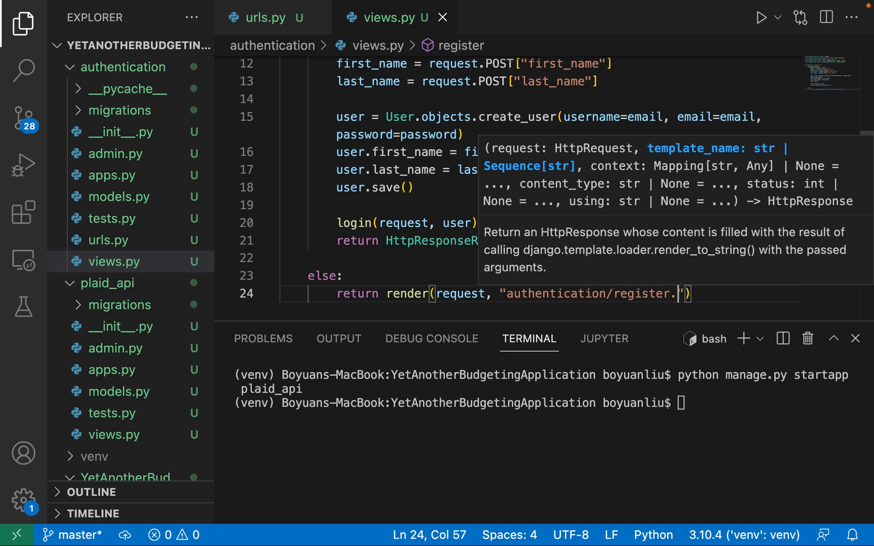
pyautogui.write('html')
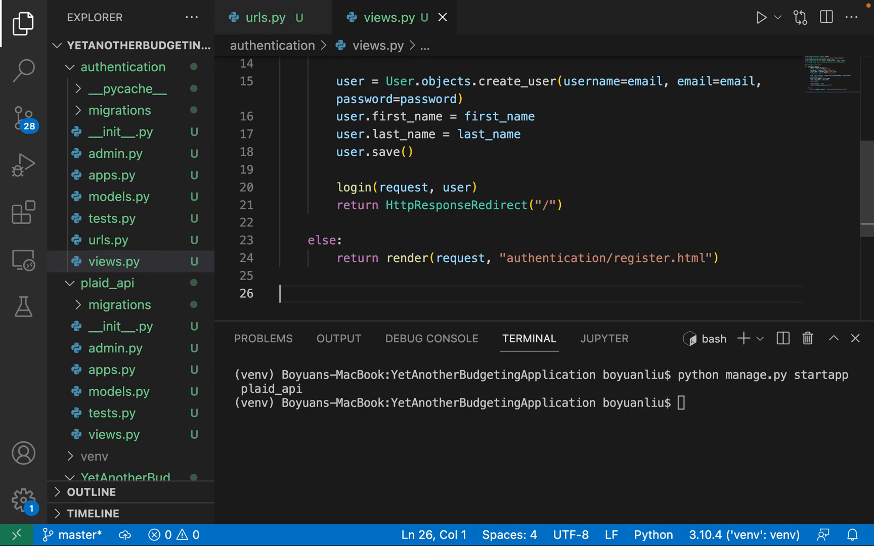
pyautogui.write('def login_vi')
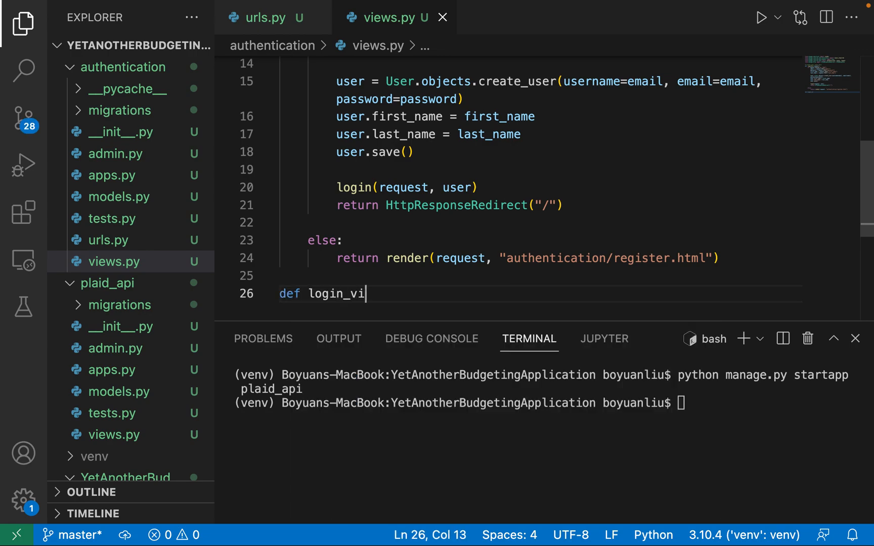
# - Give login_view a POST check reading email and password from request.POST
pyautogui.write('ew(request):')
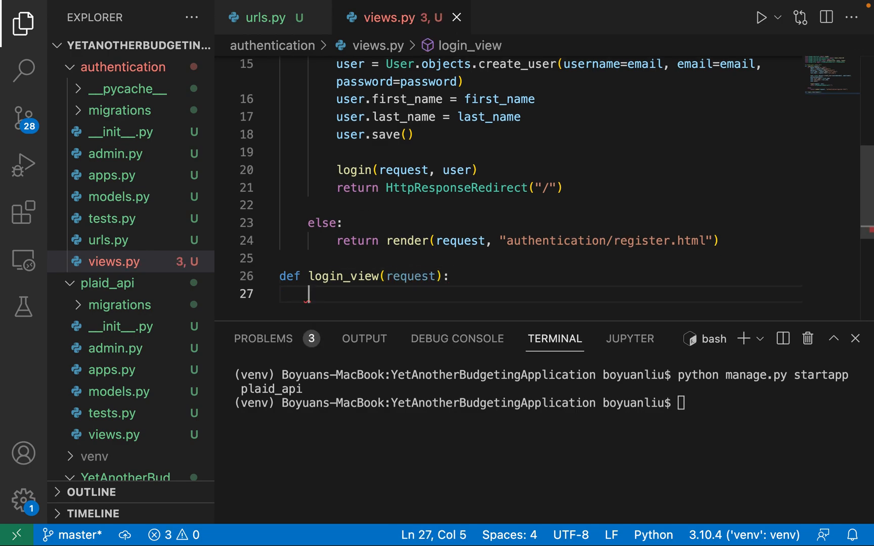
pyautogui.write('if request.method')
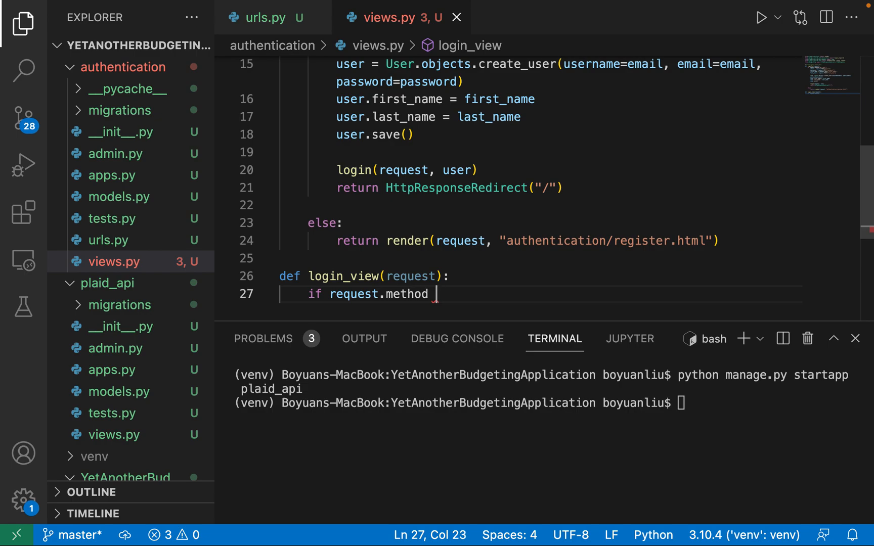
pyautogui.write('== "POST":')
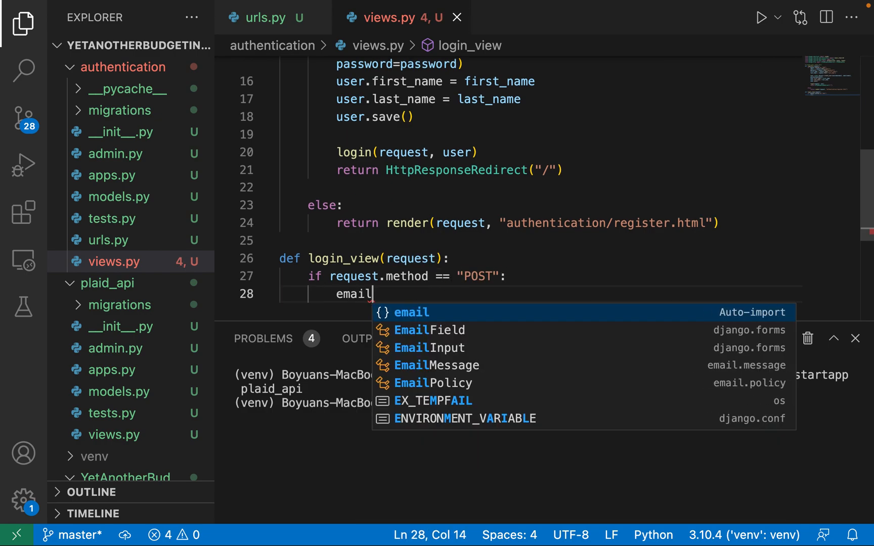
pyautogui.write('= request.POST[""]')
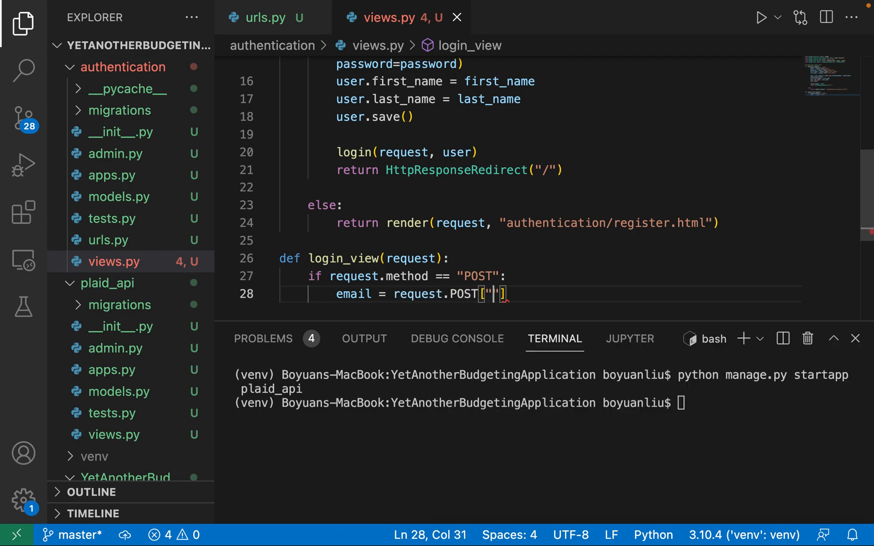
pyautogui.write('email')
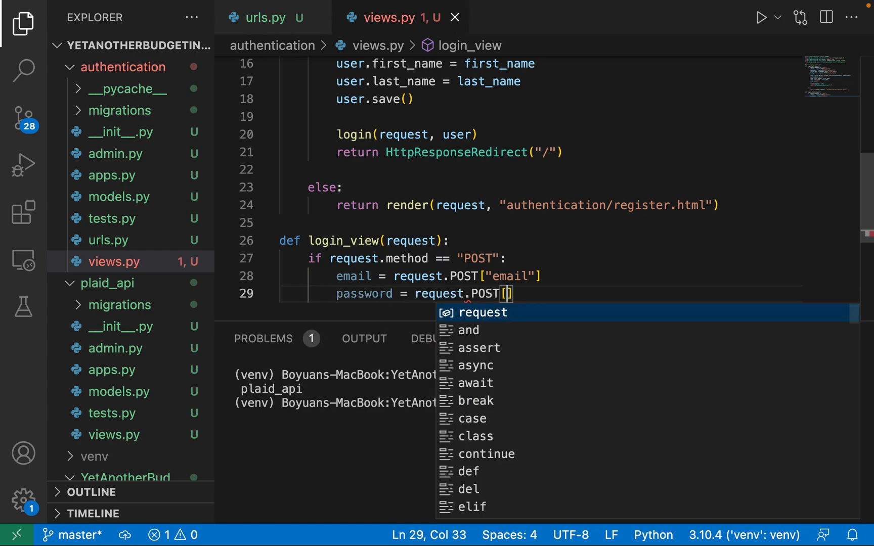
pyautogui.write('"password"')
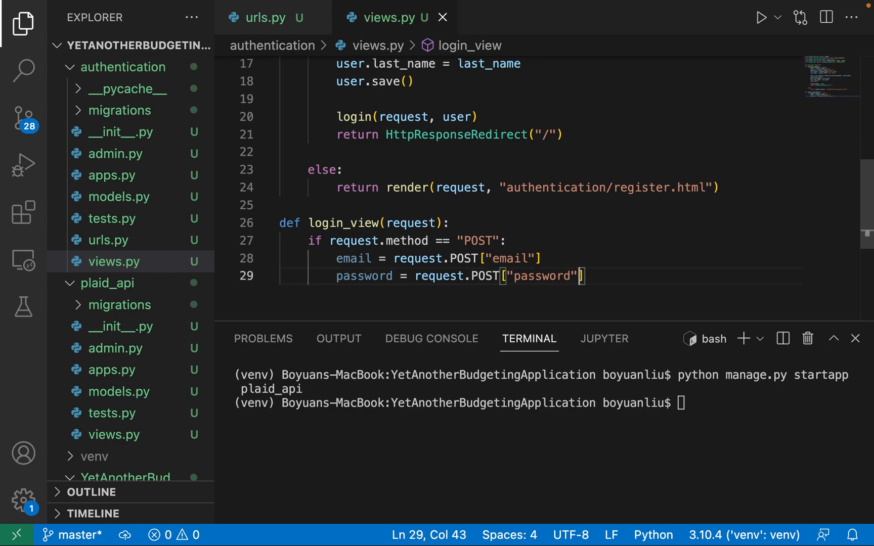
# - Authenticate with username=email and password, and log in when user is not None
pyautogui.write('user =')
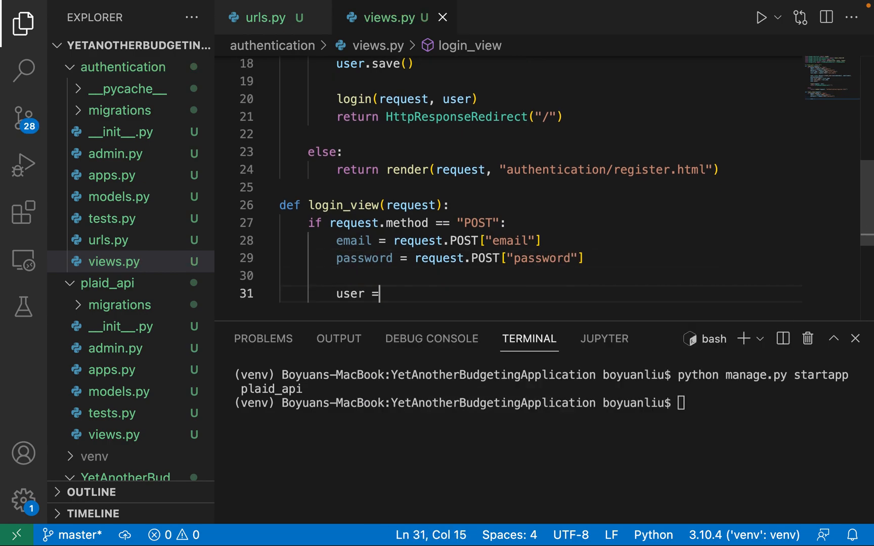
pyautogui.write('authenticate(')
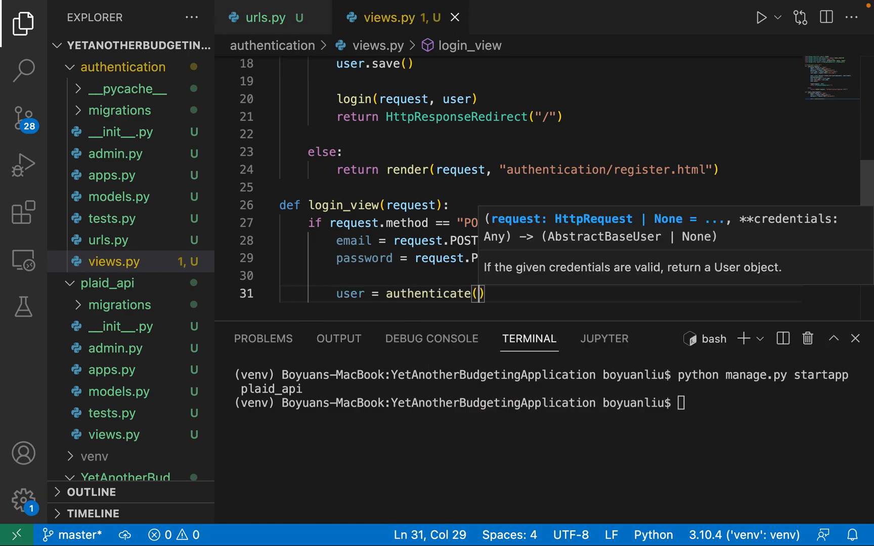
pyautogui.write('username=eam')
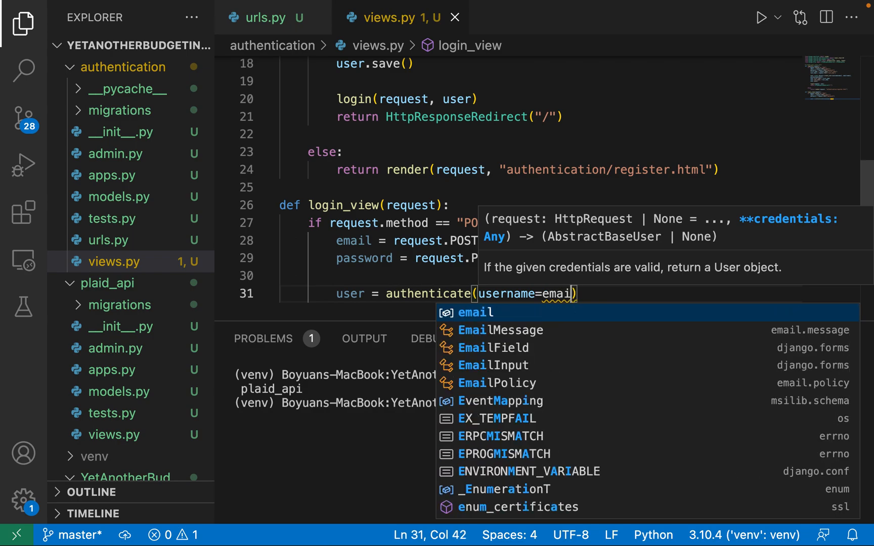
pyautogui.write(', password=password')
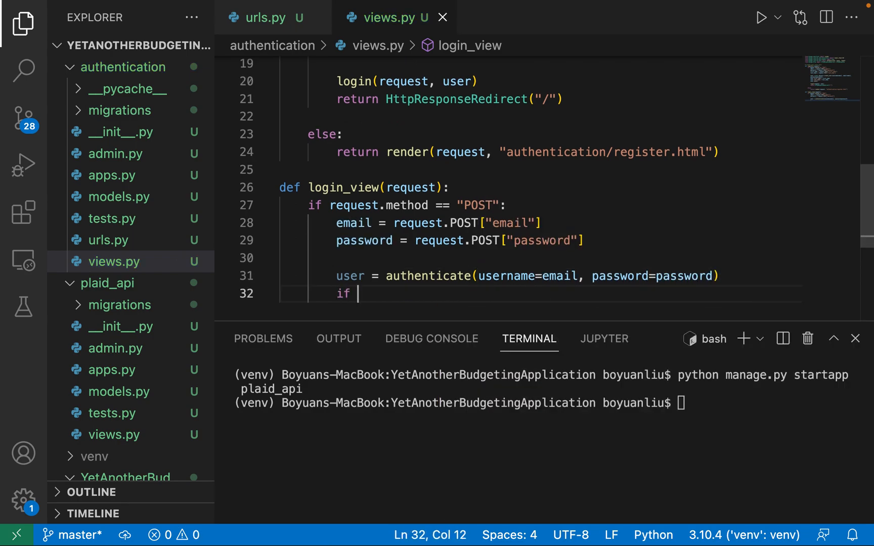
pyautogui.write('user is not None:')
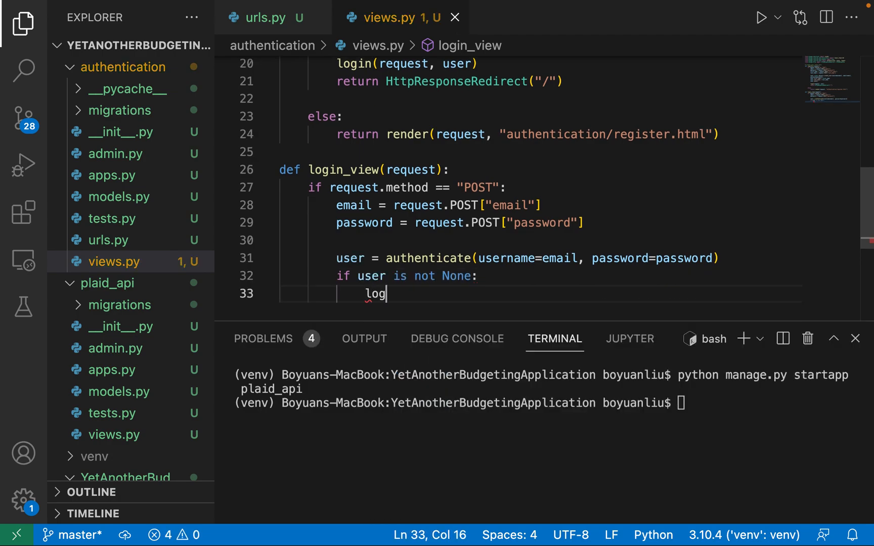
pyautogui.write('in(request, user)')
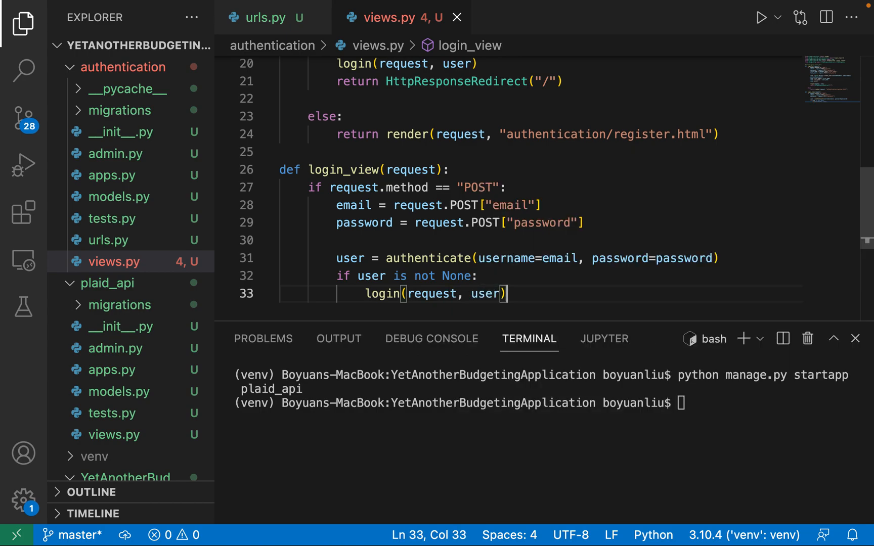
pyautogui.press('enter')
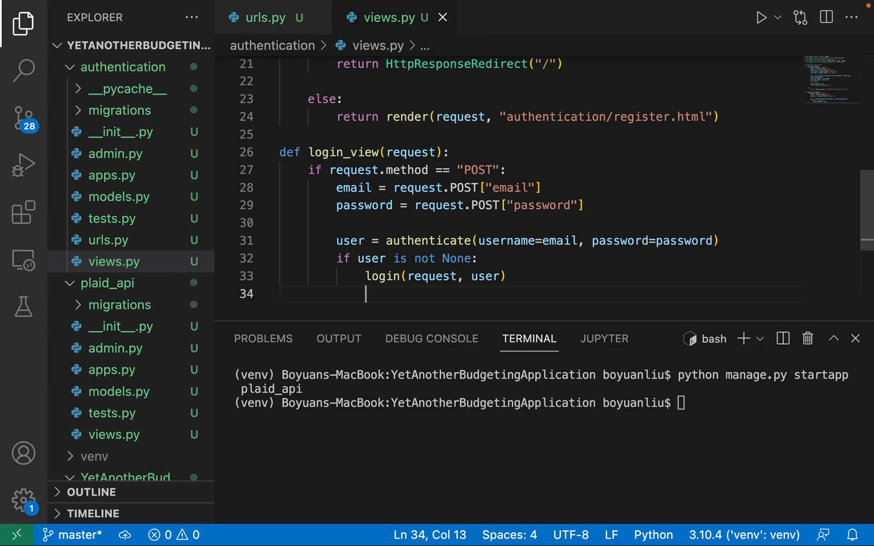
pyautogui.moveTo(263, 349)
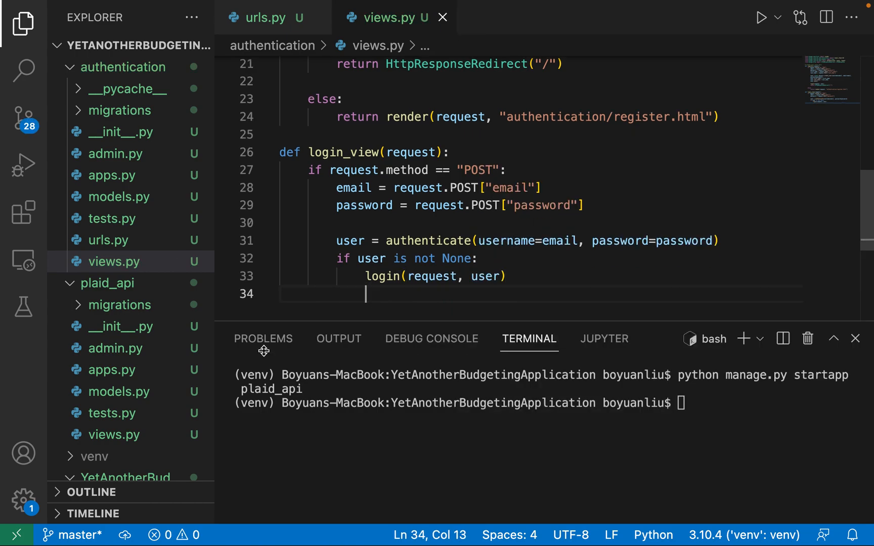
# - In plaid_api/models.py, define PlaidCredential with a cascading user ForeignKey to "auth.User"
pyautogui.click(118, 391)
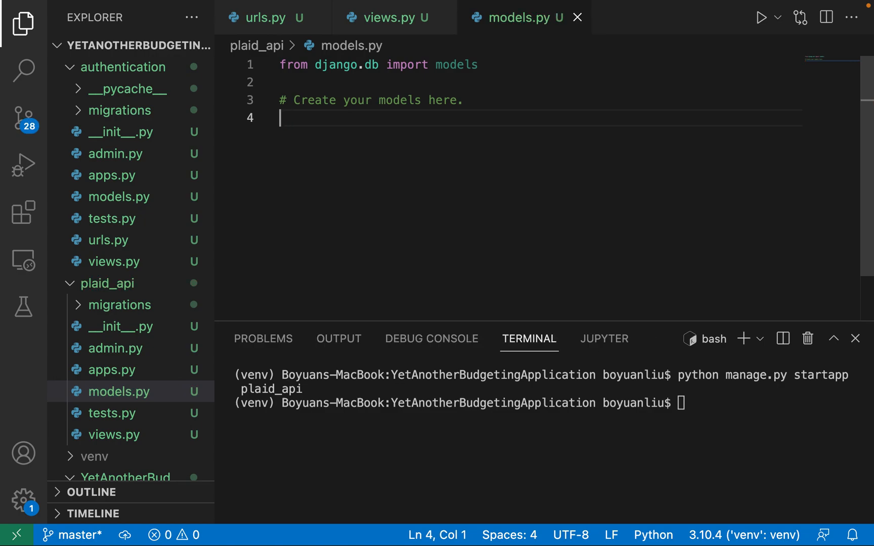
pyautogui.write('class PlaidCredential')
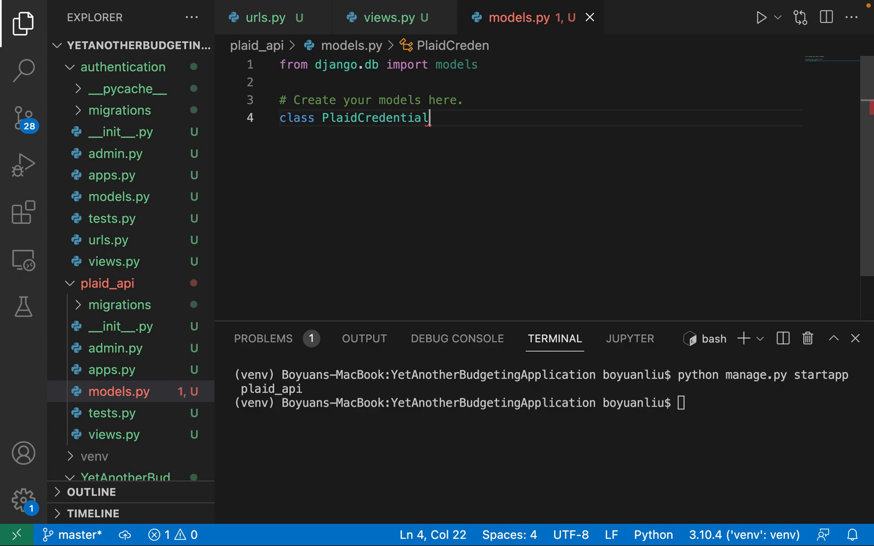
pyautogui.write('(models.')
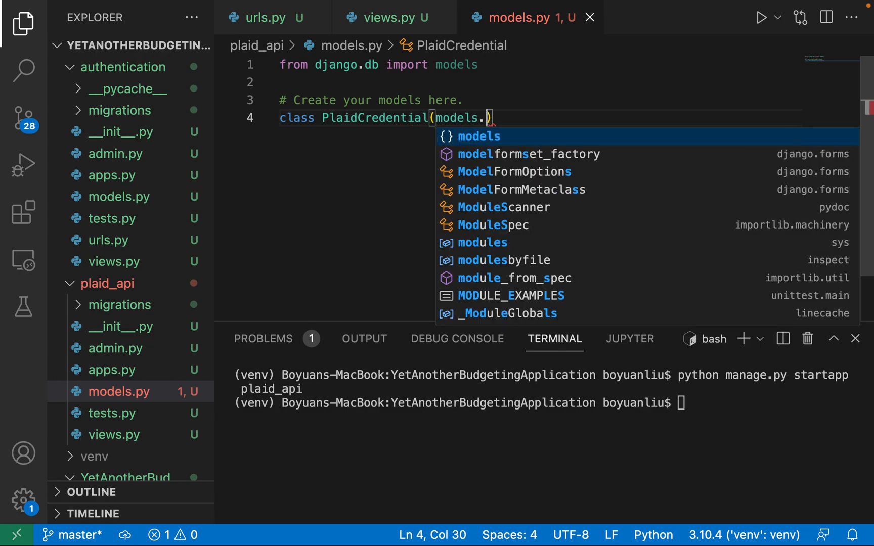
pyautogui.write('Model):')
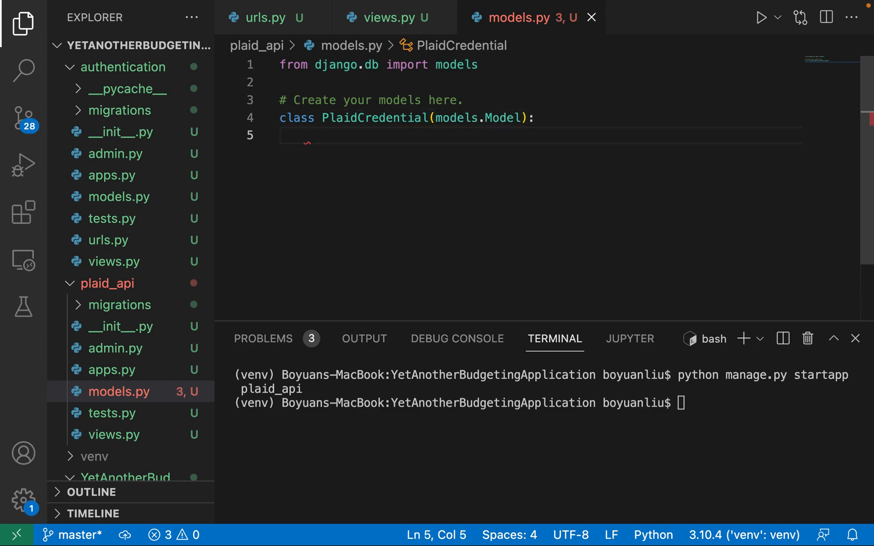
pyautogui.write('user = models.ForeignKey(')
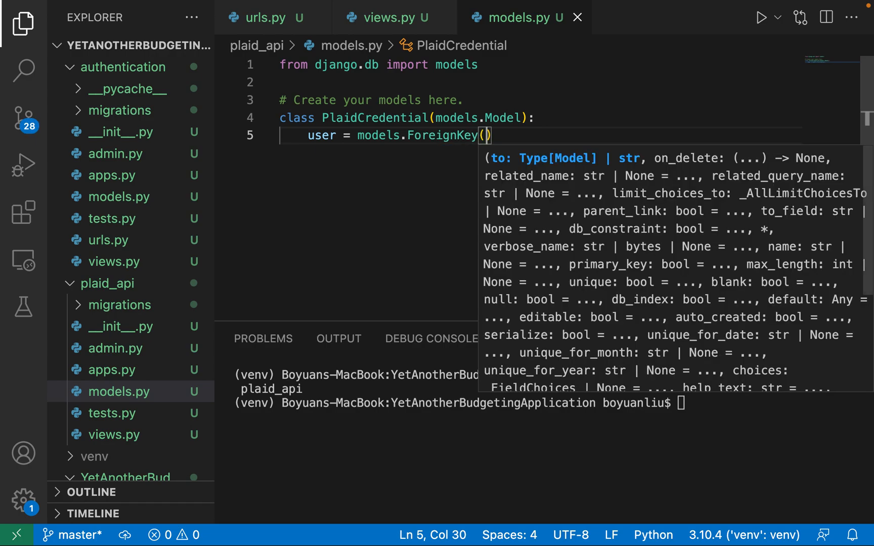
pyautogui.write('"auth."')
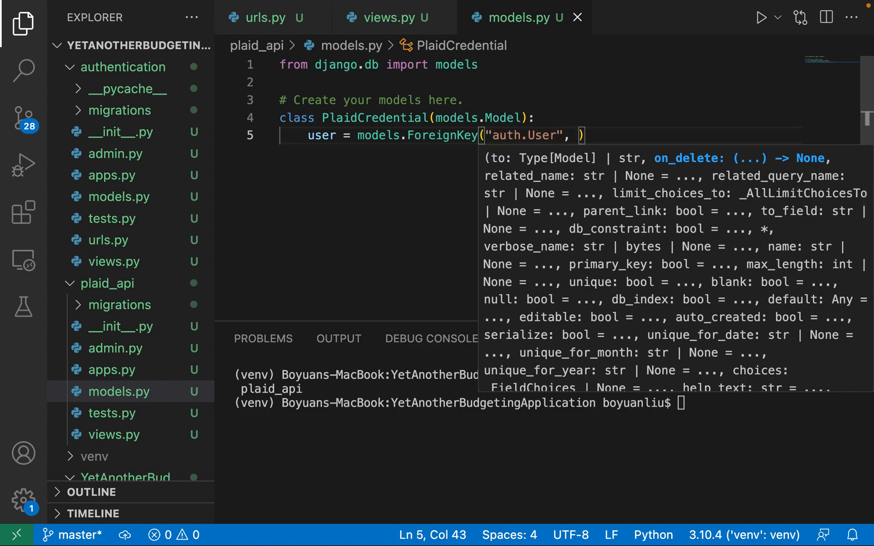
pyautogui.write('related_name="')
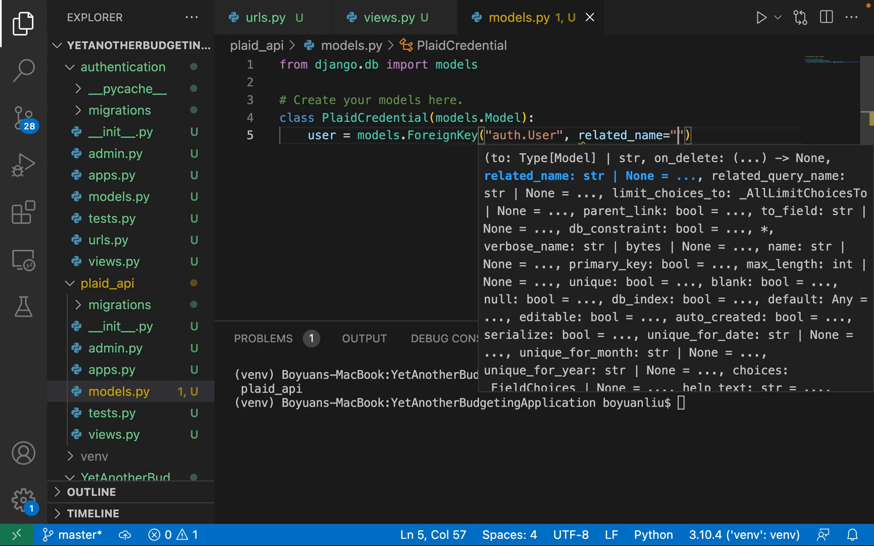
pyautogui.write('plaid_c')
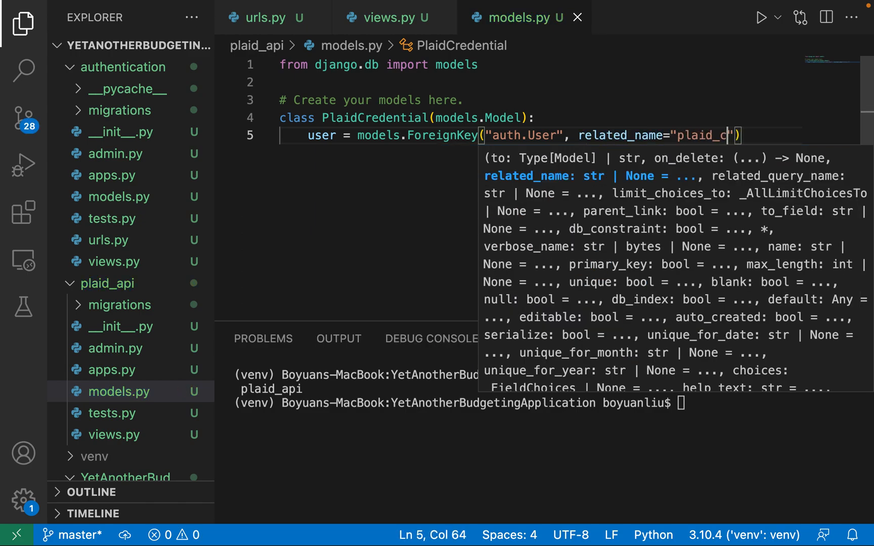
pyautogui.write('redentials')
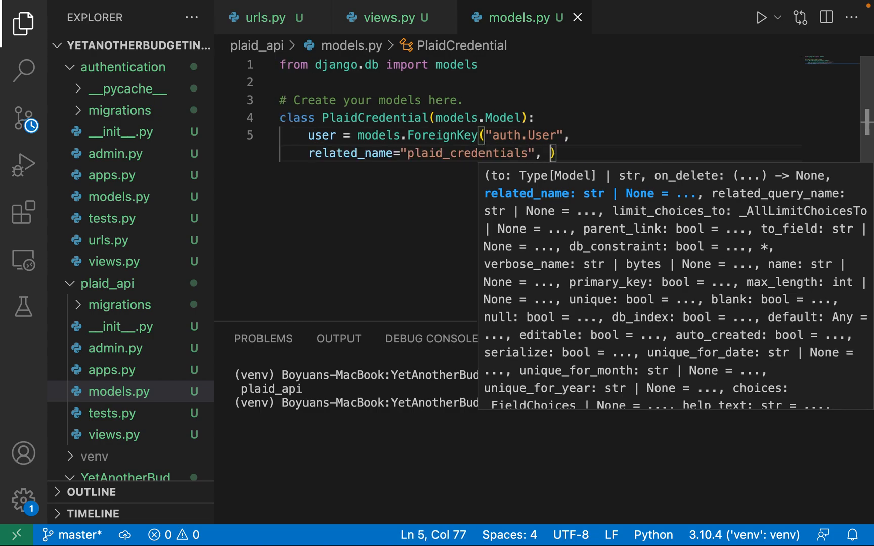
pyautogui.write('on_delete=')
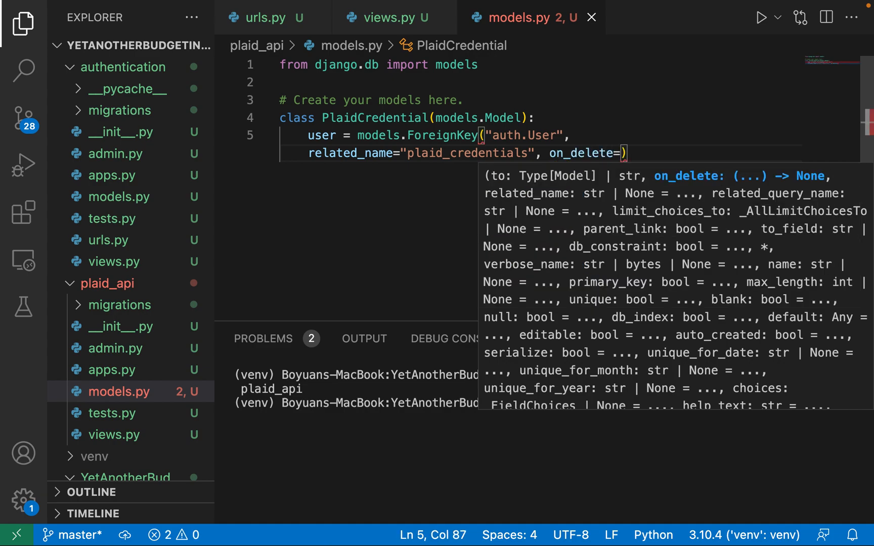
pyautogui.write('models.CASCADE')
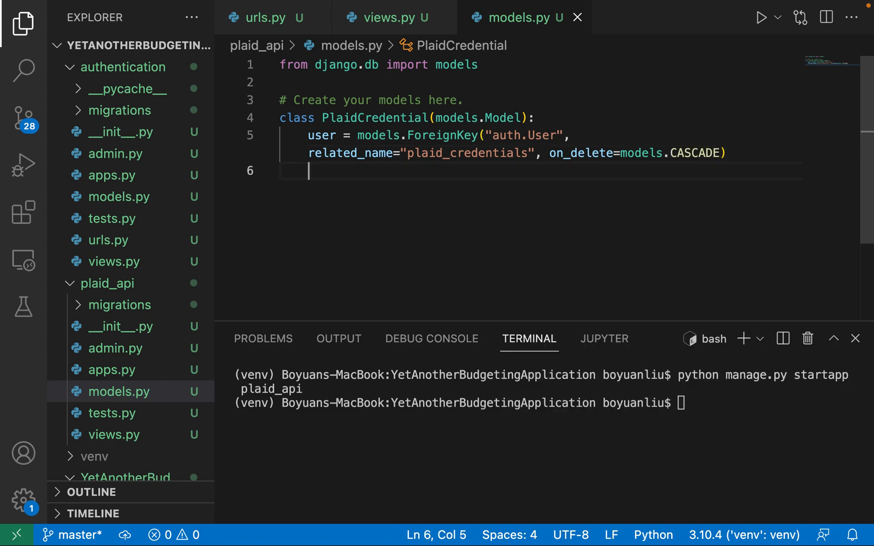
# - Add an access_token CharField with max_length=255
pyautogui.write('acces')
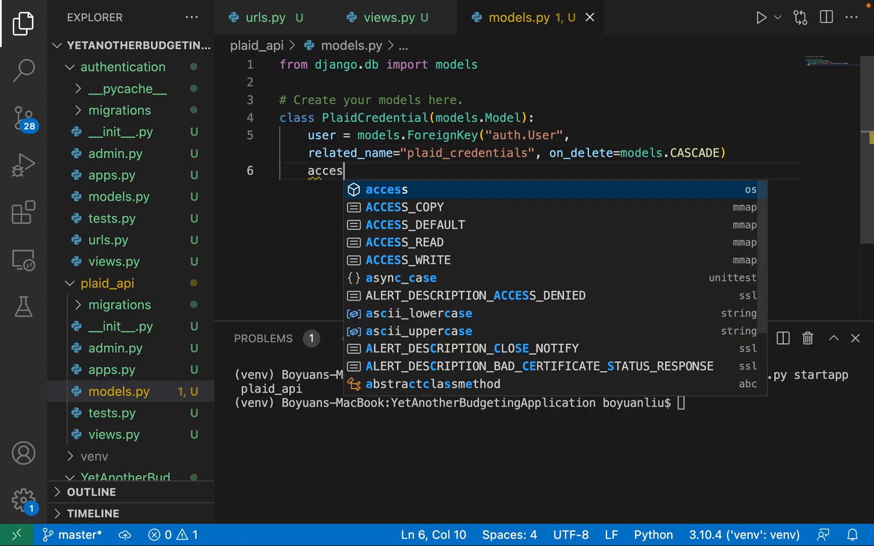
pyautogui.write('s_')
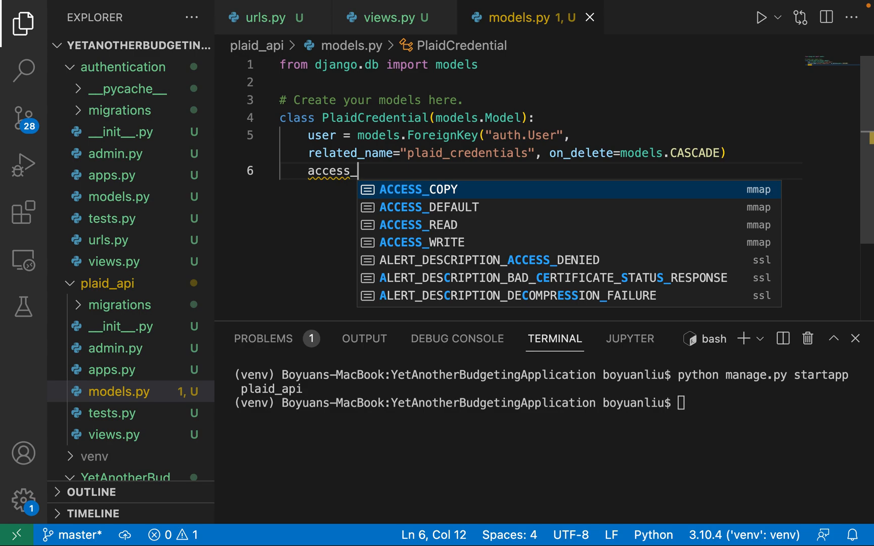
pyautogui.write('_token =')
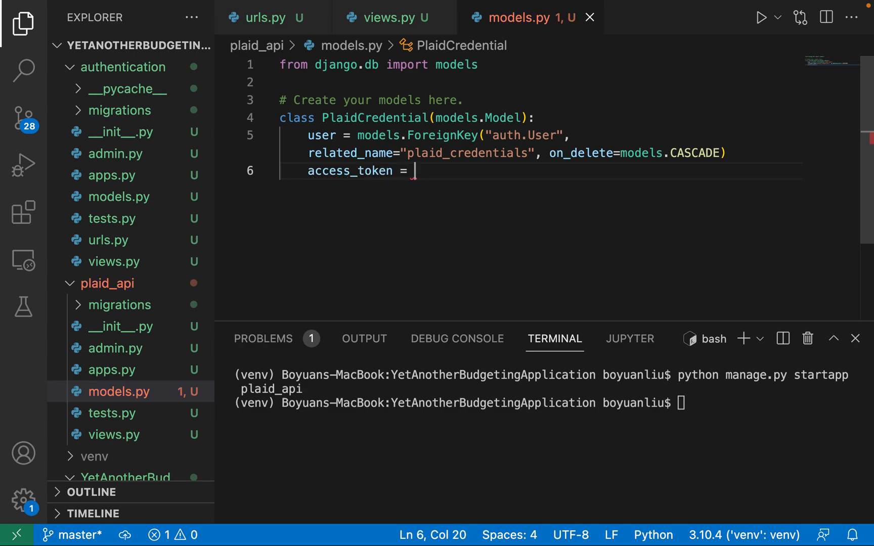
pyautogui.write('models.CharField(max')
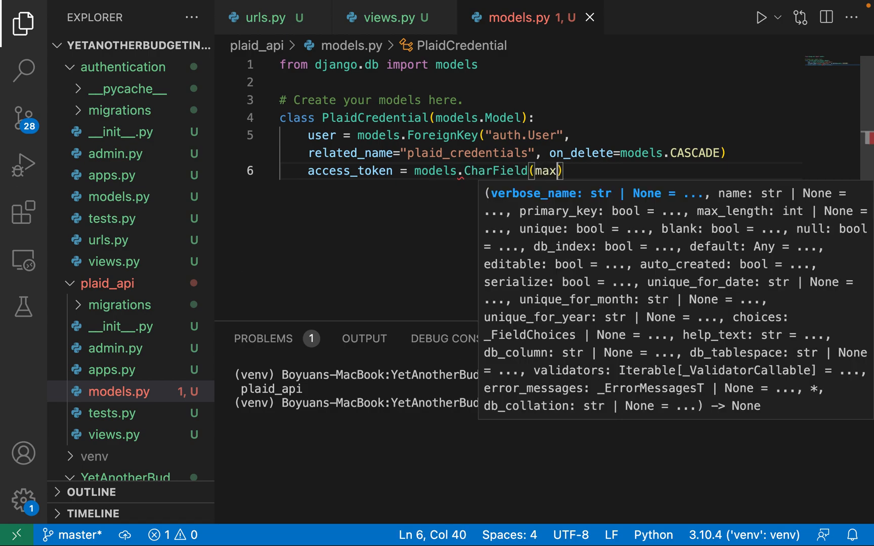
pyautogui.write('_length=255')
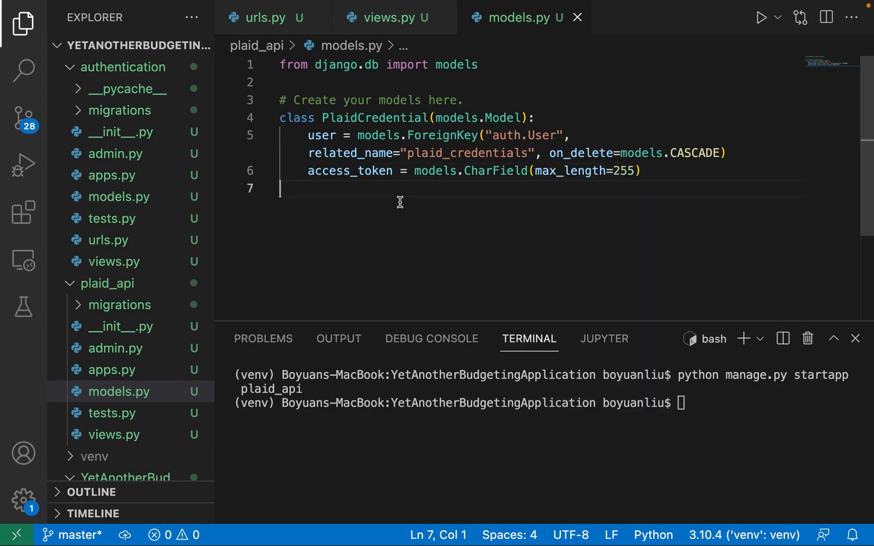
pyautogui.moveTo(422, 231)
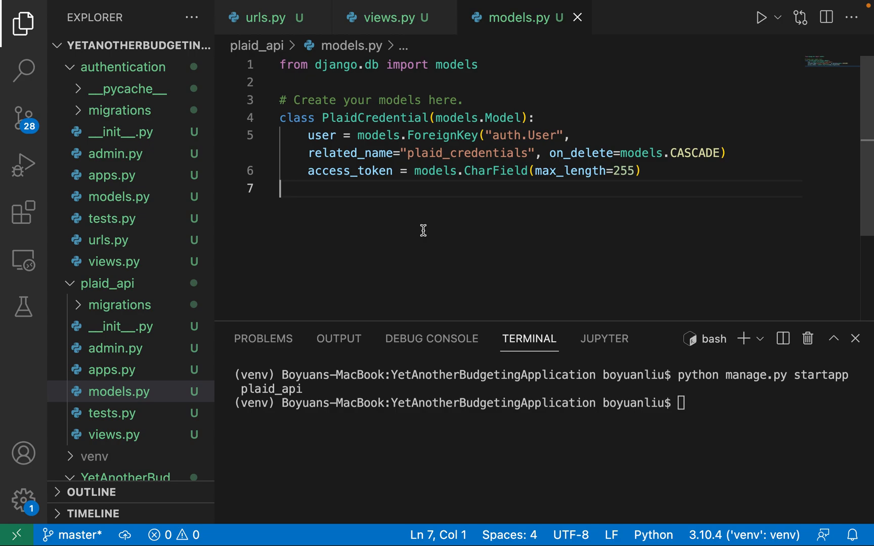
# - In views.py, add a try block fetching the user's PlaidCredential into p
pyautogui.click(386, 17)
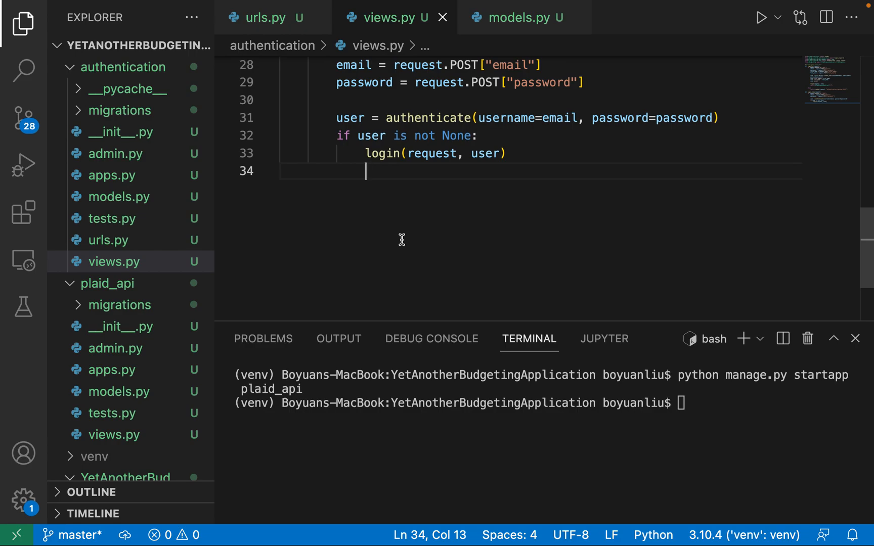
pyautogui.write('tryL')
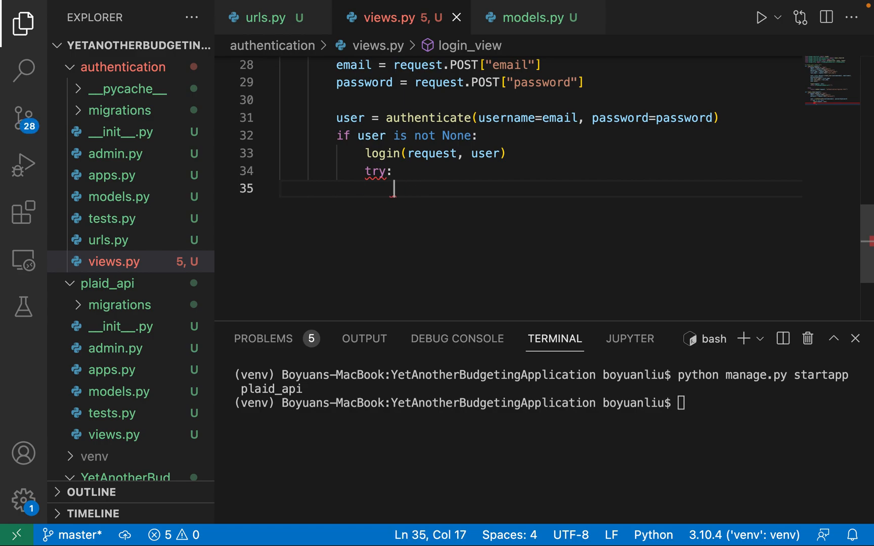
pyautogui.write('p =')
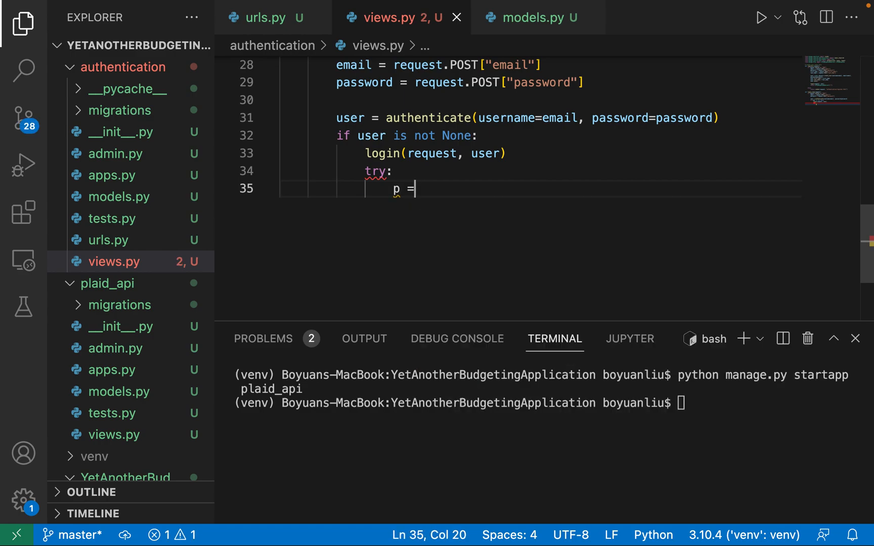
pyautogui.write('PlaidCredential')
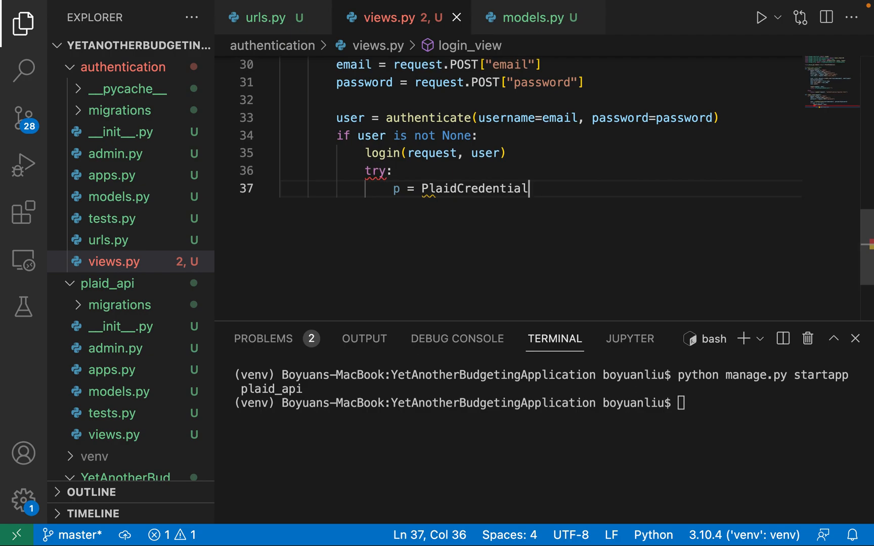
pyautogui.write('.objects')
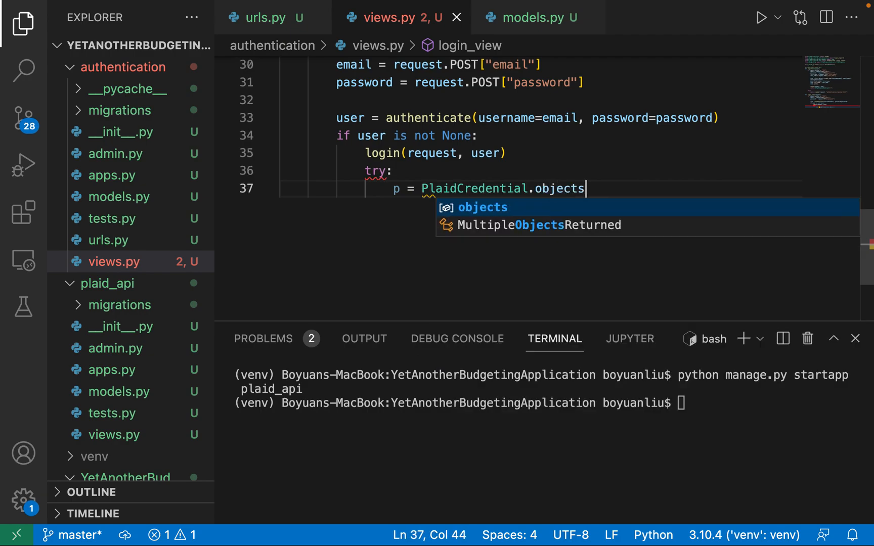
pyautogui.press('Backspace')
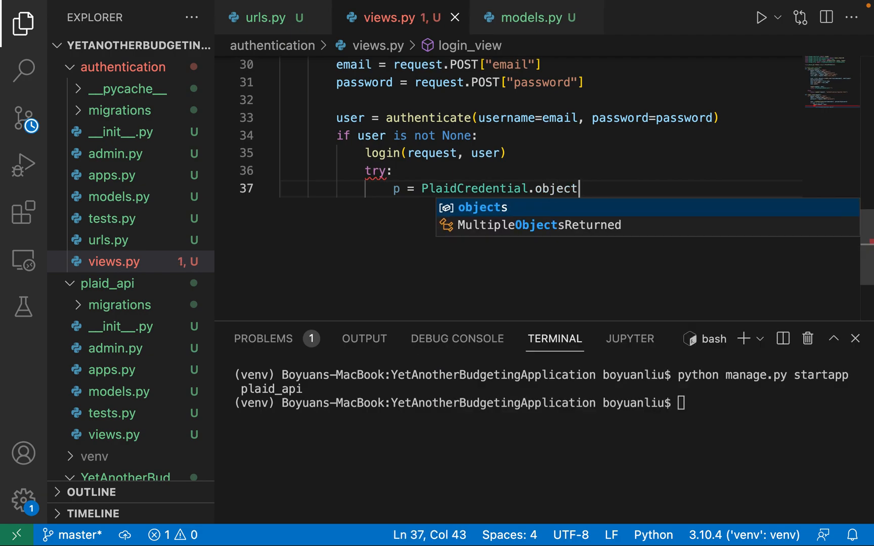
pyautogui.write('s.get(use')
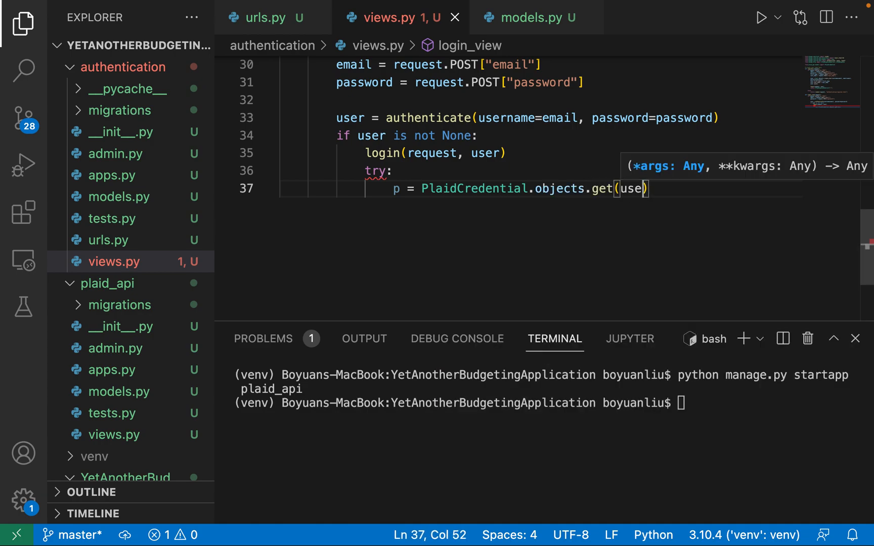
pyautogui.write('=user)')
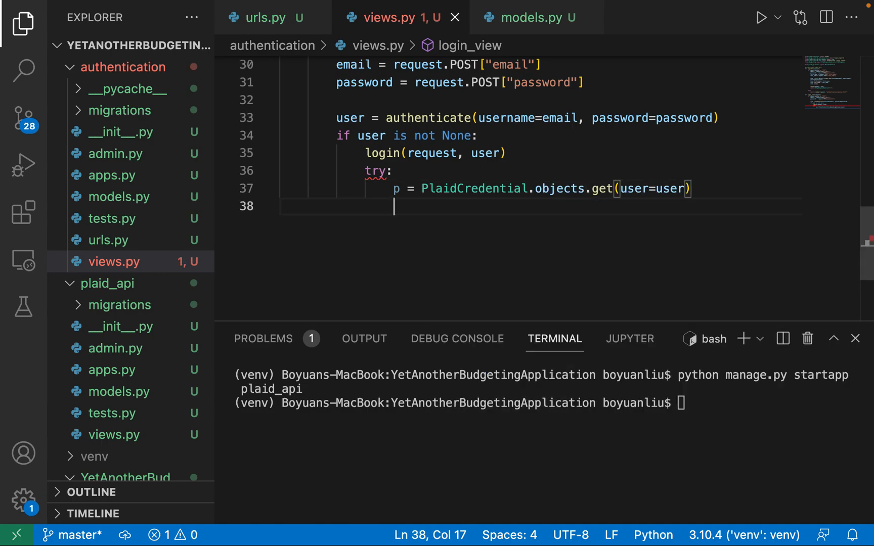
# - Store p.access_token in request.session and pass on PlaidCredential.DoesNotExist
pyautogui.write('request.session')
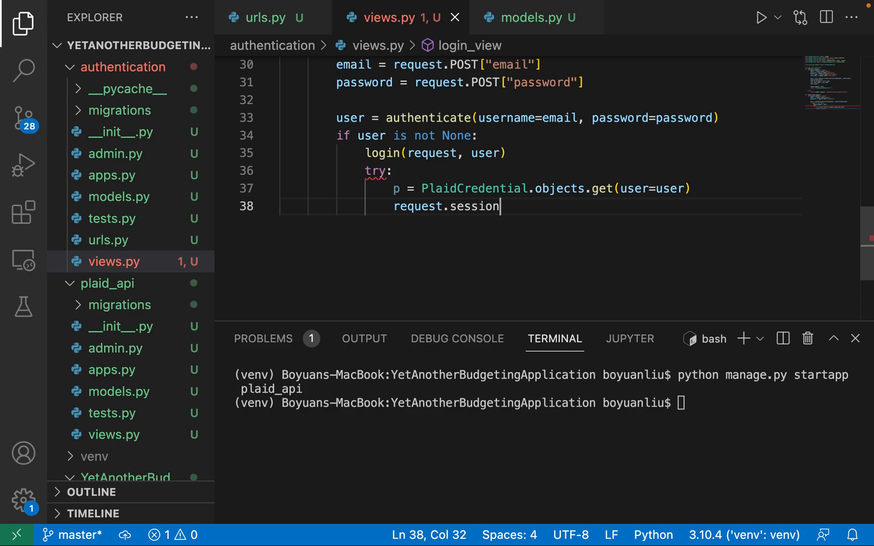
pyautogui.write('["access_token')
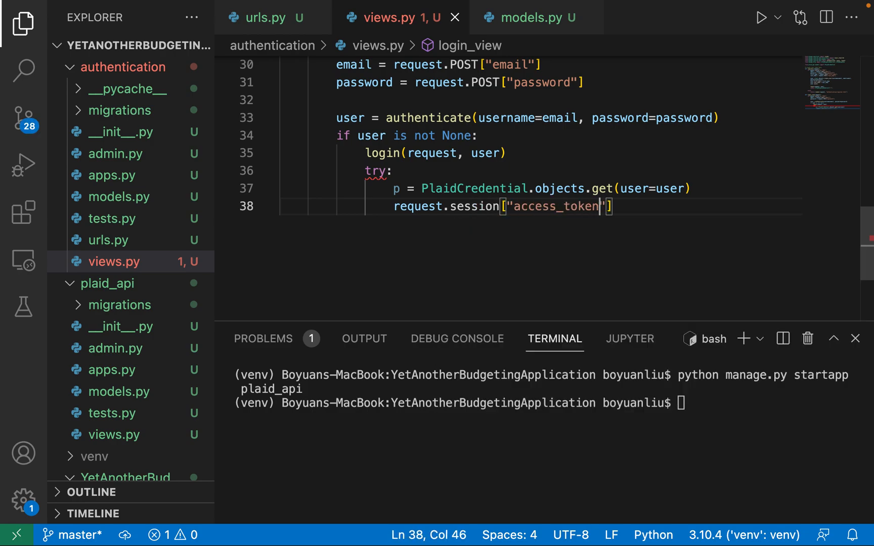
pyautogui.write('= p.acces')
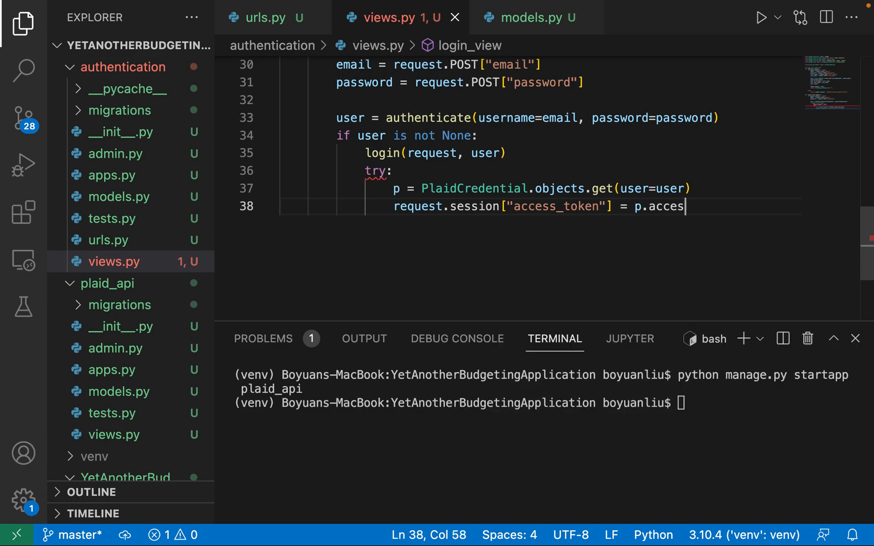
pyautogui.write('s_token')
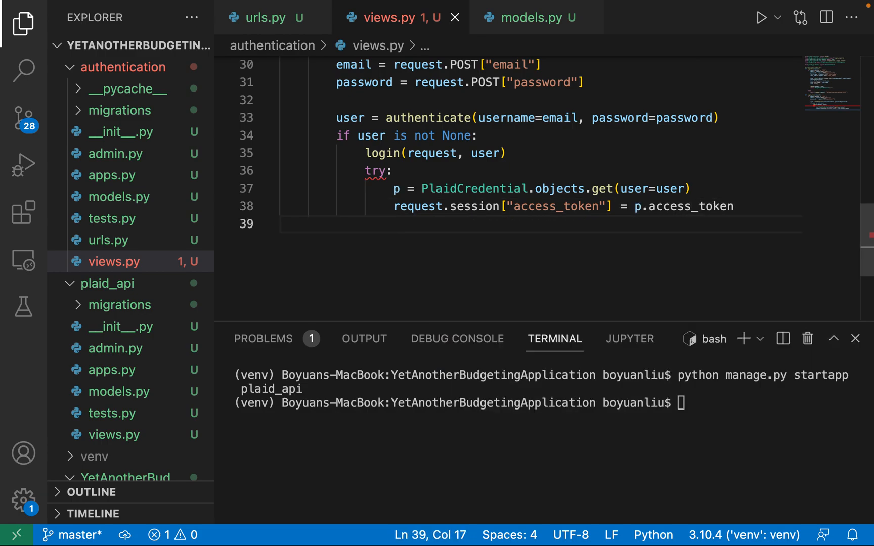
pyautogui.write('except:')
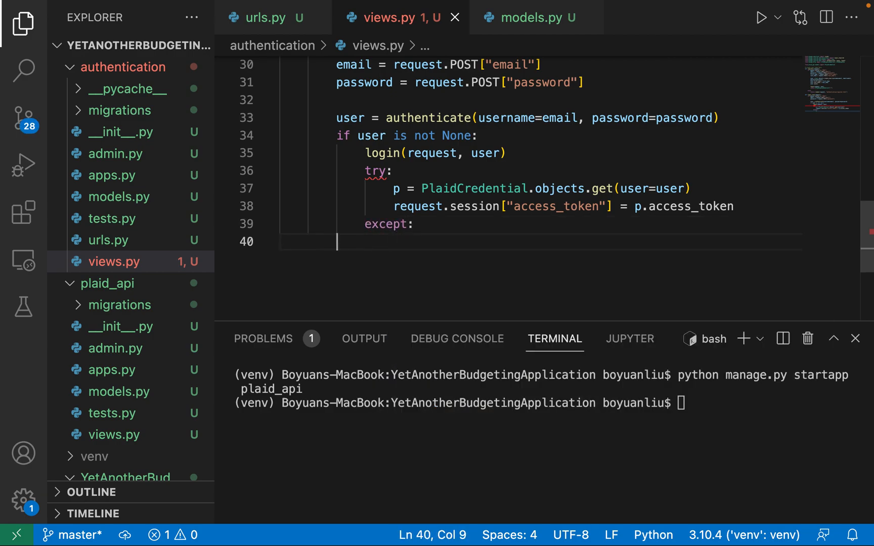
pyautogui.write('Plaid')
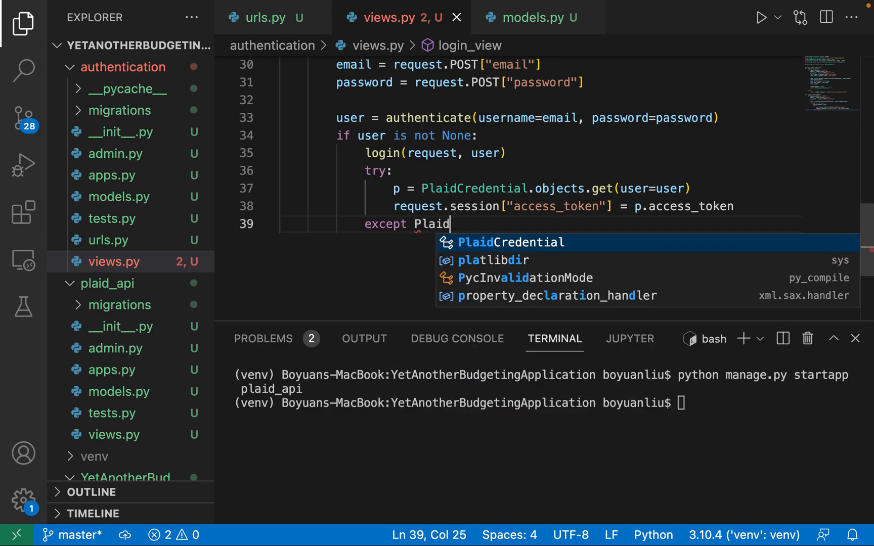
pyautogui.write('Credential.DoesNotExist:')
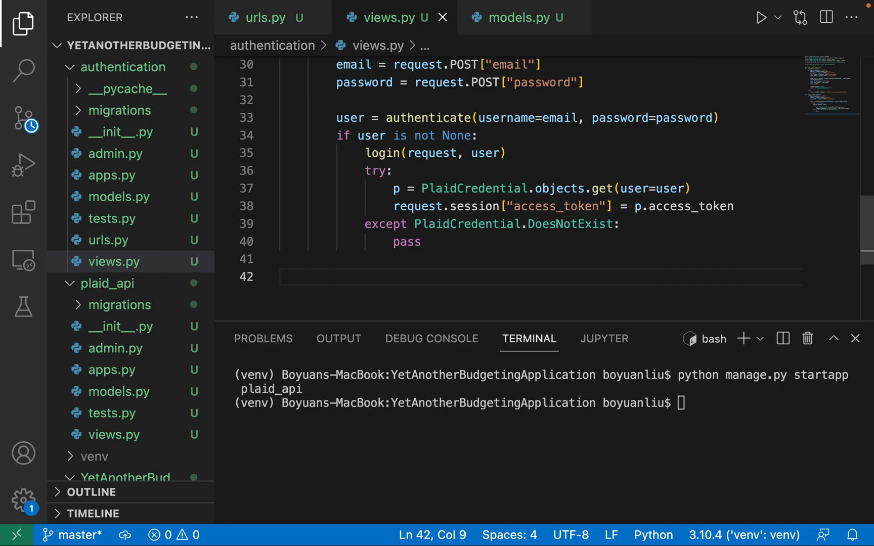
# - Return HttpResponseRedirect to request.GET 'next' when present, otherwise HttpResponseRedirect('/')
pyautogui.write('if request.GET.get({"')
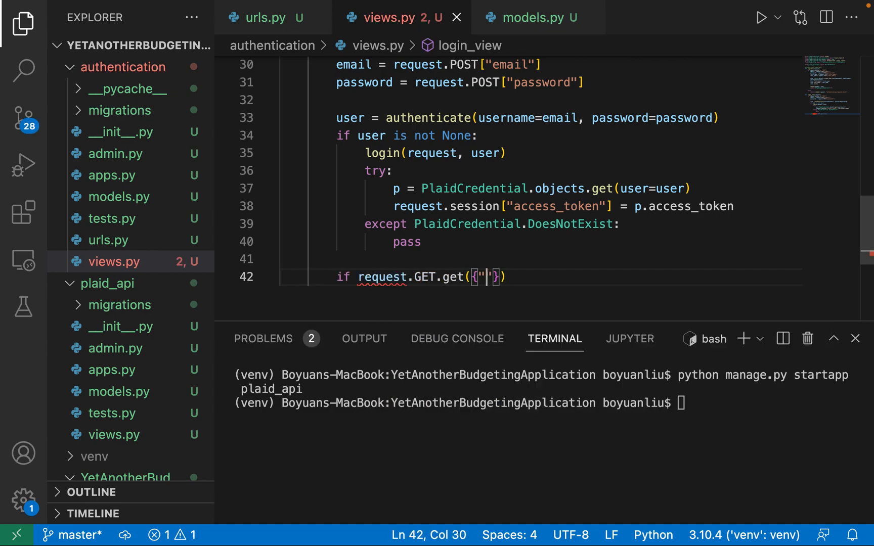
pyautogui.write('next')
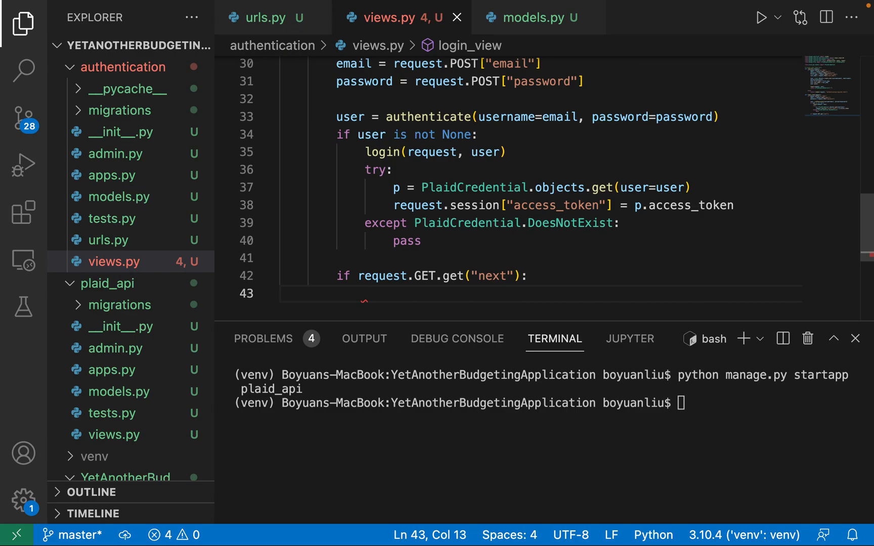
pyautogui.write('return')
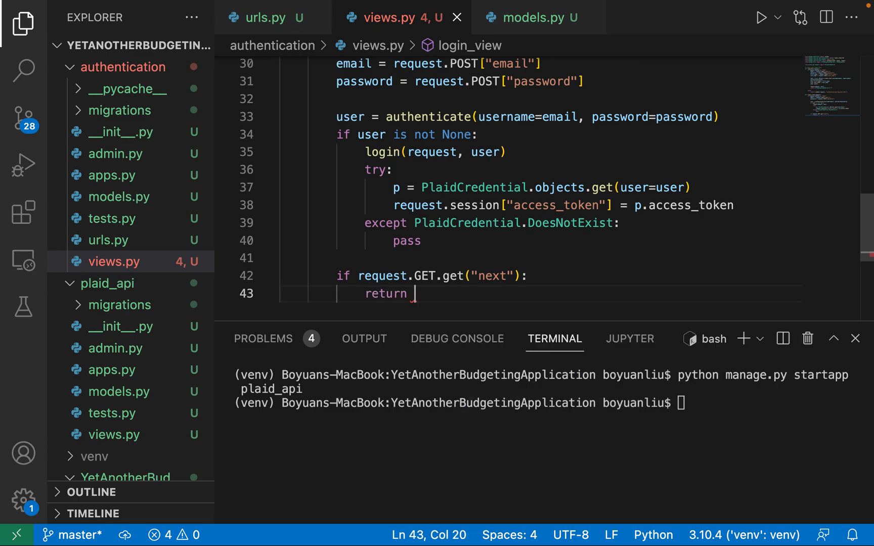
pyautogui.write('HttpResponseRedirect')
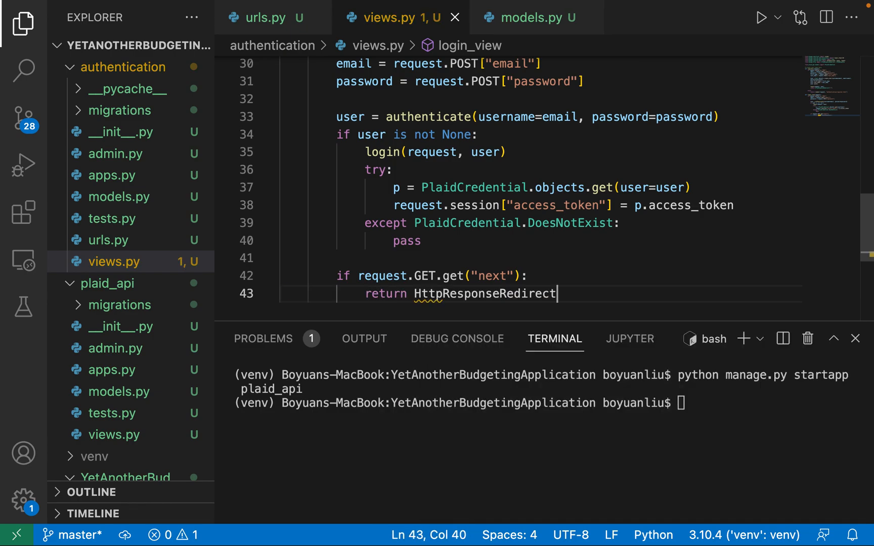
pyautogui.write('(request.GET.get("next')
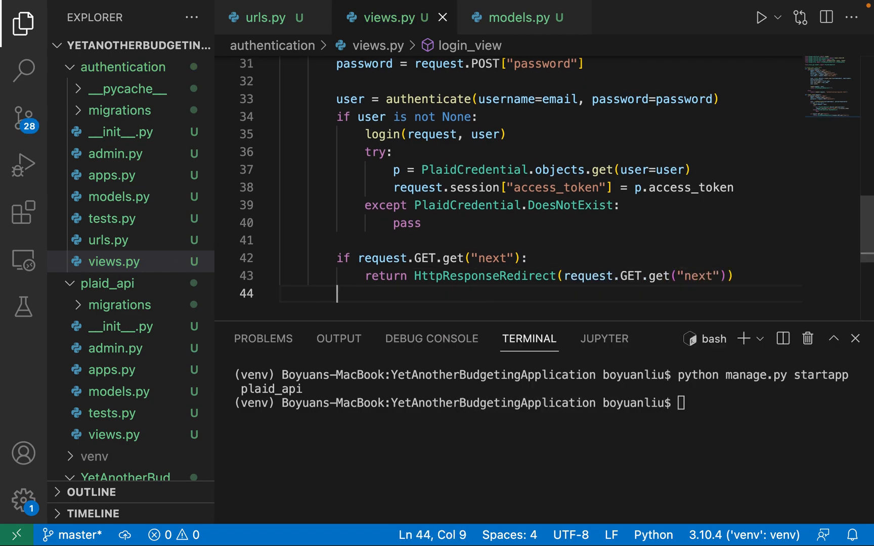
pyautogui.write('return')
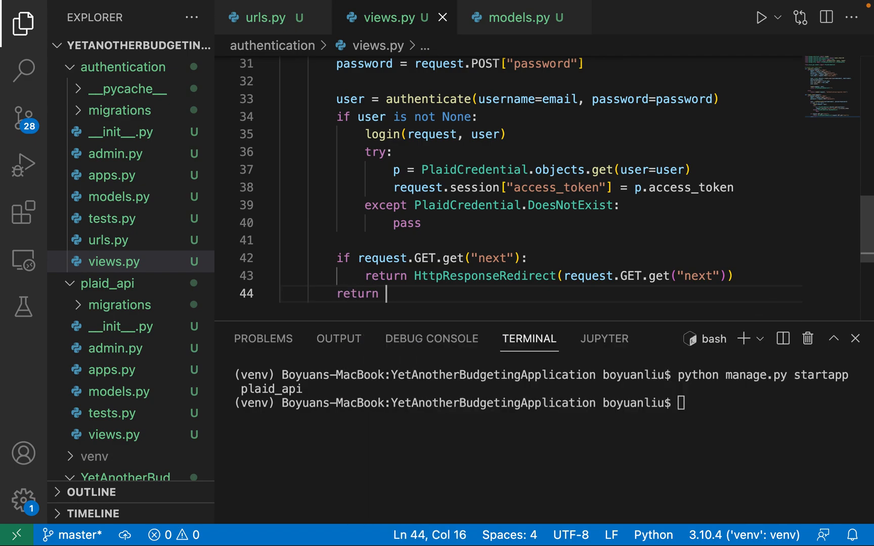
pyautogui.write('HttpResponseRedirect("/')
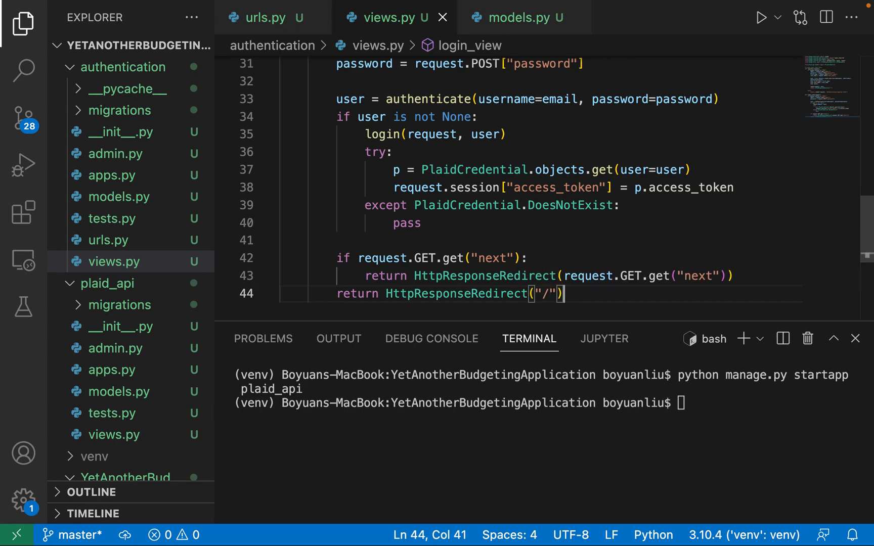
pyautogui.write('ELSE:')
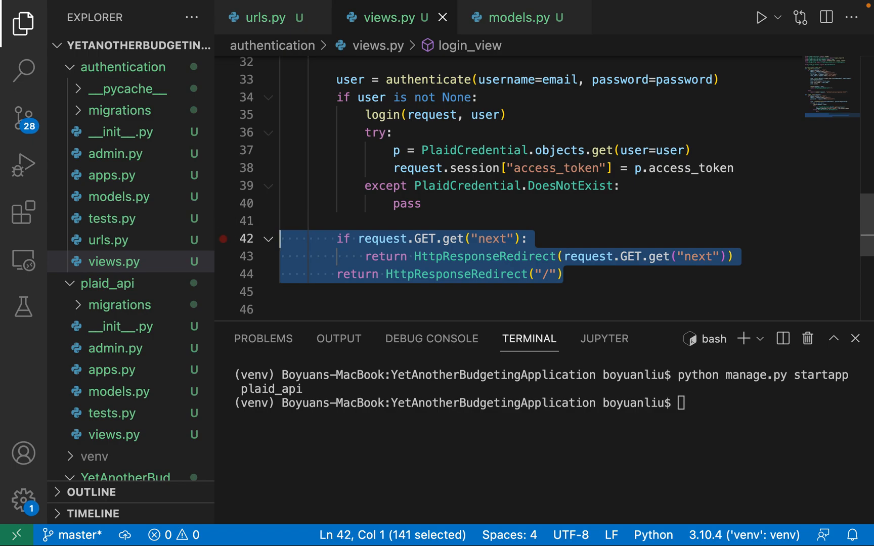
# - Indent the redirects, return HttpResponse('Invalid login'), and otherwise render authentication/login.html
pyautogui.press('shift+tab')
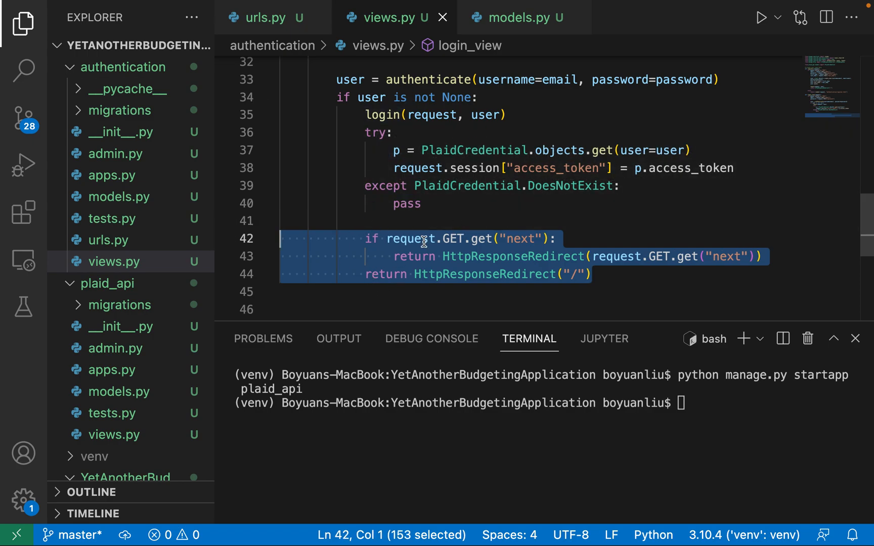
pyautogui.click(406, 282)
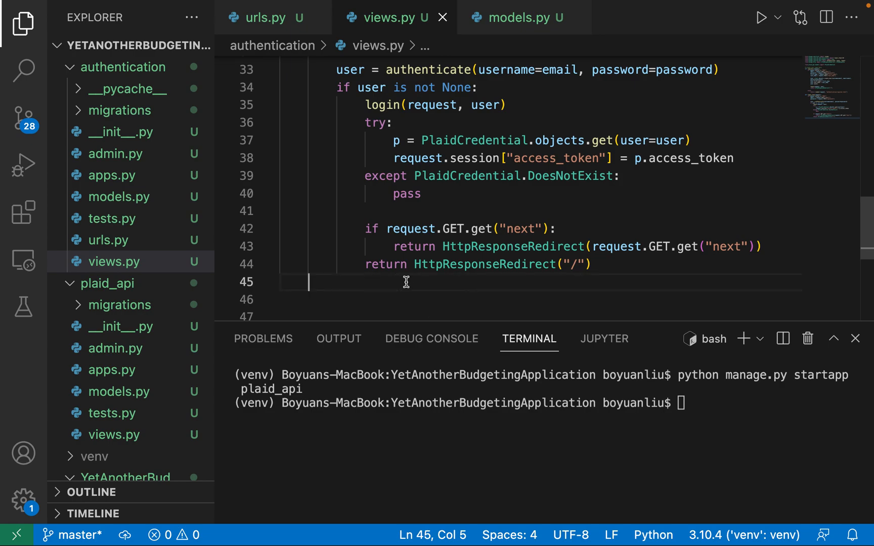
pyautogui.press('enter')
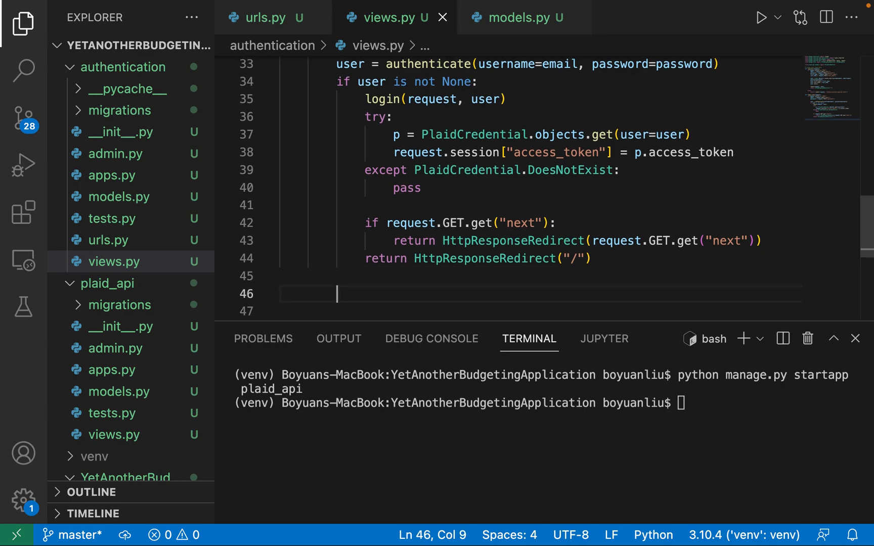
pyautogui.write('ELS')
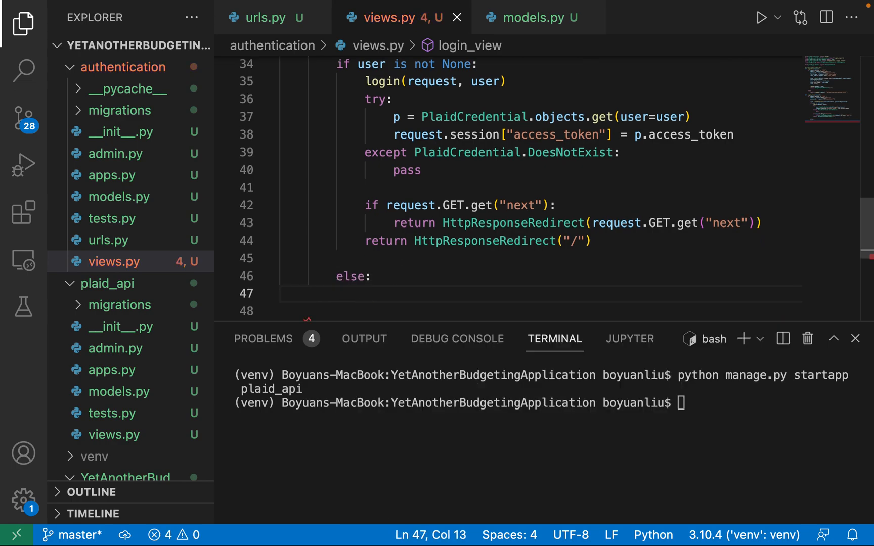
pyautogui.scroll(-3)
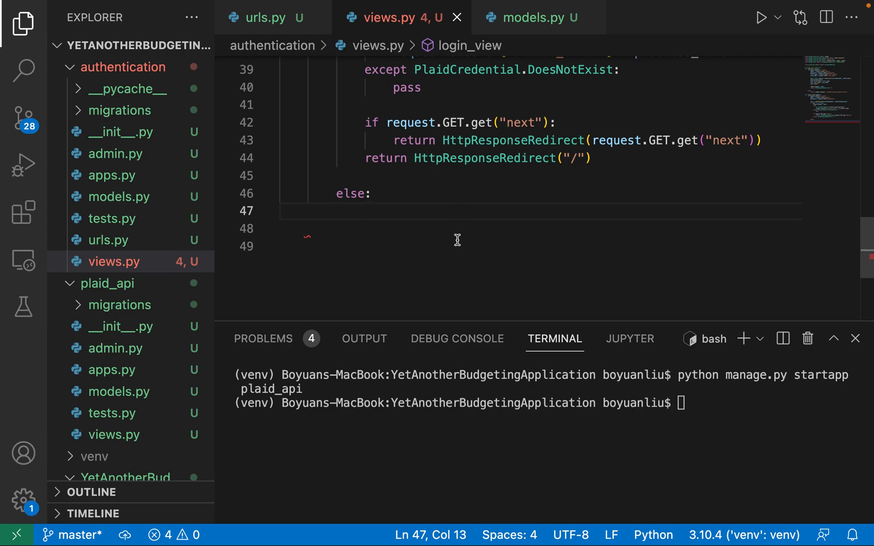
pyautogui.write('return Ht')
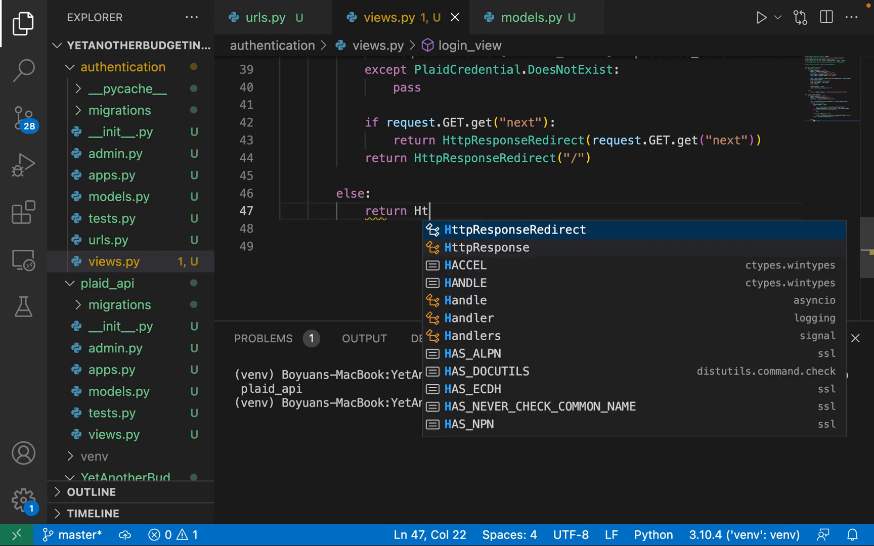
pyautogui.write('tpResponse("')
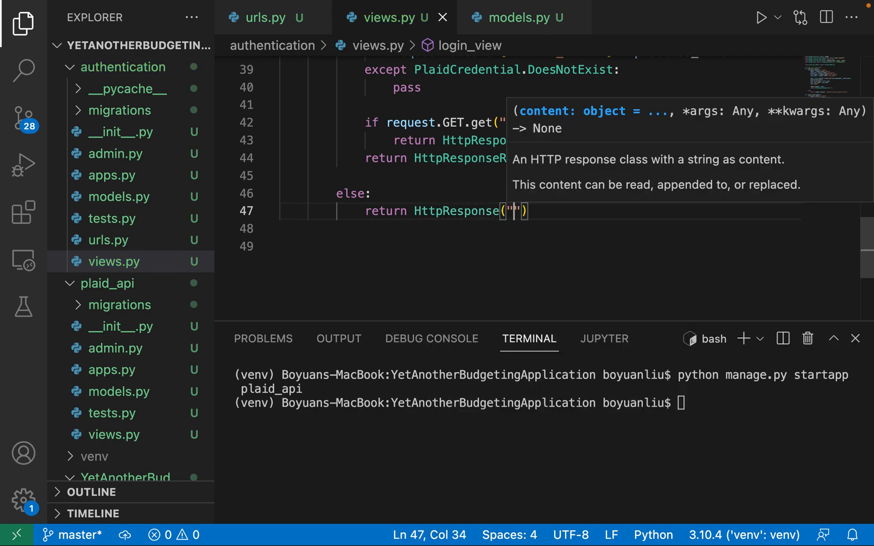
pyautogui.write('Invalid login')
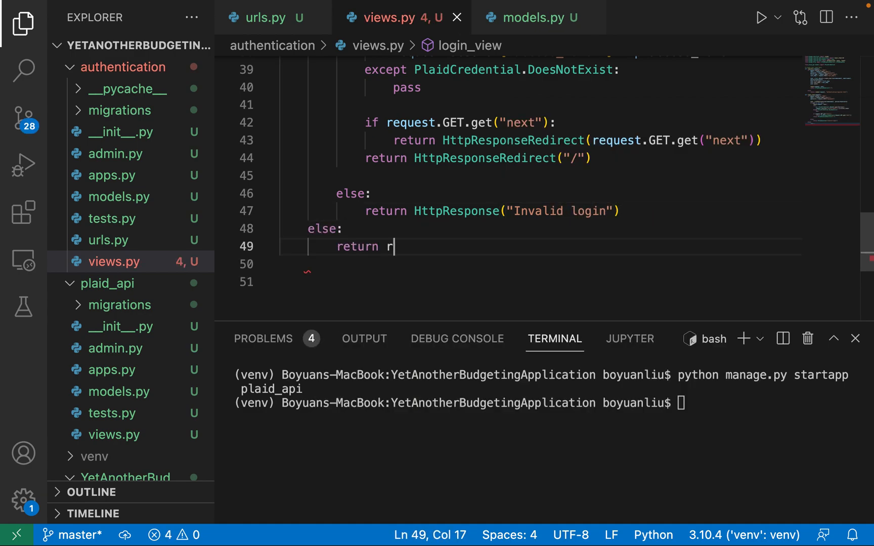
pyautogui.write('ender(request, "authenticatio')
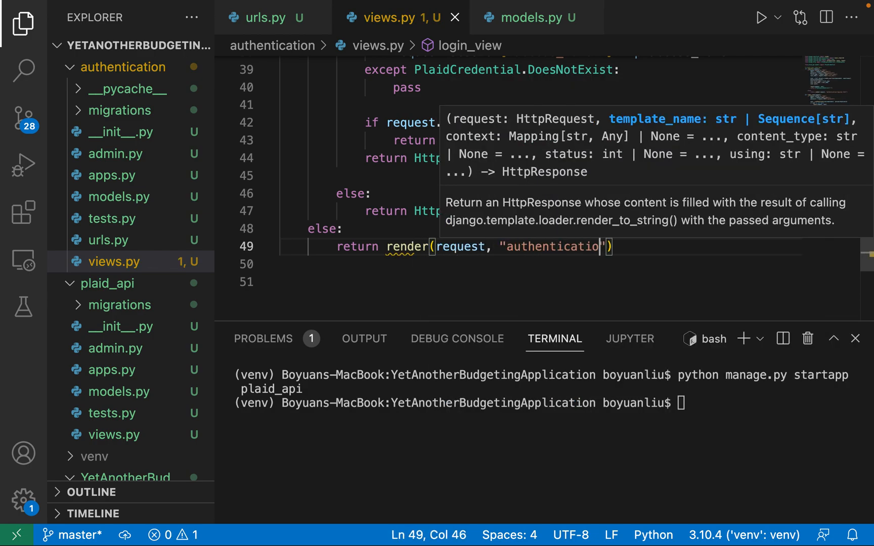
pyautogui.write('n/login.html')
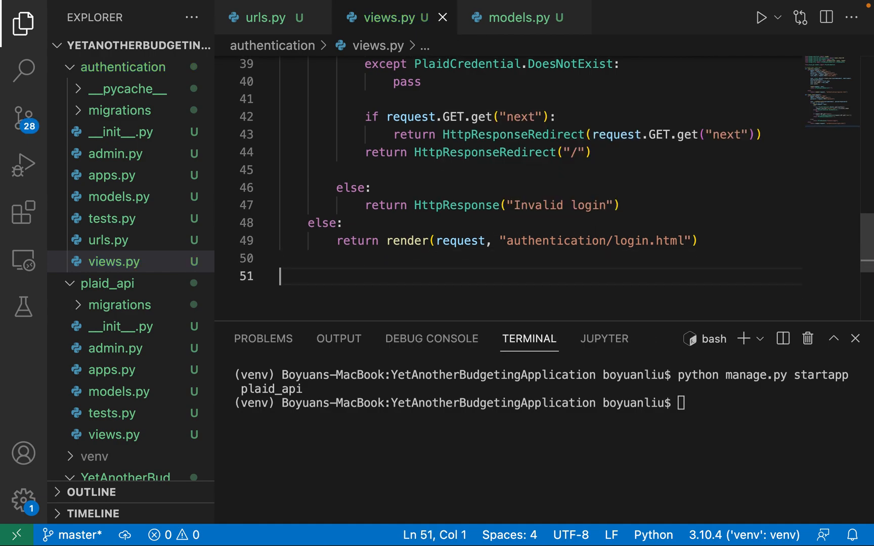
pyautogui.write('@login_required("')
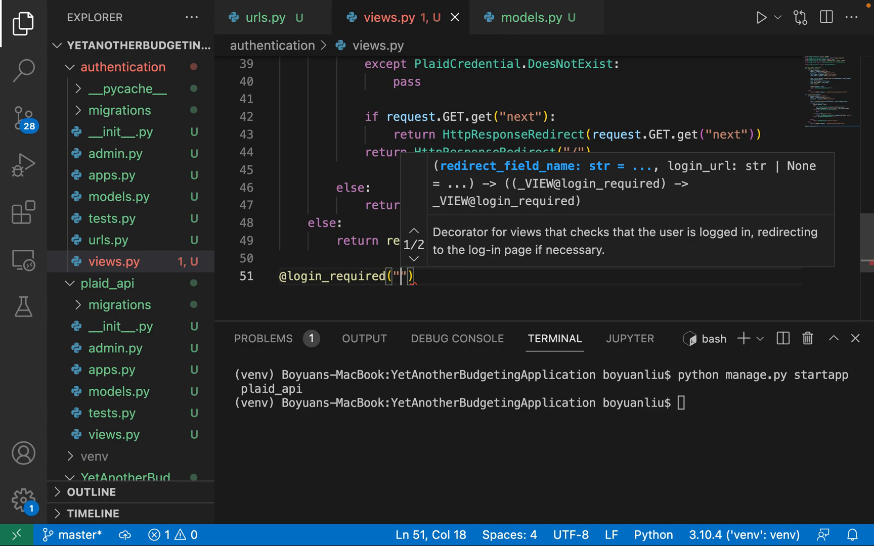
pyautogui.write('login')
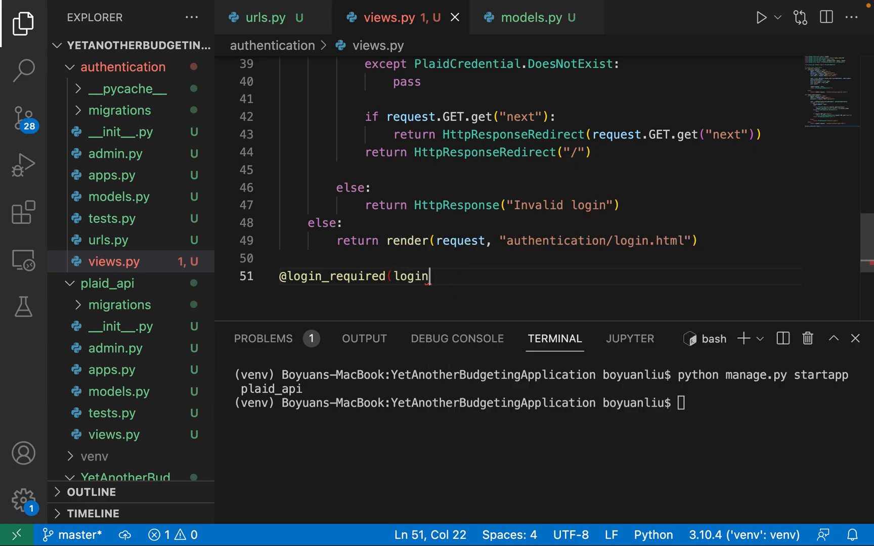
pyautogui.write('_url)')
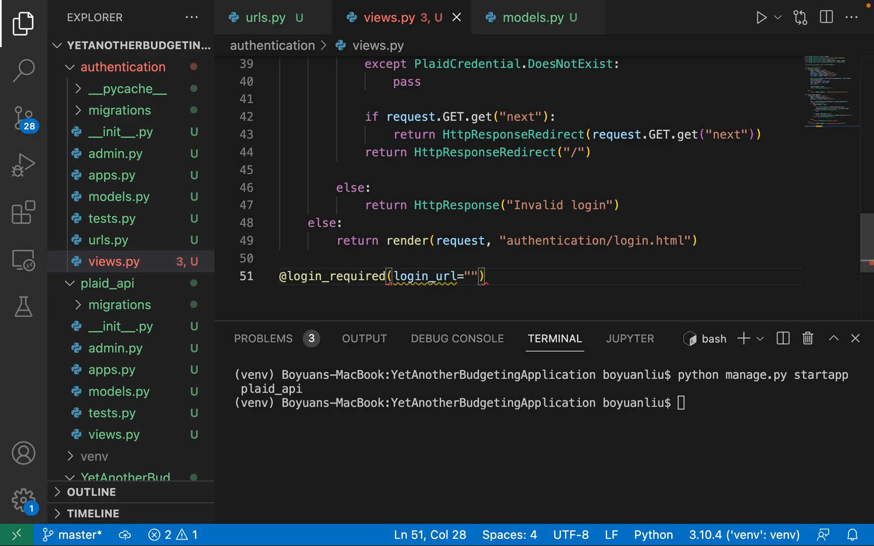
pyautogui.write('/auth/login/')
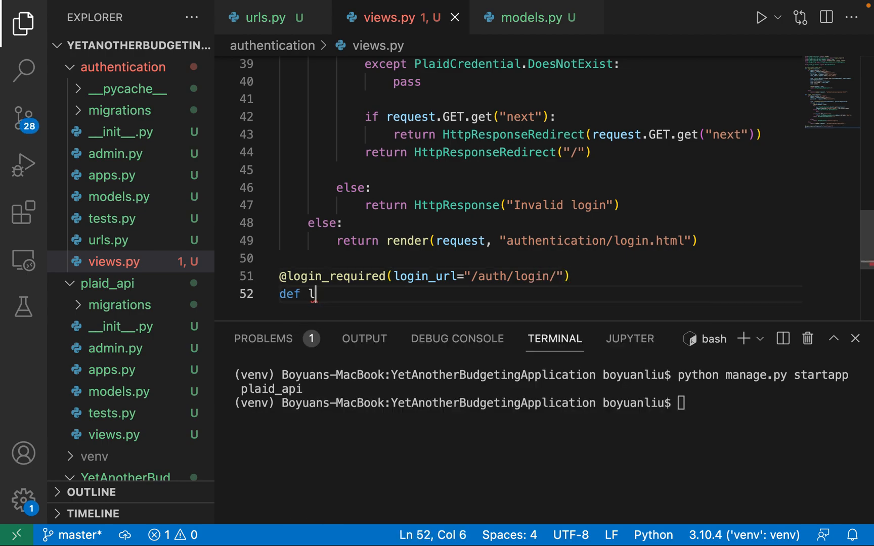
pyautogui.write('ogout_view(request):')
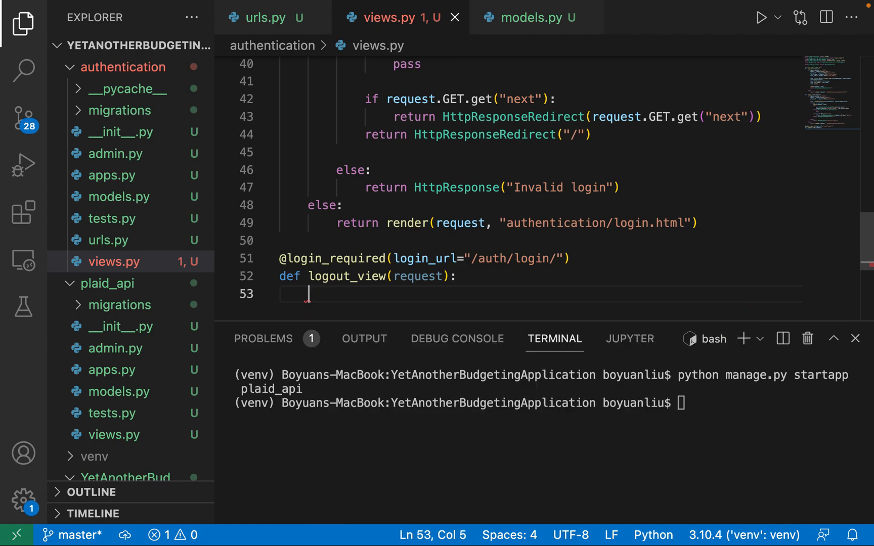
pyautogui.write('logout(request')
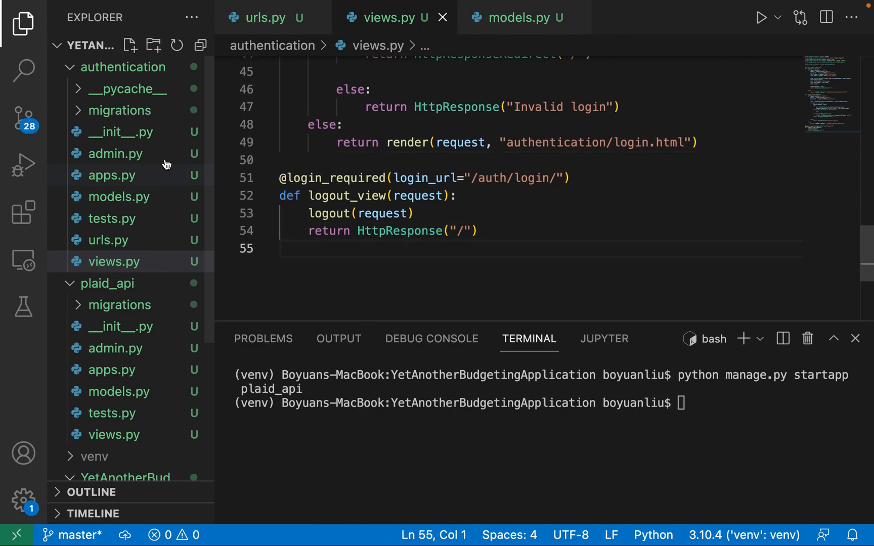
pyautogui.write('templ')
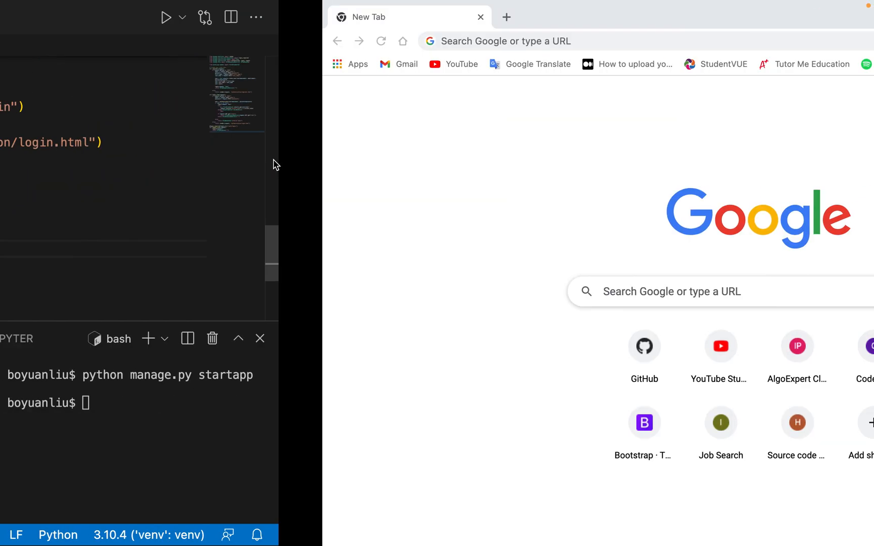
# - Copy the starter HTML with Bootstrap CSS and JS from getbootstrap.com Docs
pyautogui.write('getbootstrap.com')
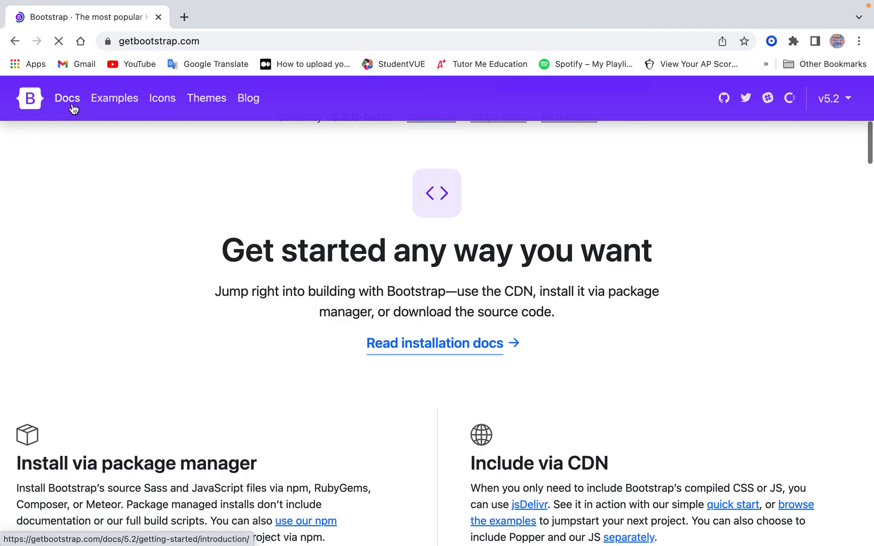
pyautogui.moveTo(73, 109)
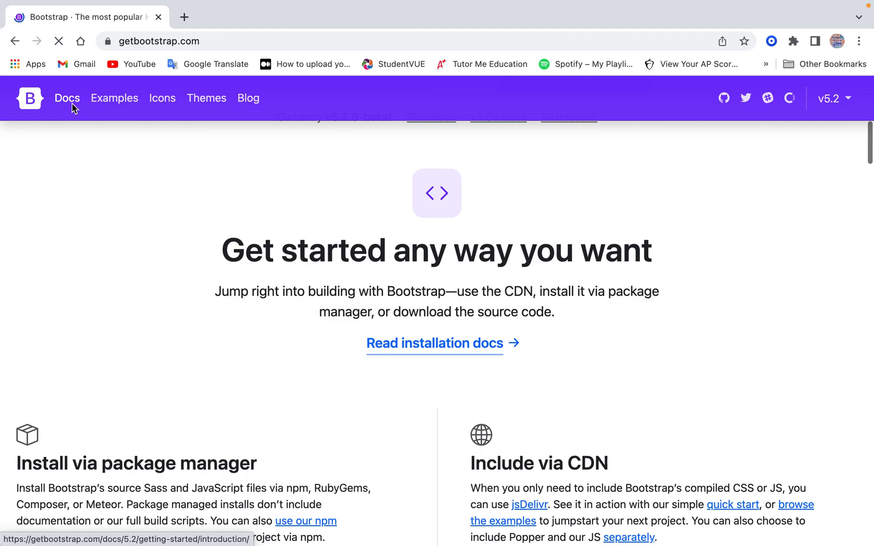
pyautogui.click(66, 98)
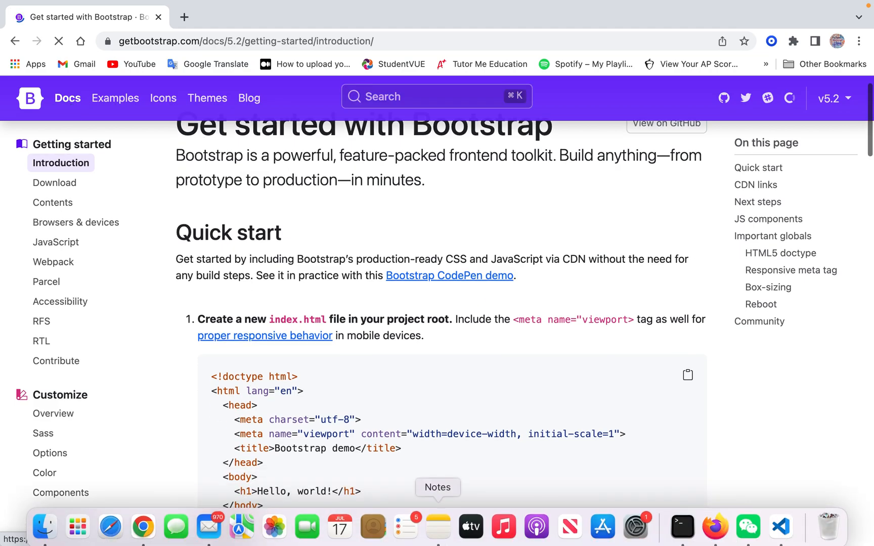
pyautogui.scroll(-3)
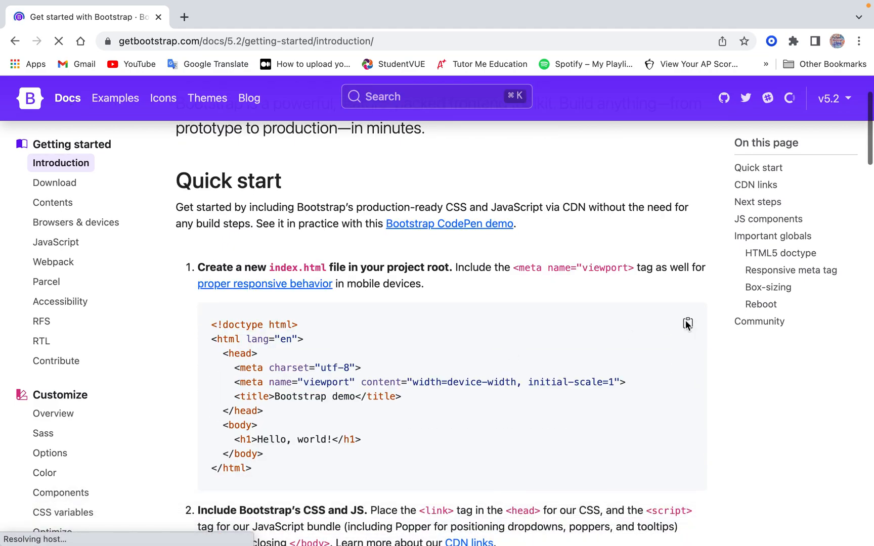
pyautogui.scroll(-3)
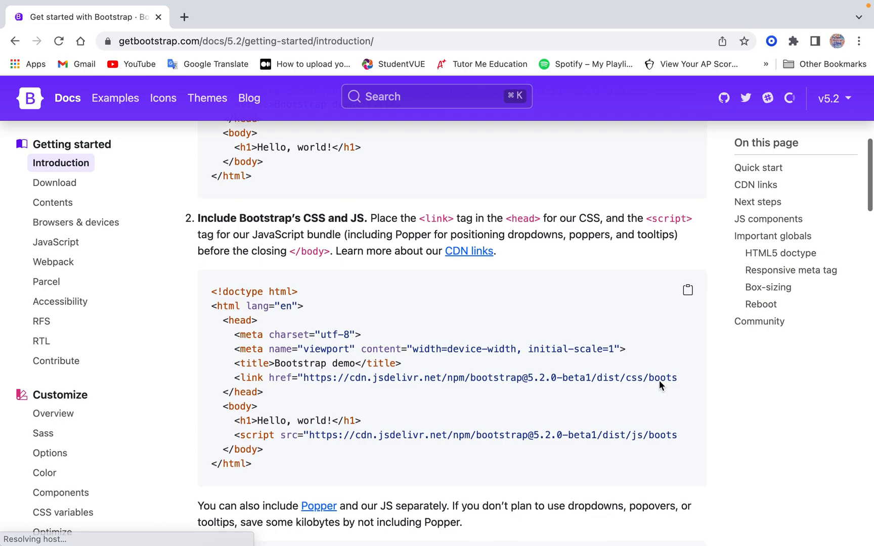
pyautogui.click(688, 289)
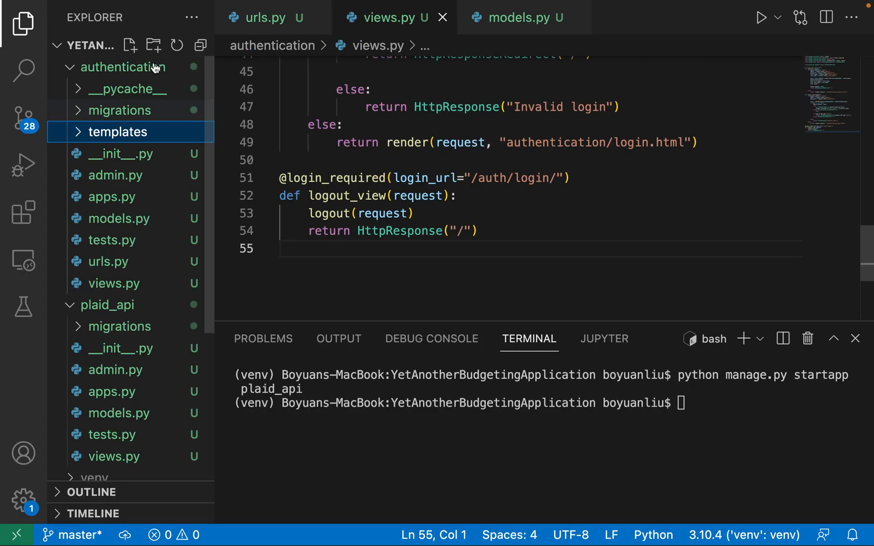
# - Add an authentication folder under templates and create register.html inside it
pyautogui.write('autne')
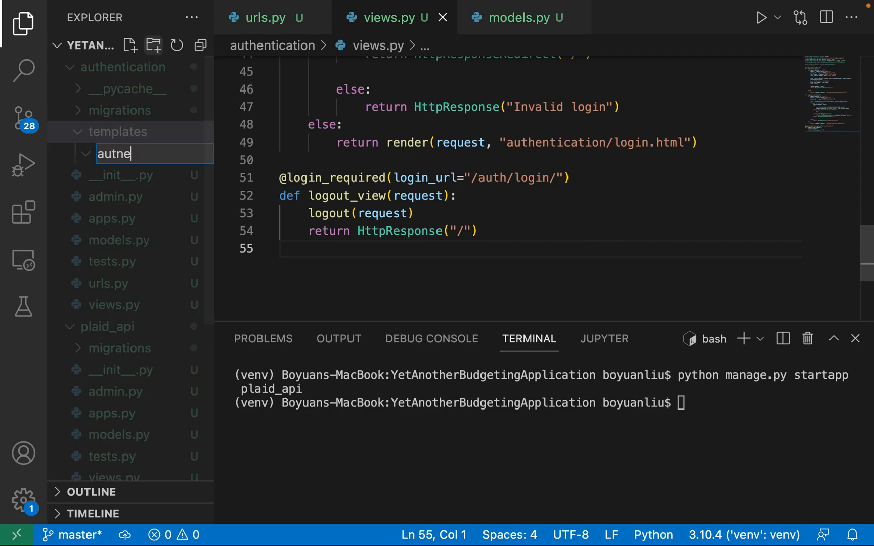
pyautogui.write('authentication')
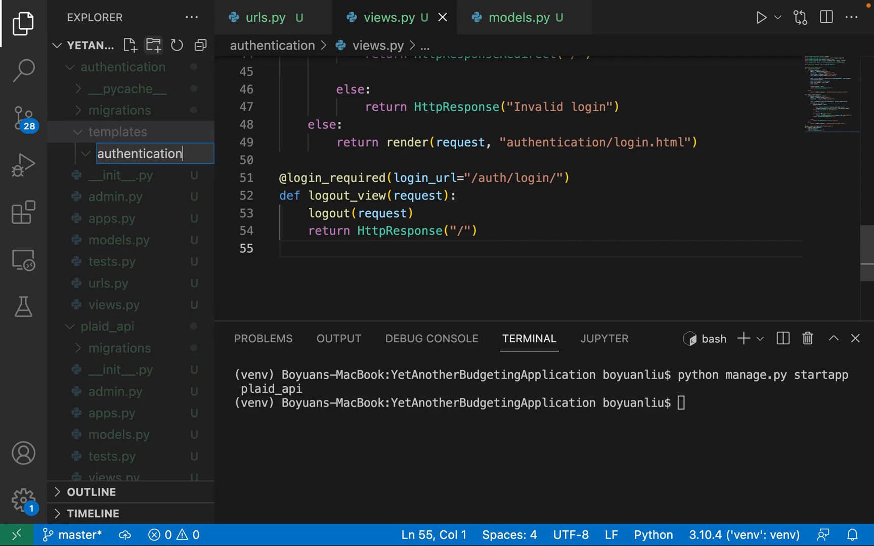
pyautogui.click(129, 45)
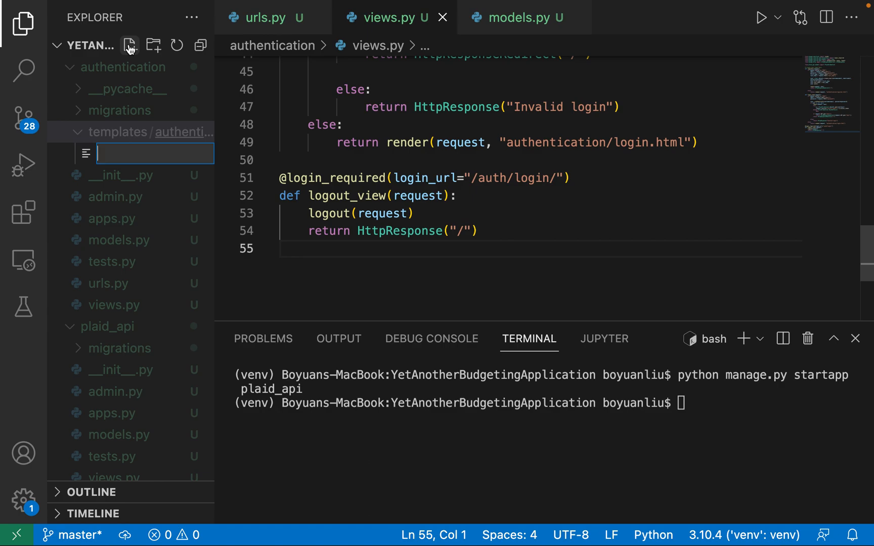
pyautogui.write('register.html')
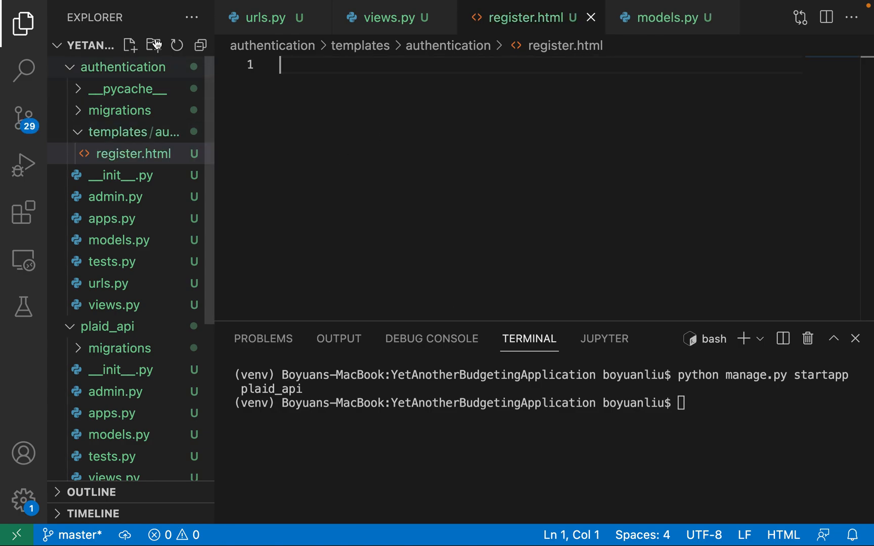
# - Create base.html from the Bootstrap starter with a title block and container div
pyautogui.click(130, 45)
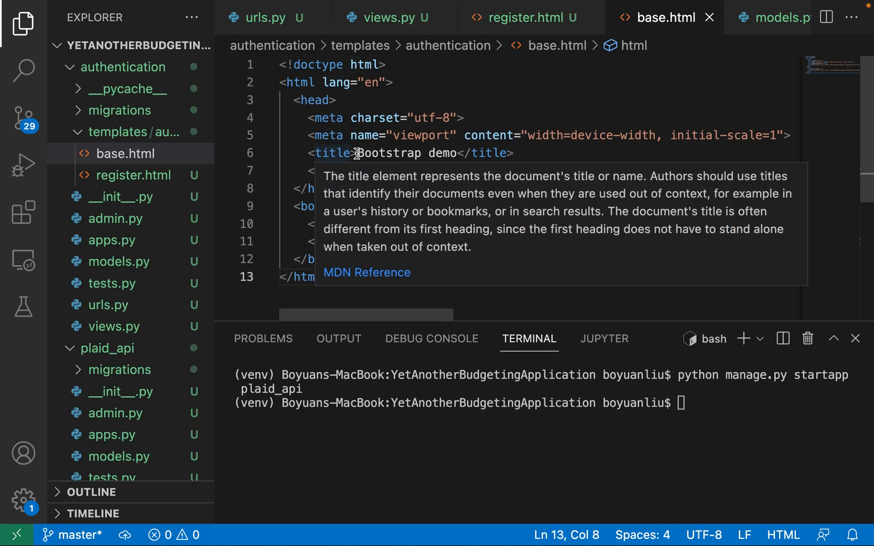
pyautogui.doubleClick(388, 152)
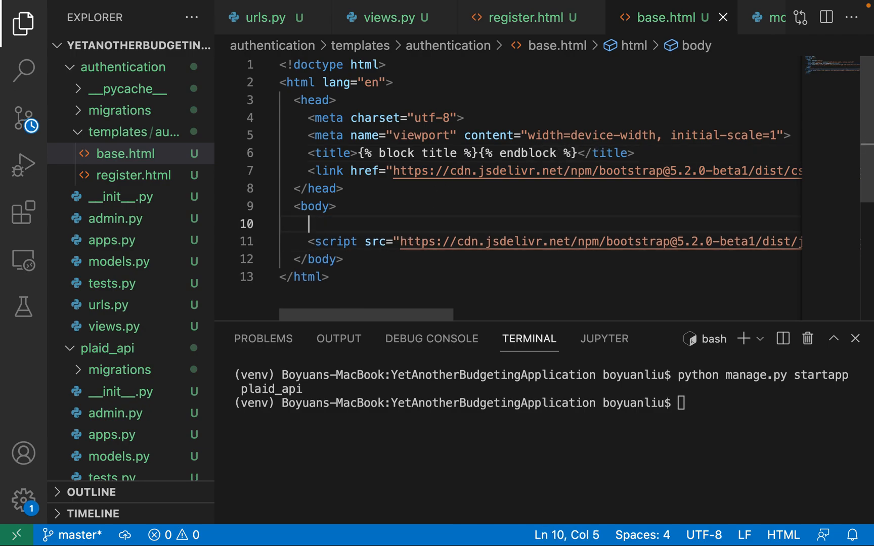
pyautogui.write('<div class="container"></div>')
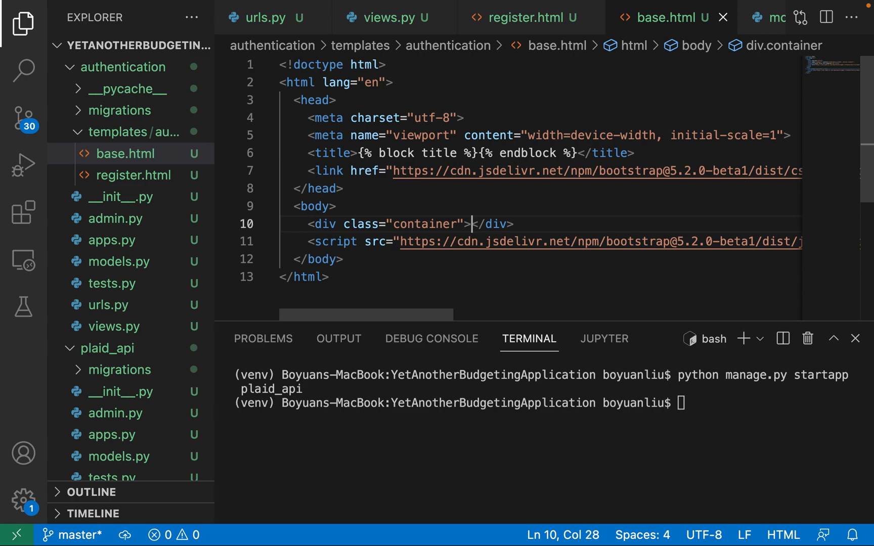
pyautogui.write('{% bl %}')
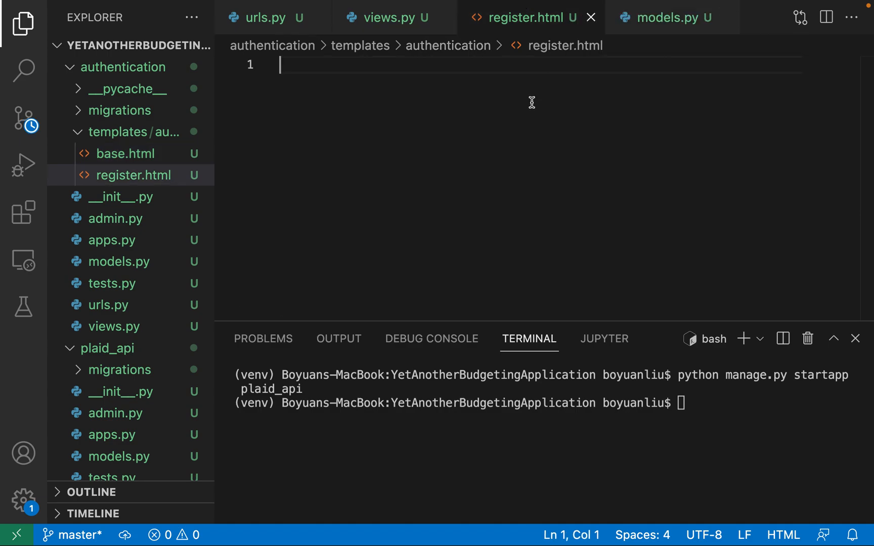
# - In register.html, extend base.html, set the title block to 'Register', and open block main
pyautogui.write('{% ex%}')
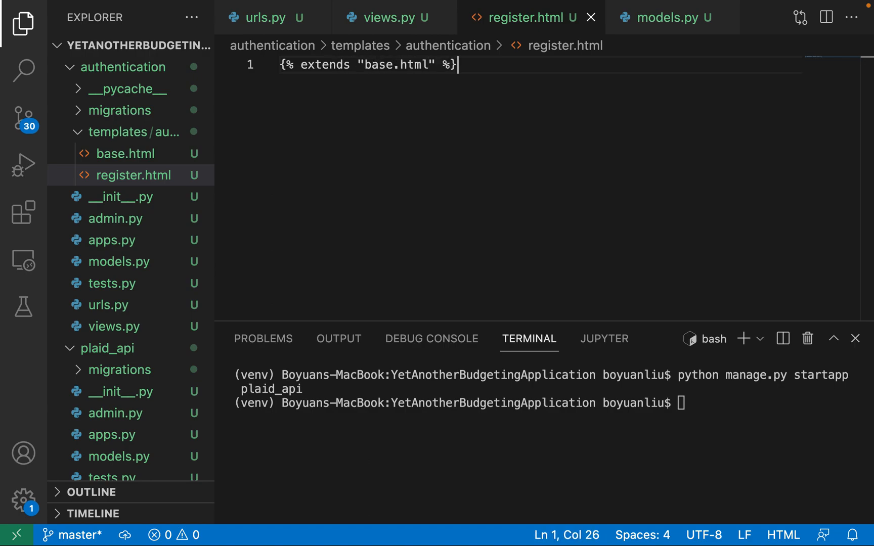
pyautogui.write('{% %}')
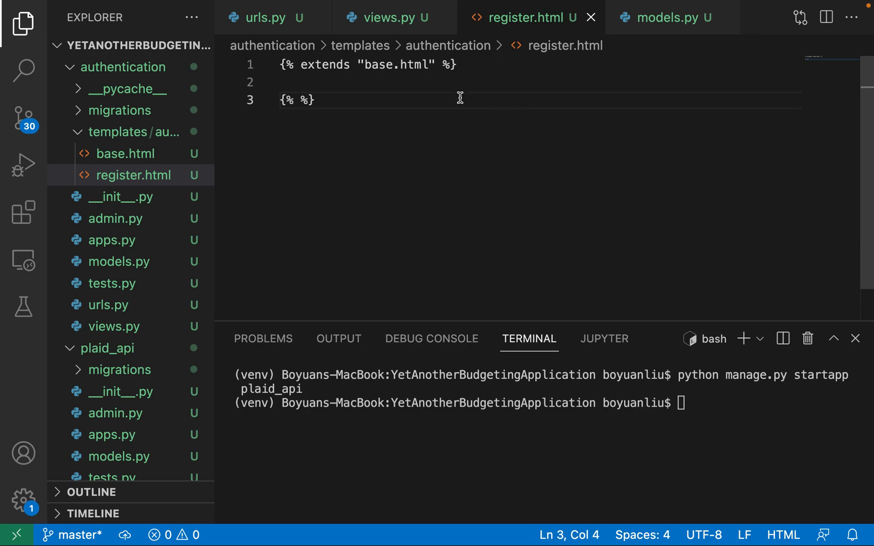
pyautogui.write('block title')
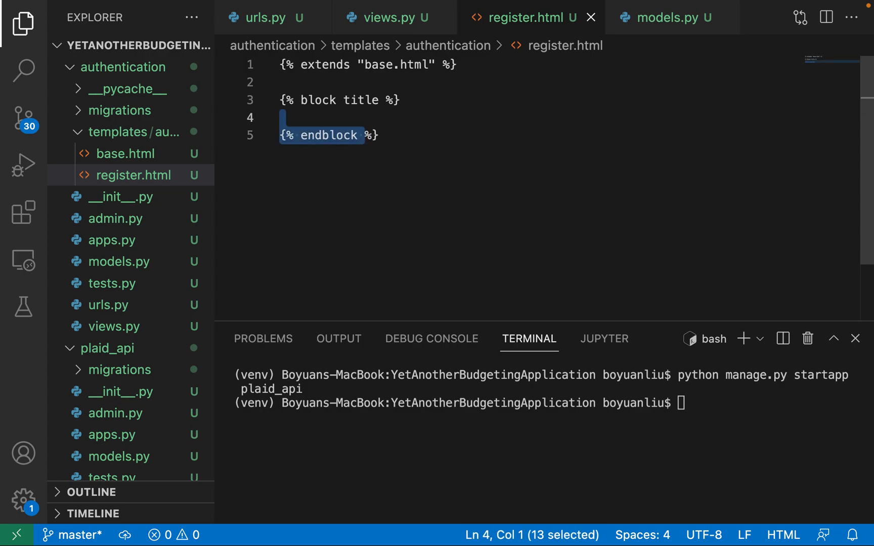
pyautogui.write('R')
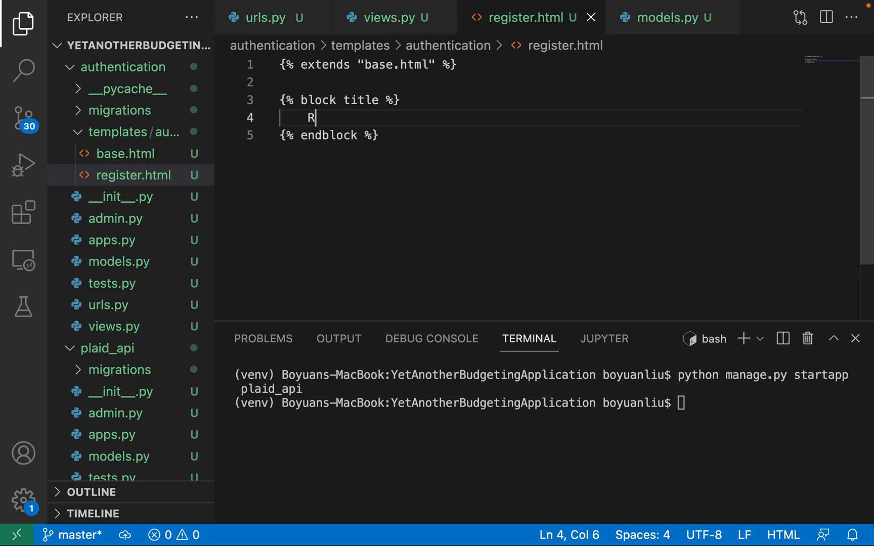
pyautogui.write('egister')
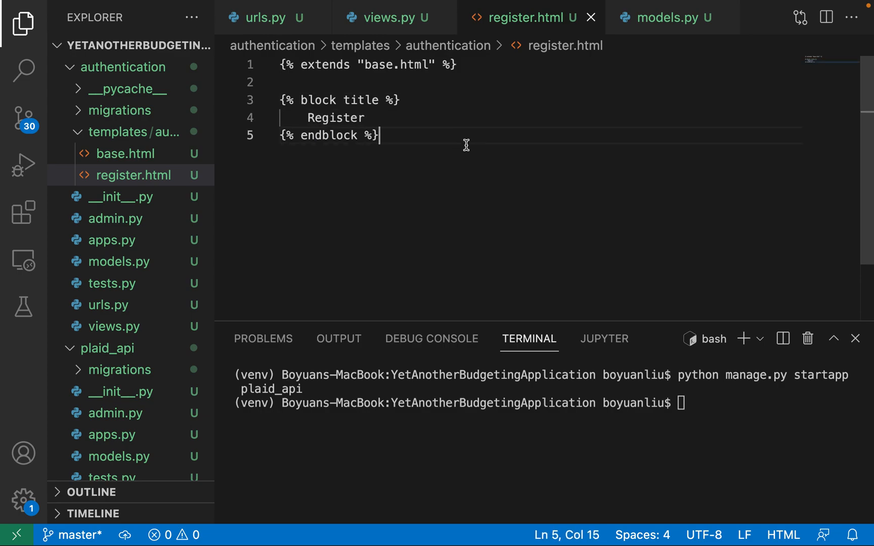
pyautogui.write('{%%}')
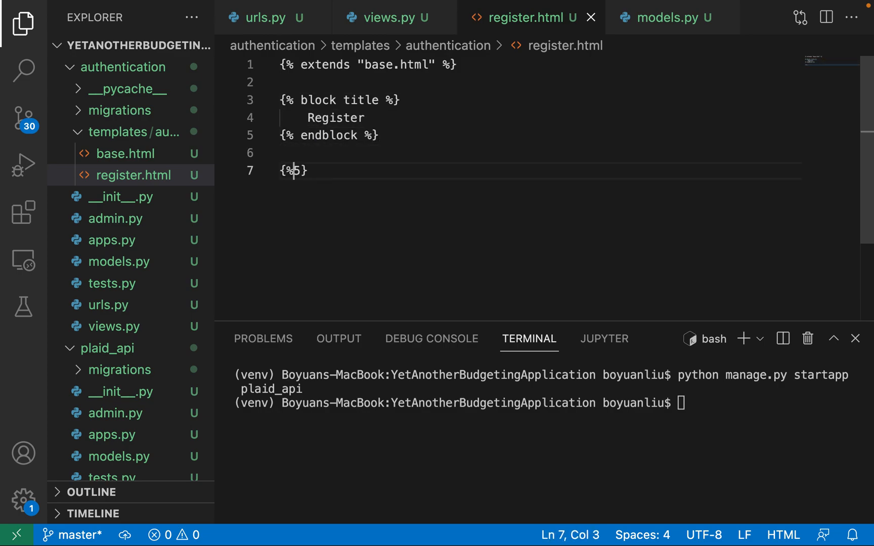
pyautogui.write('bl')
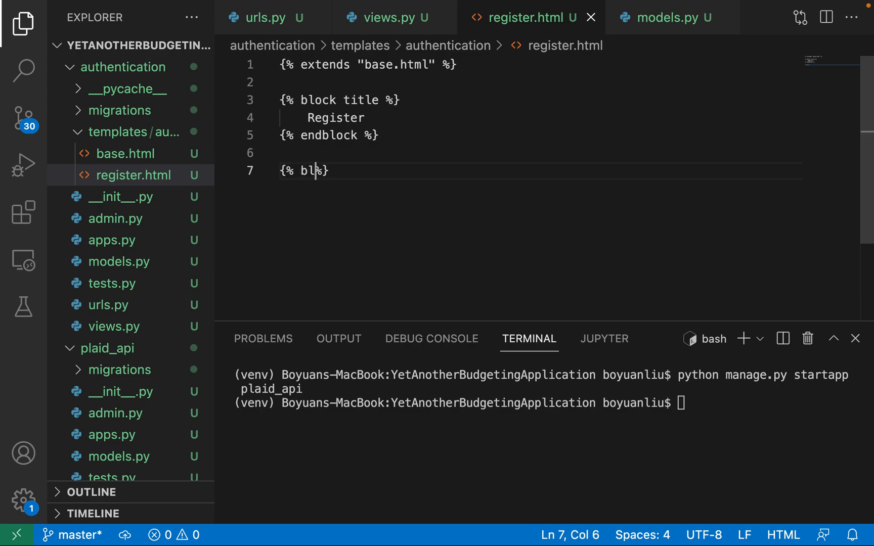
pyautogui.write('ock main')
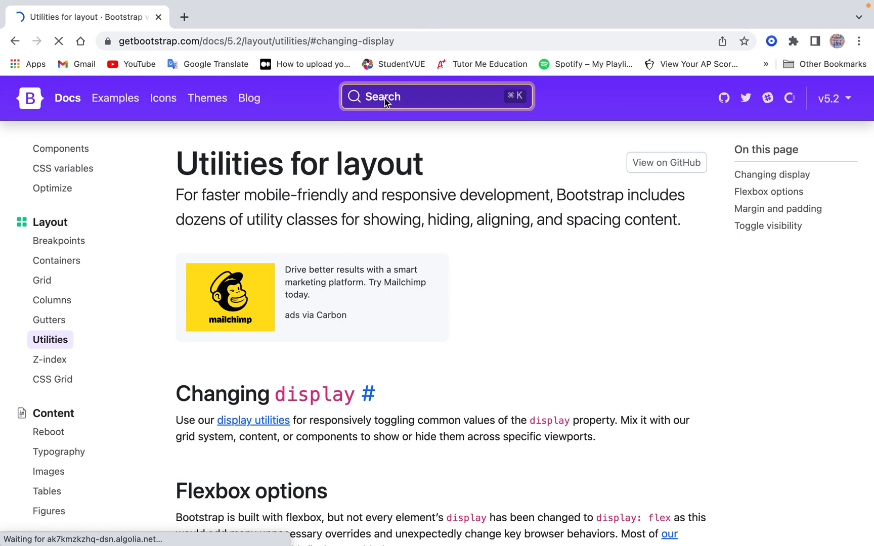
# - Open Bootstrap's Form control page and select the email address example markup
pyautogui.write('form')
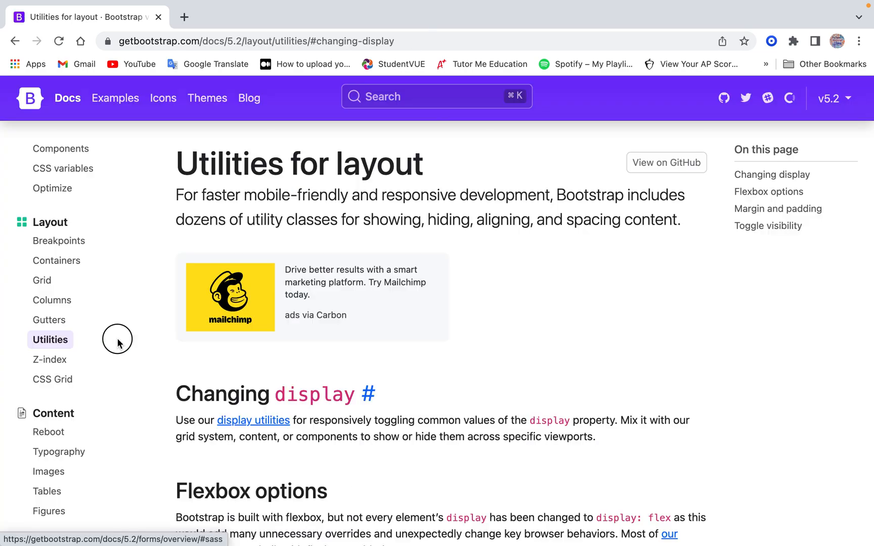
pyautogui.scroll(-3)
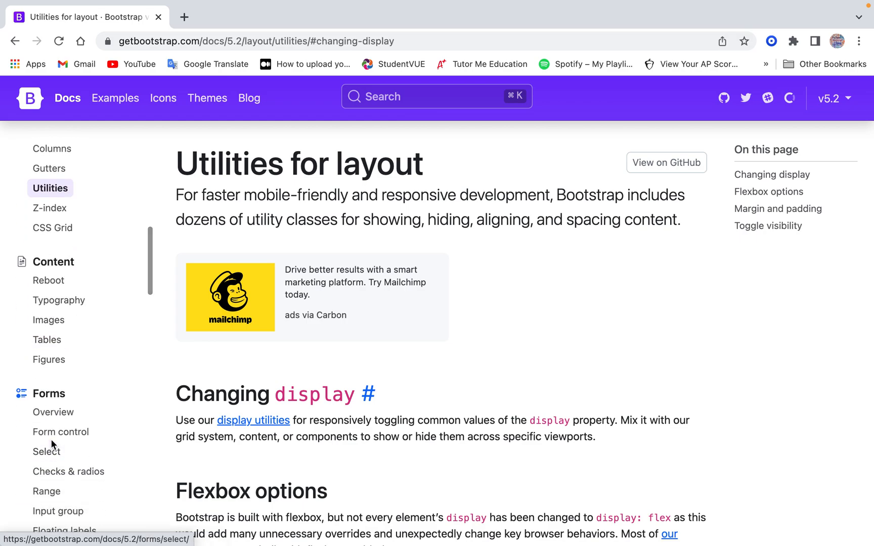
pyautogui.click(61, 432)
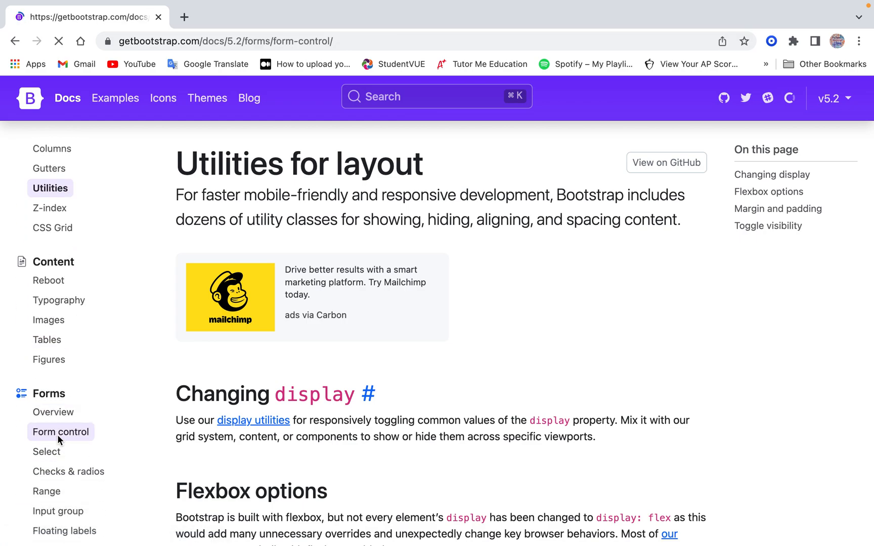
pyautogui.click(60, 431)
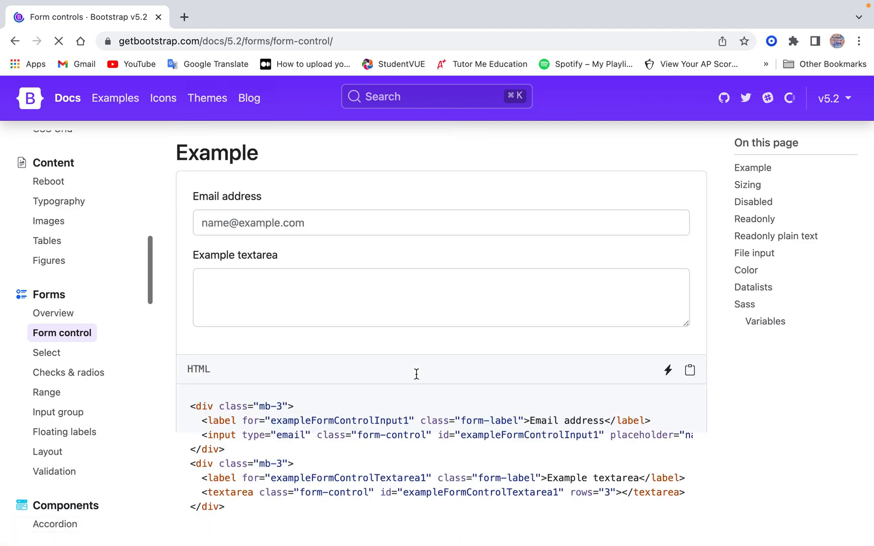
pyautogui.scroll(-3)
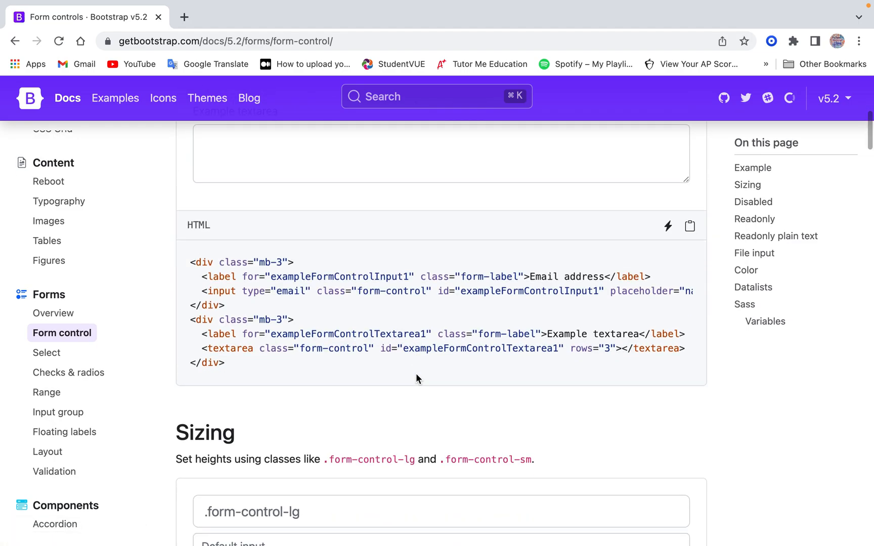
pyautogui.moveTo(189, 262); pyautogui.dragTo(684, 365)
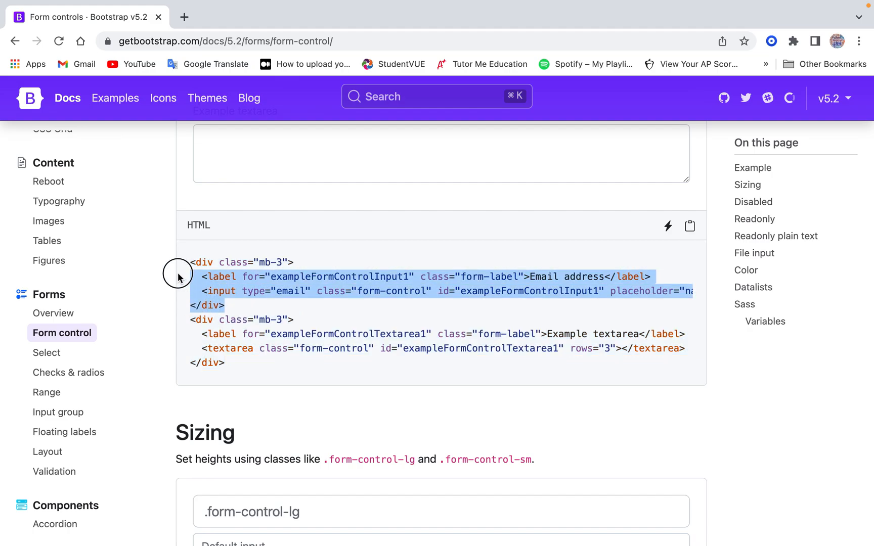
pyautogui.scroll(-3)
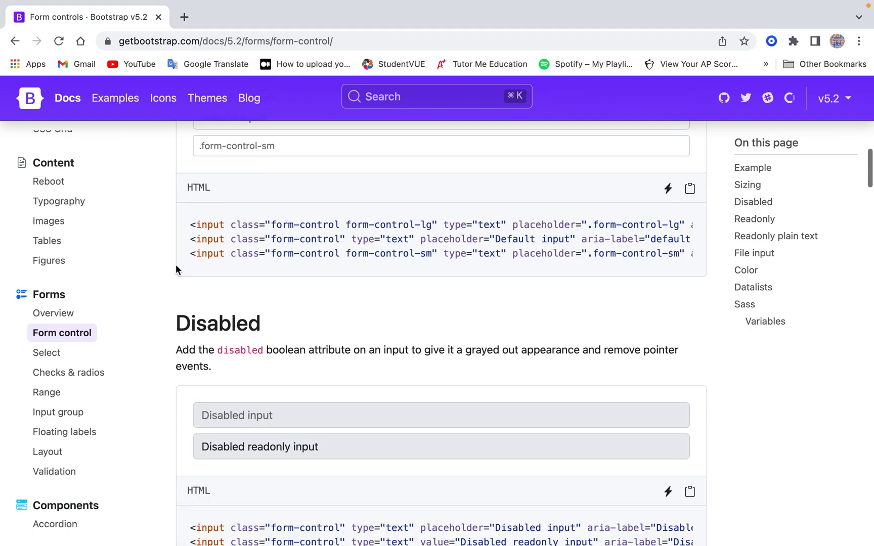
# - Add a form with the Bootstrap email field and set its input name to 'email'
pyautogui.press('alt+tab')
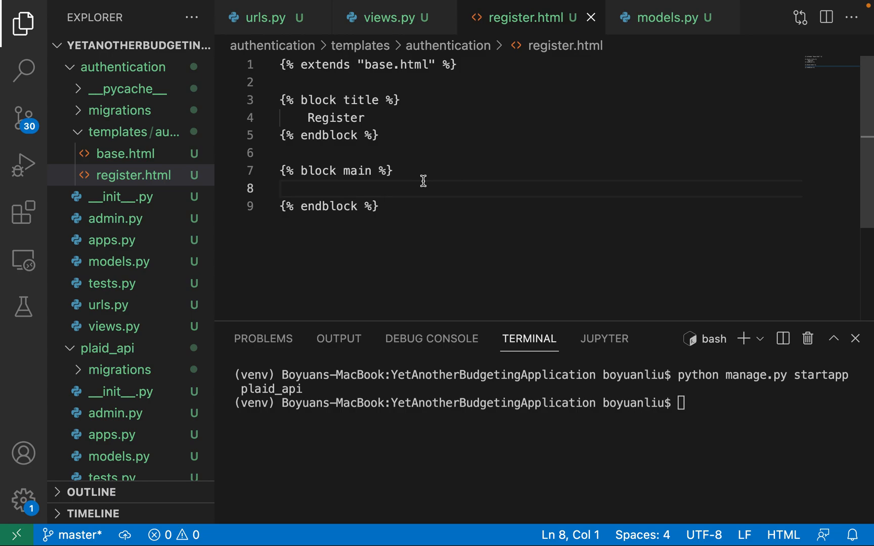
pyautogui.write('<form action=""></form>')
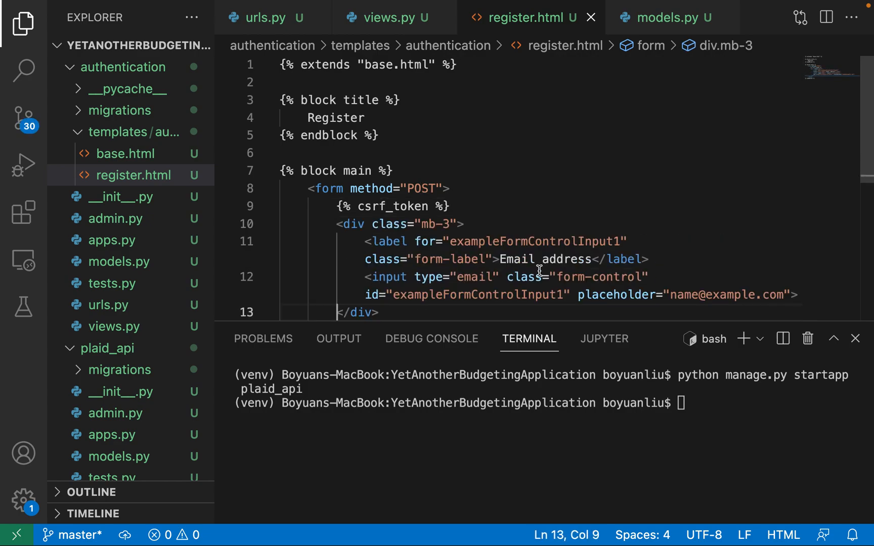
pyautogui.scroll(-3)
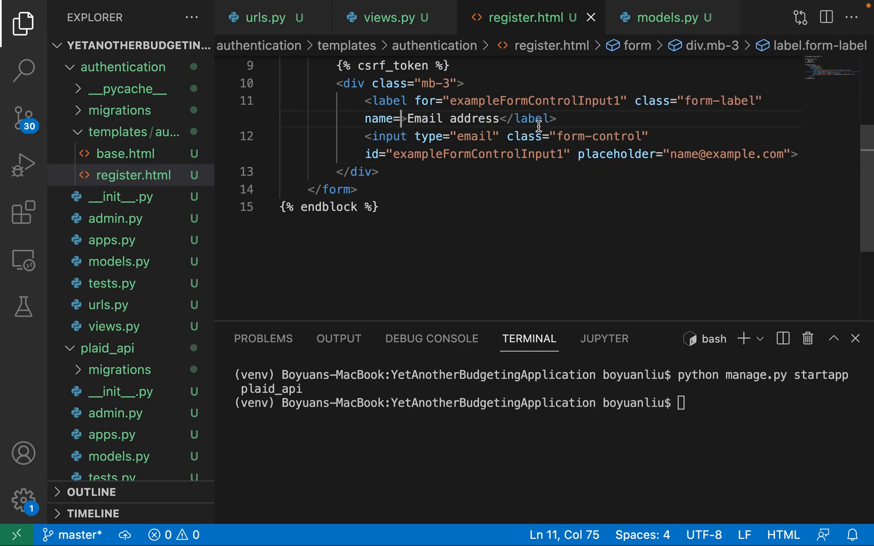
pyautogui.press('Backspace')
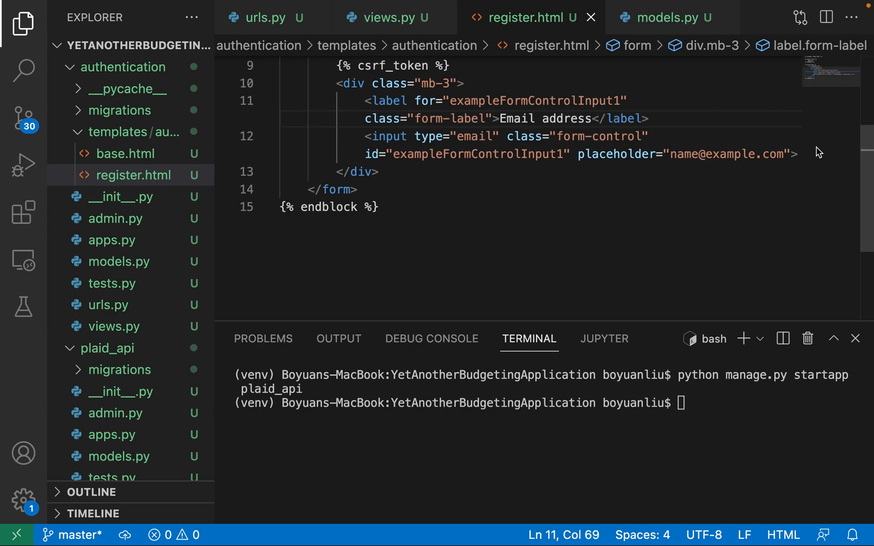
pyautogui.write('name=""')
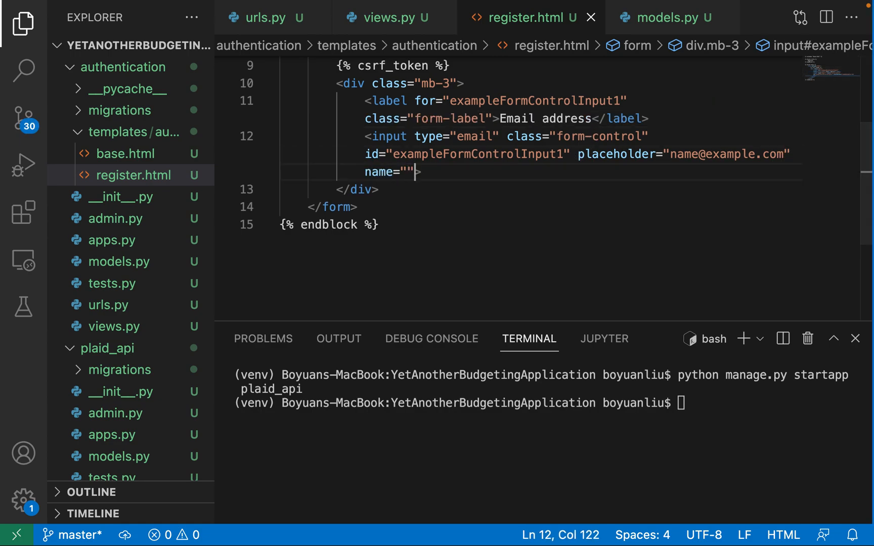
pyautogui.write('email')
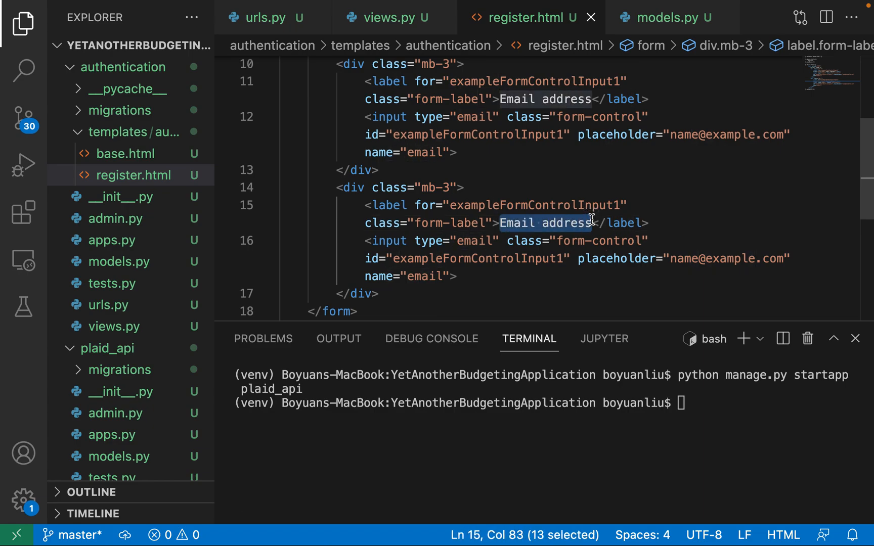
# - Turn the duplicated div into a First Name text field with id and name first_name
pyautogui.write('First Name')
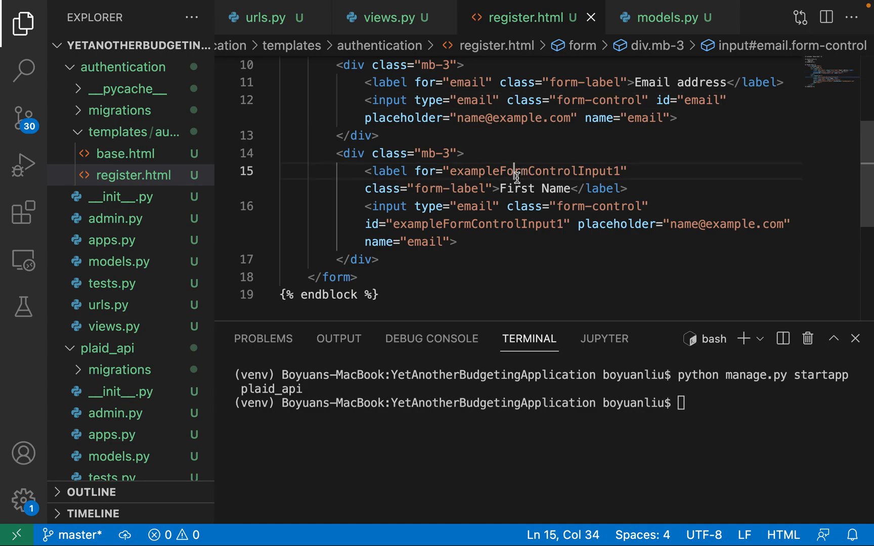
pyautogui.write('fname')
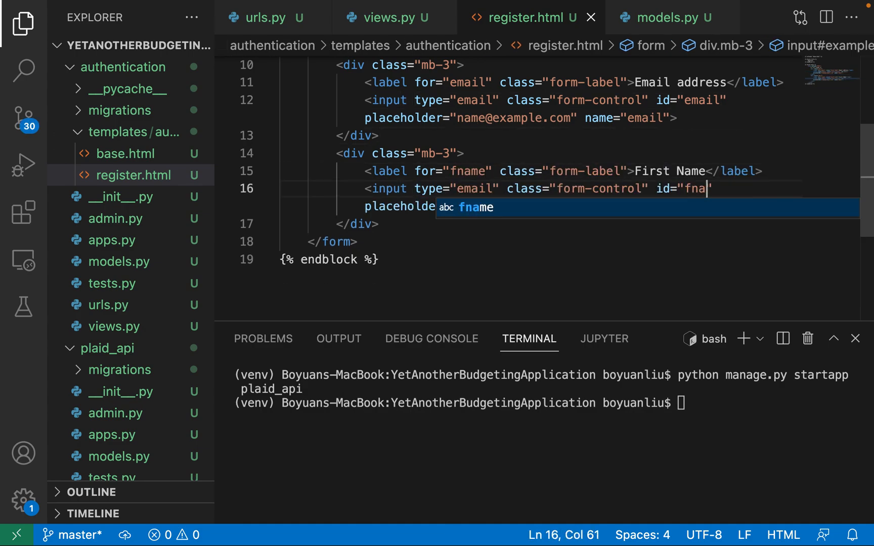
pyautogui.write('text')
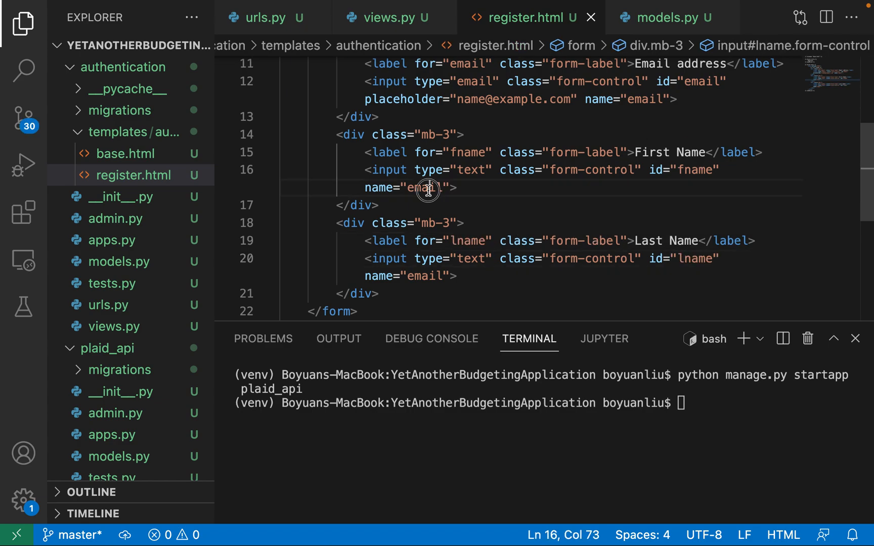
pyautogui.write('first_nam')
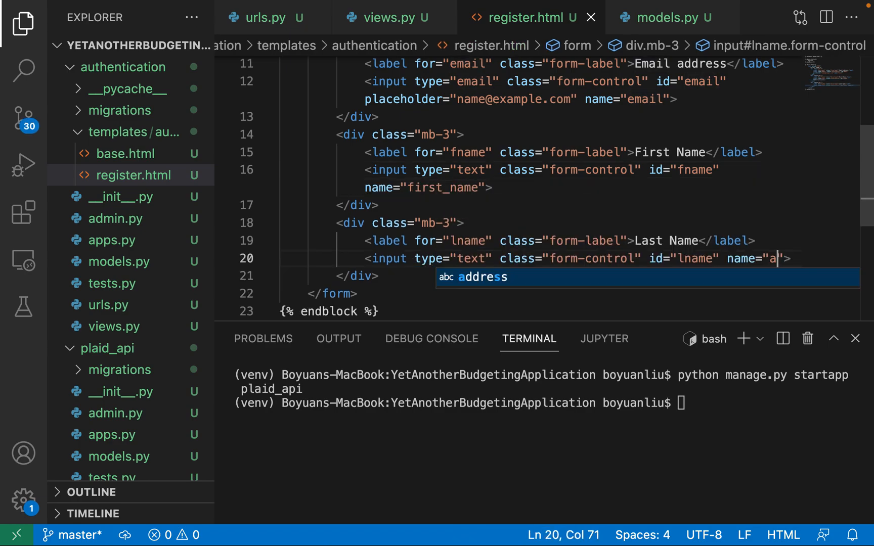
# - Add a Last Name field named last_name and a Password field
pyautogui.write('last_name')
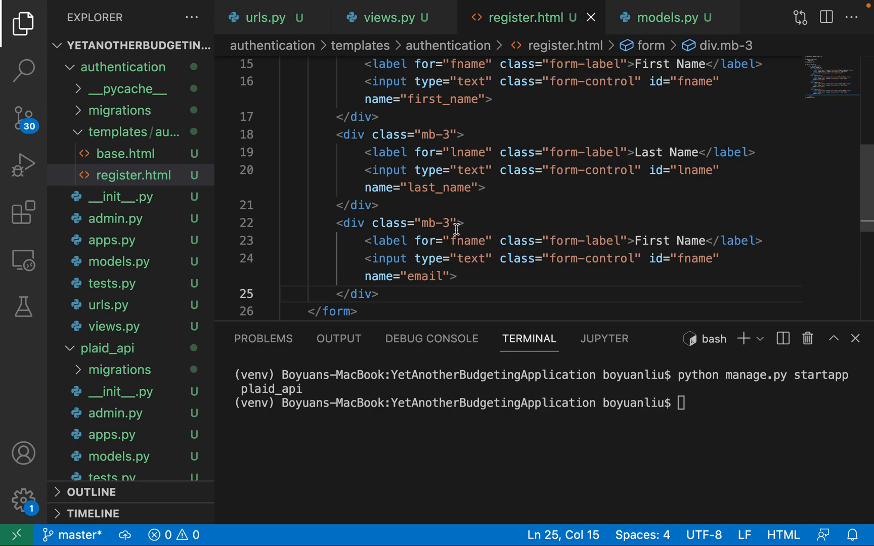
pyautogui.doubleClick(669, 240)
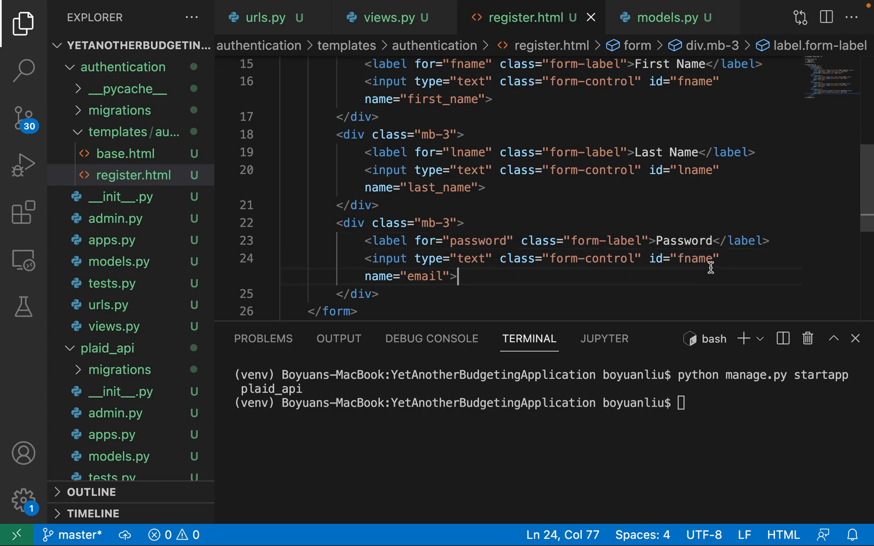
pyautogui.write('password')
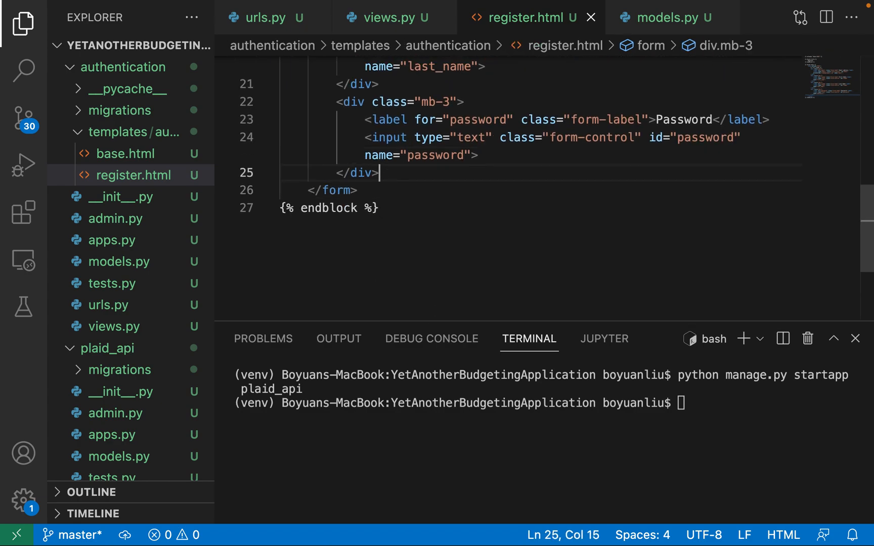
# - Add a submit button with class "btn btn-primary" labeled Register to the form
pyautogui.write('button:')
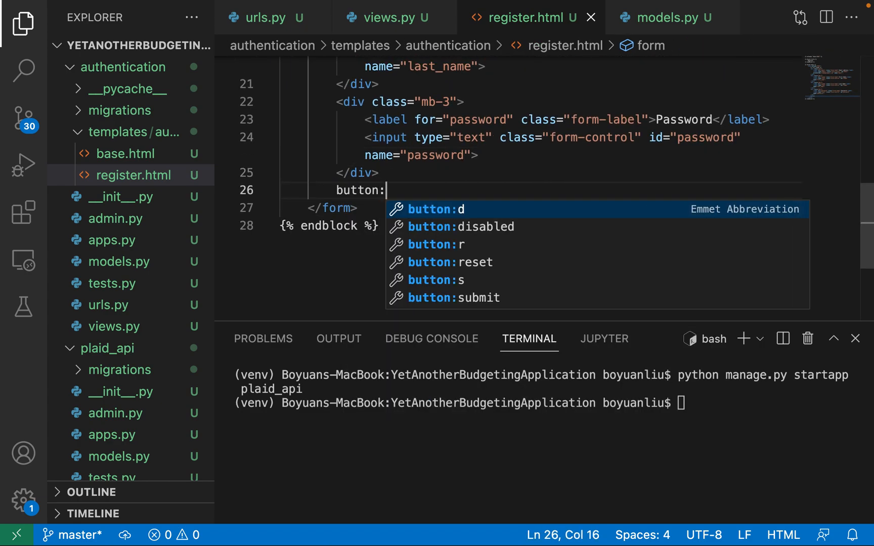
pyautogui.press('Tab')
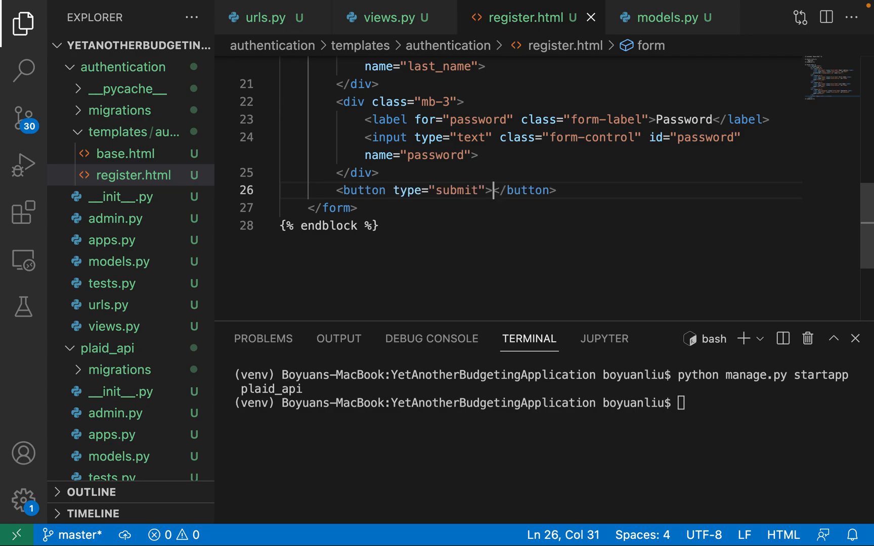
pyautogui.write('class=""')
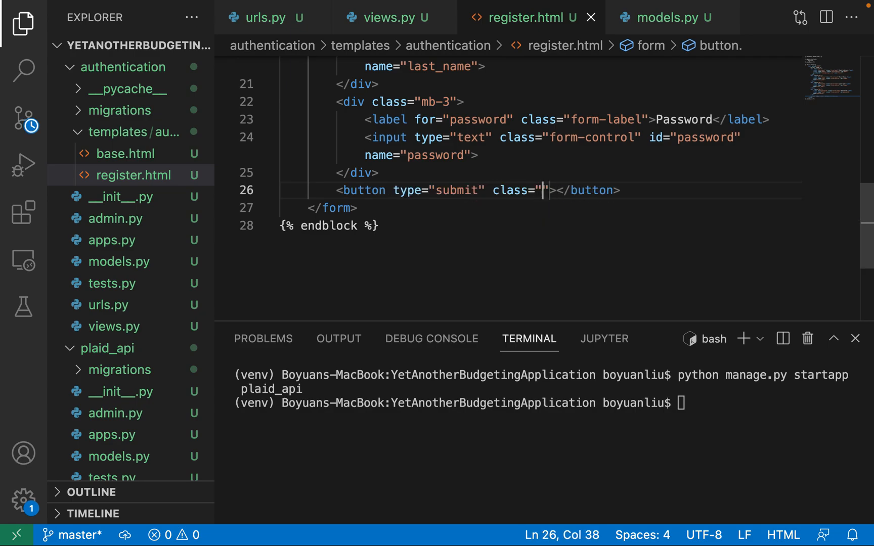
pyautogui.write('btn btn')
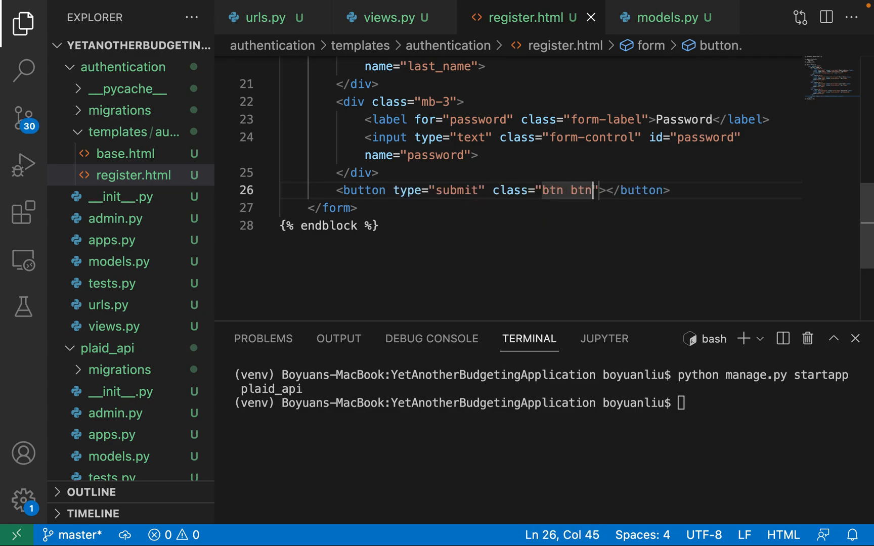
pyautogui.write('-primary')
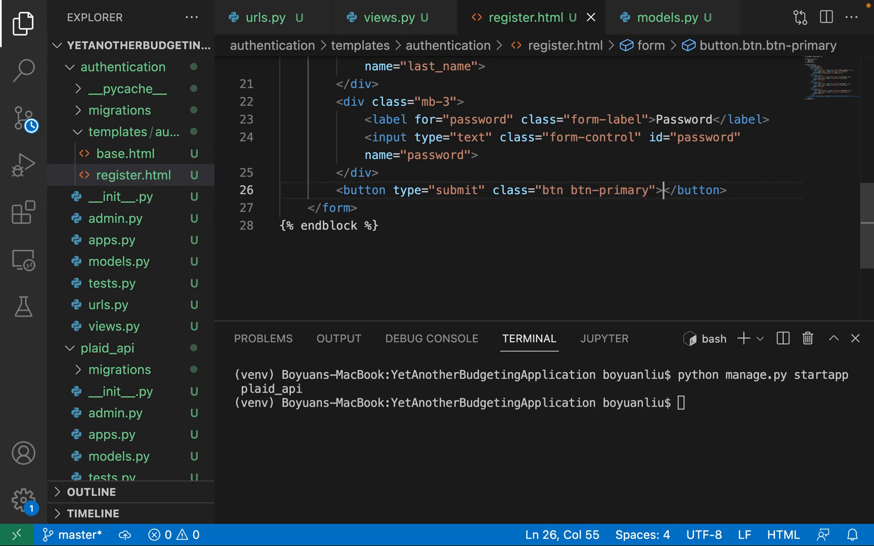
pyautogui.write('Register')
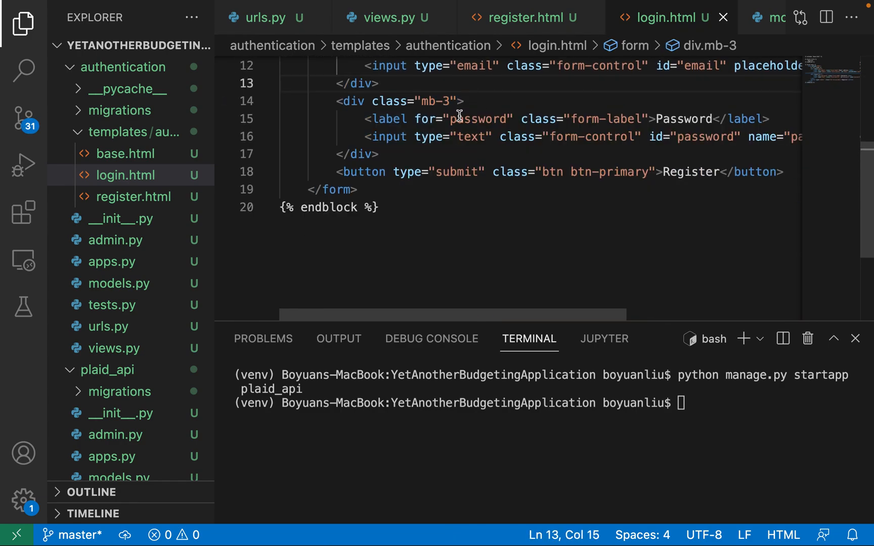
# - Set type="password" on the password inputs in login.html and register.html
pyautogui.write('password" name=')
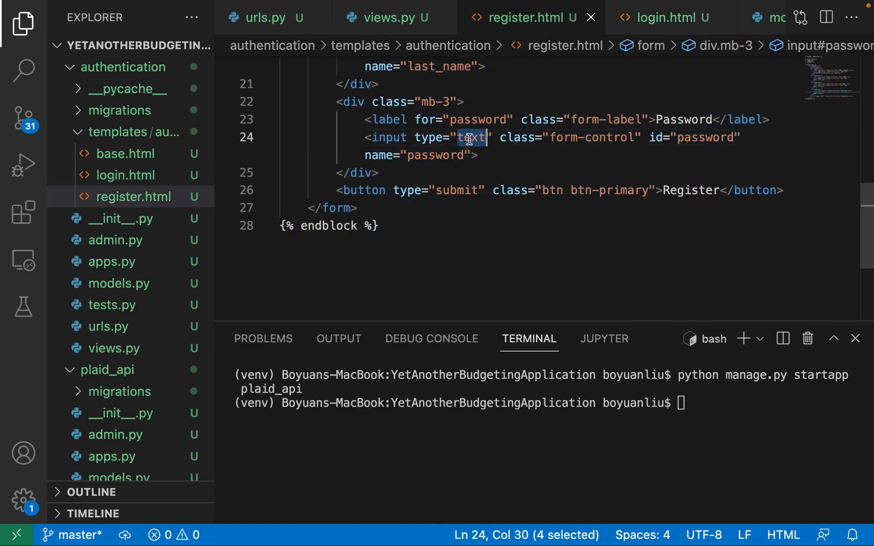
pyautogui.write('password')
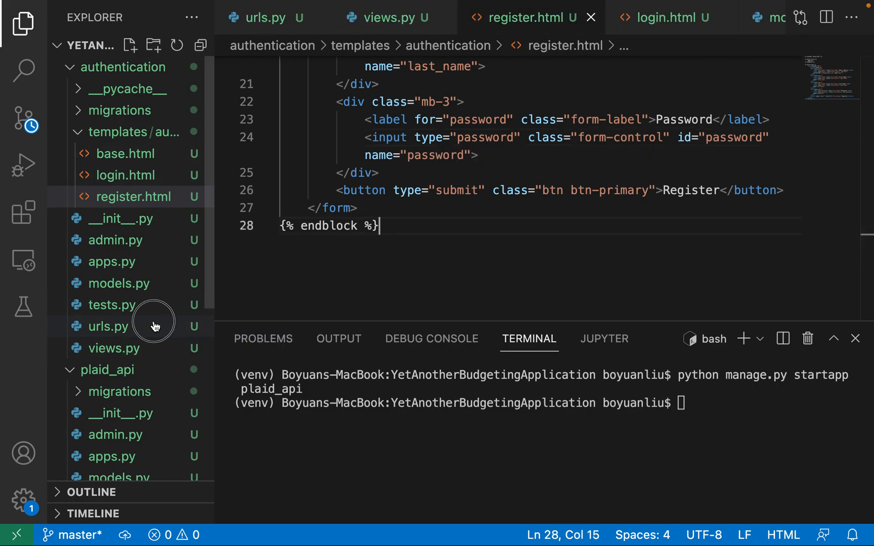
# - In the authentication urls.py, route login/ to views.login_view and logout/ to views.logout_view
pyautogui.click(107, 326)
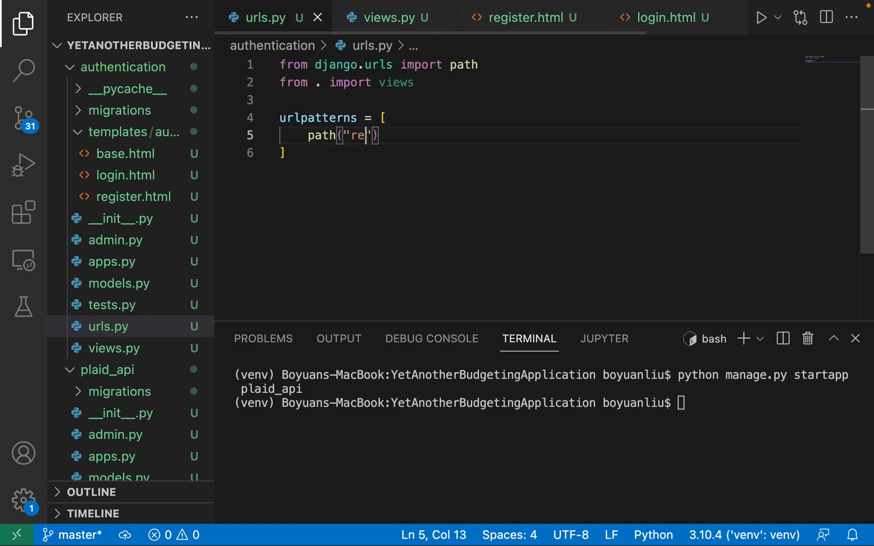
pyautogui.write('gister/", view')
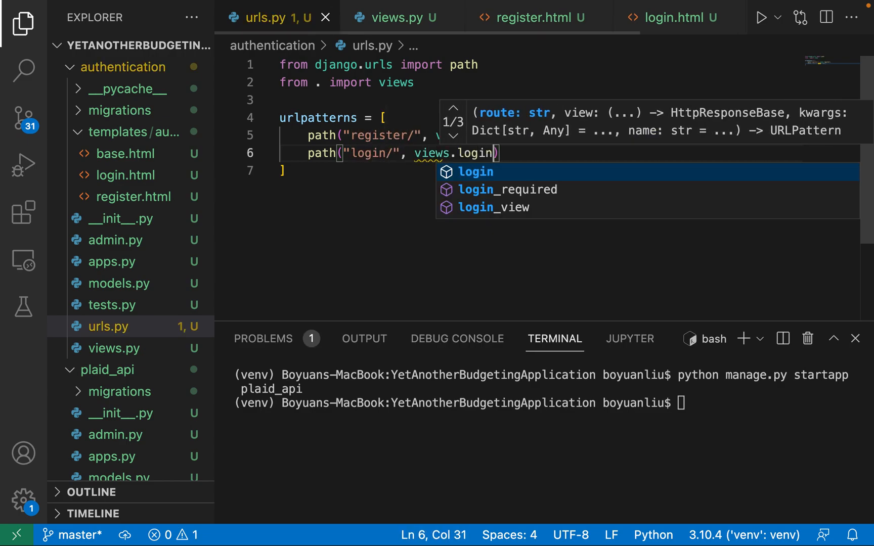
pyautogui.write('p')
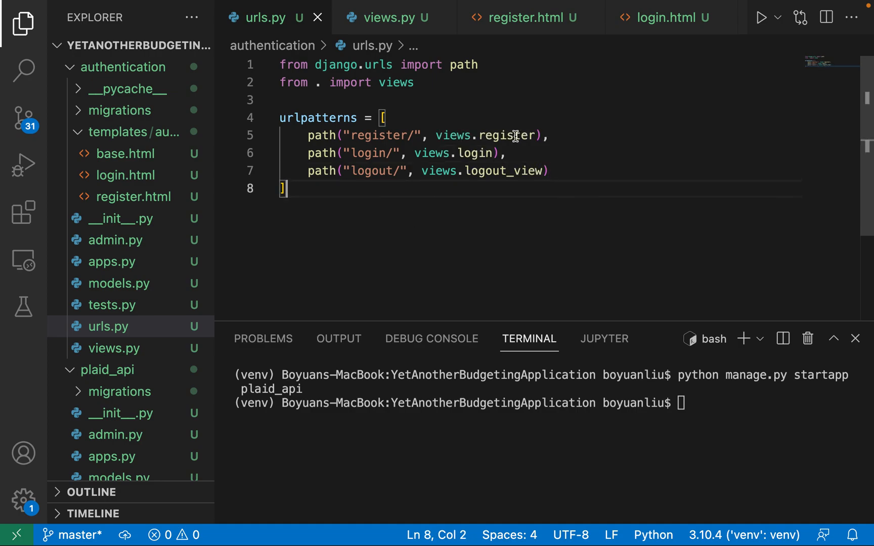
pyautogui.write('_view')
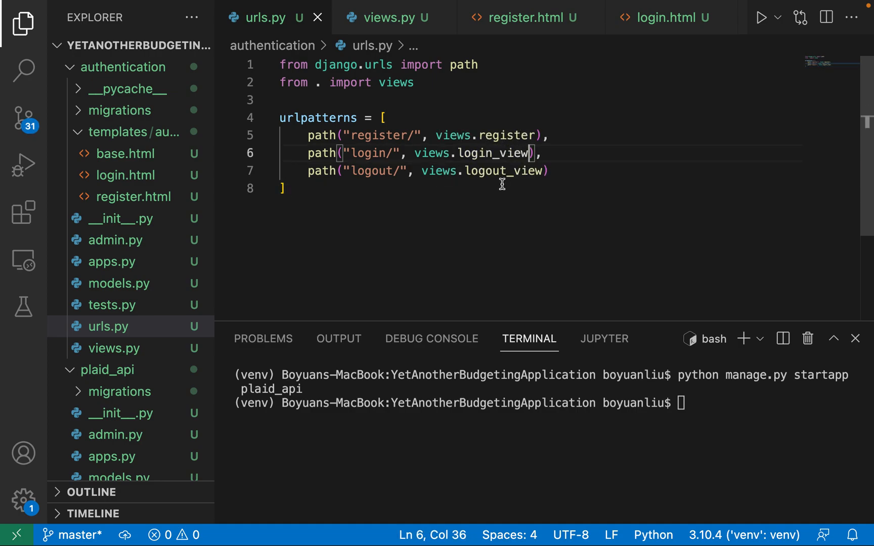
pyautogui.write('pytho')
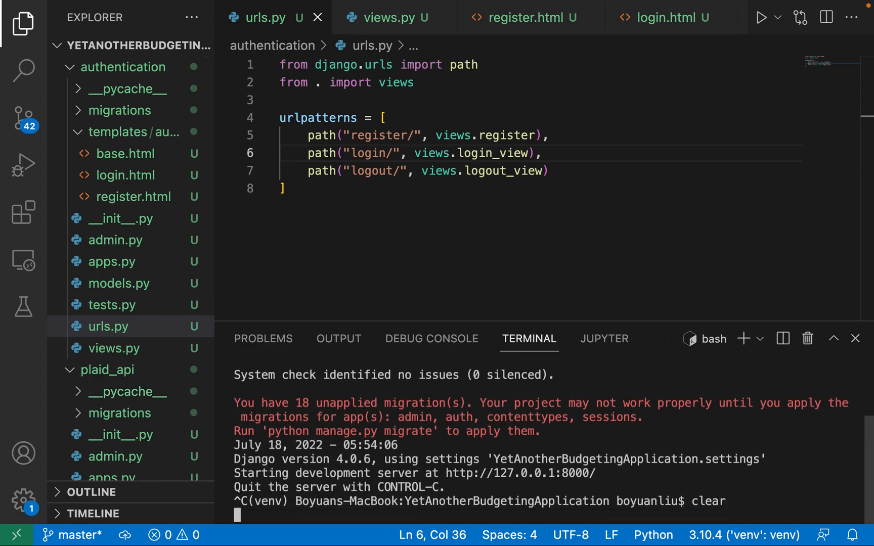
# - Run python manage.py migrate, then generate migrations for the plaid_api model changes
pyautogui.write('python manage.py')
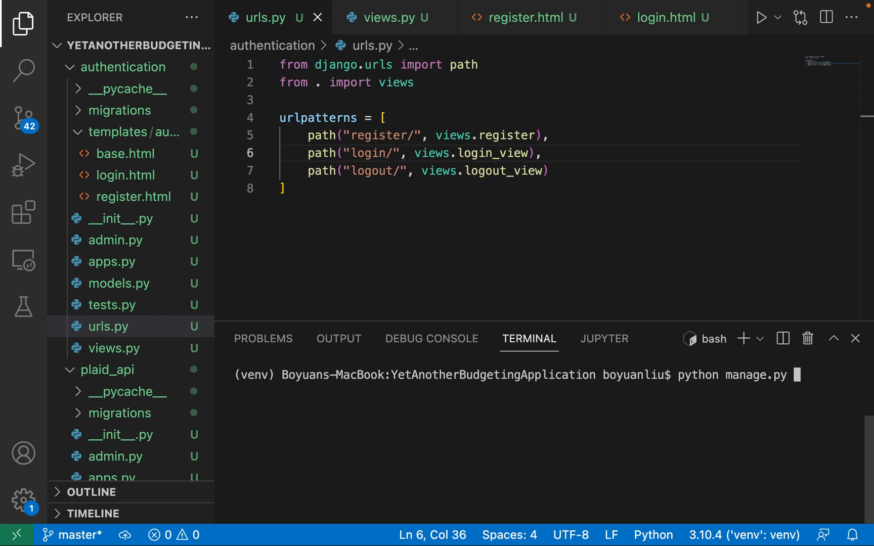
pyautogui.press('Enter')
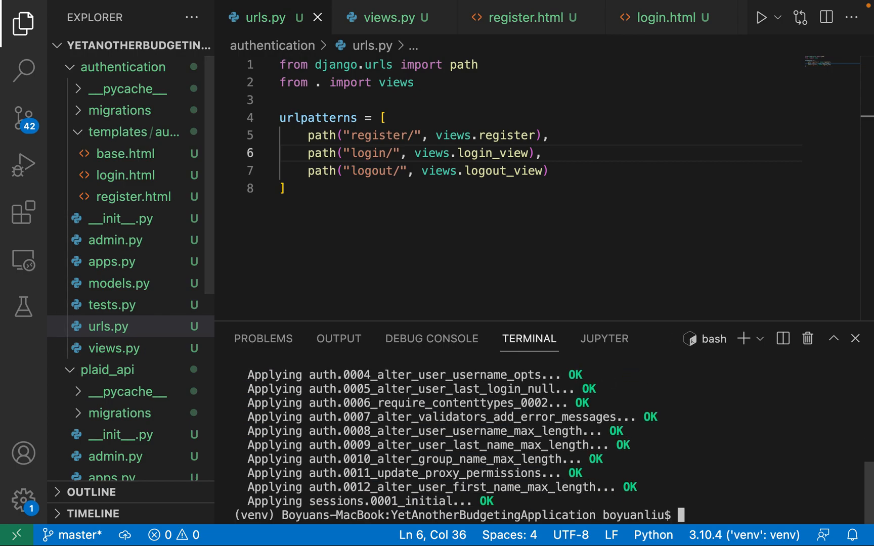
pyautogui.write('python manage.py migrate')
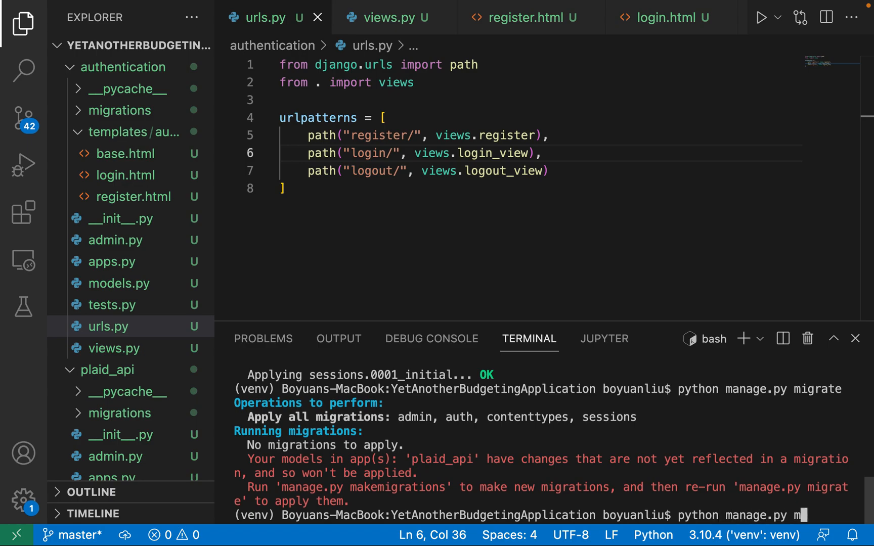
pyautogui.press('Enter')
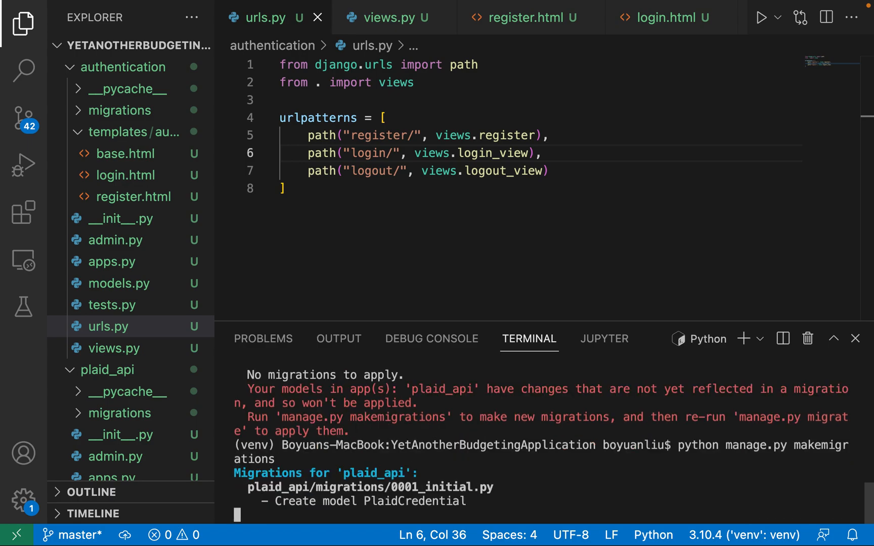
# - Apply the new plaid_api migration and open the running development server in the browser
pyautogui.write('python manage.py makemigrations')
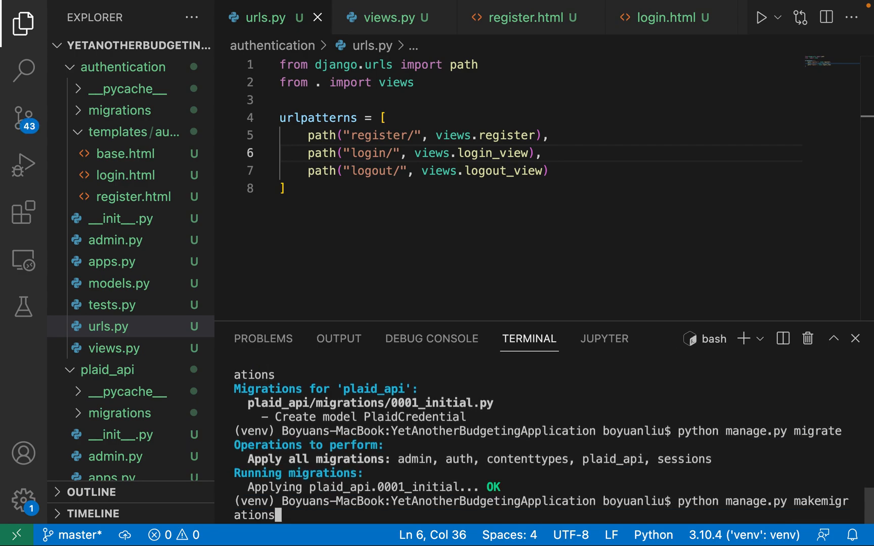
pyautogui.write('migrate')
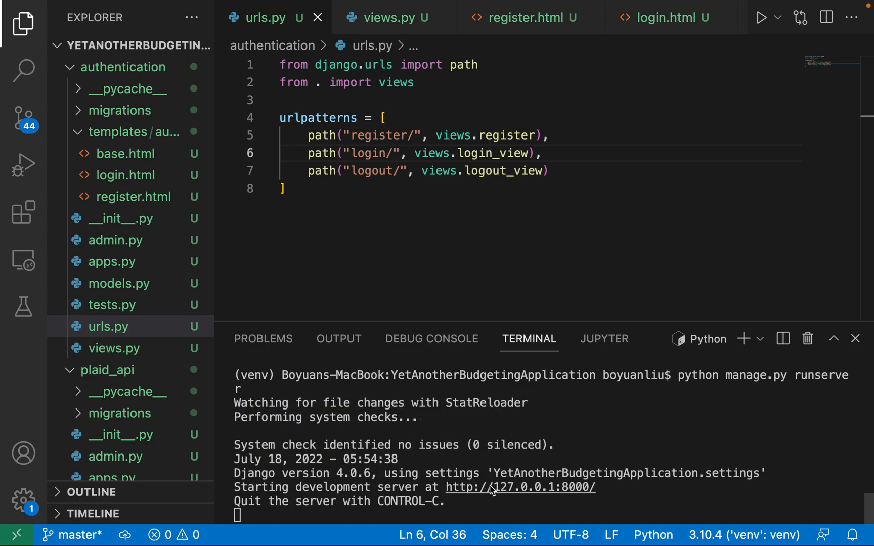
pyautogui.click(518, 487)
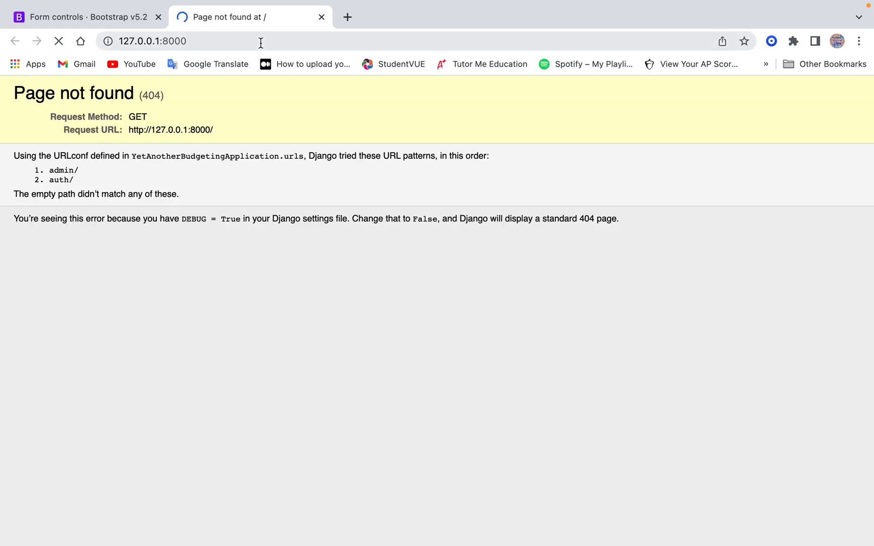
# - Load 127.0.0.1:8000/register in the Chrome address bar
pyautogui.write('/register')
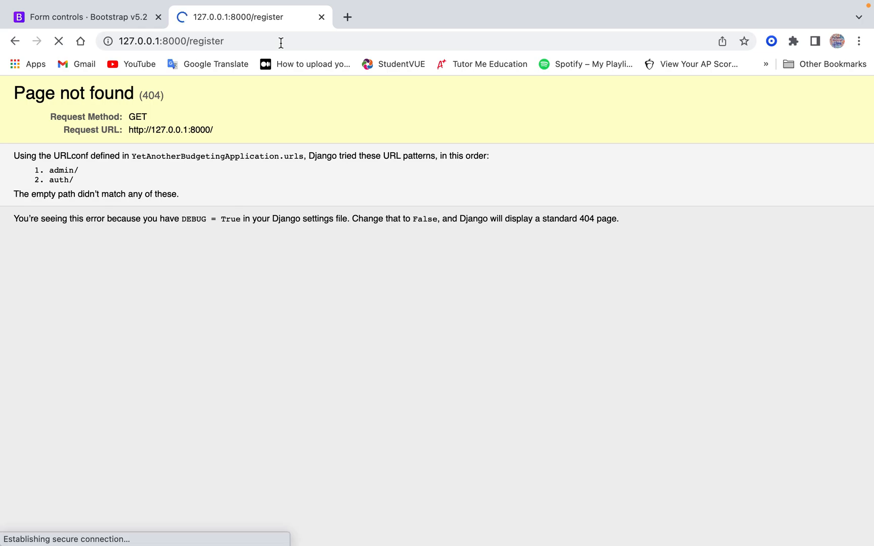
pyautogui.press('Enter')
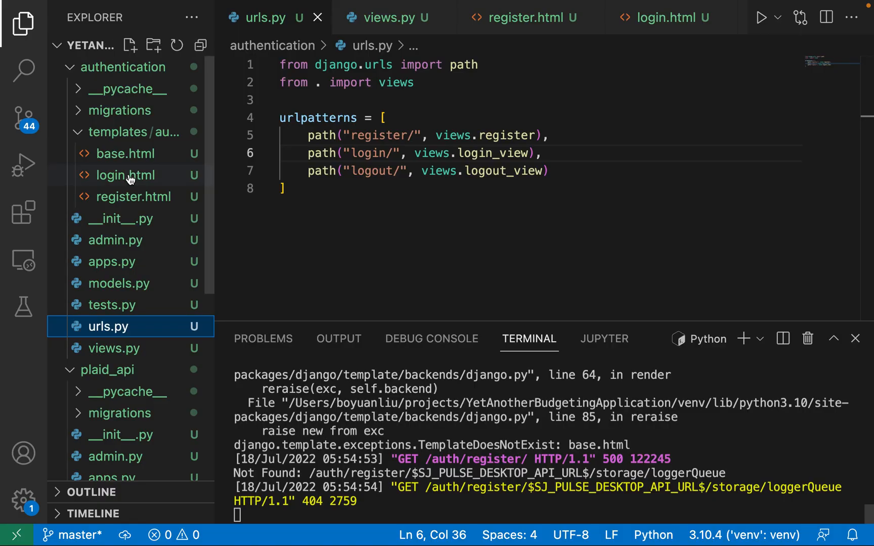
# - Change login.html's extends tag to "authentication/base.html"
pyautogui.click(125, 175)
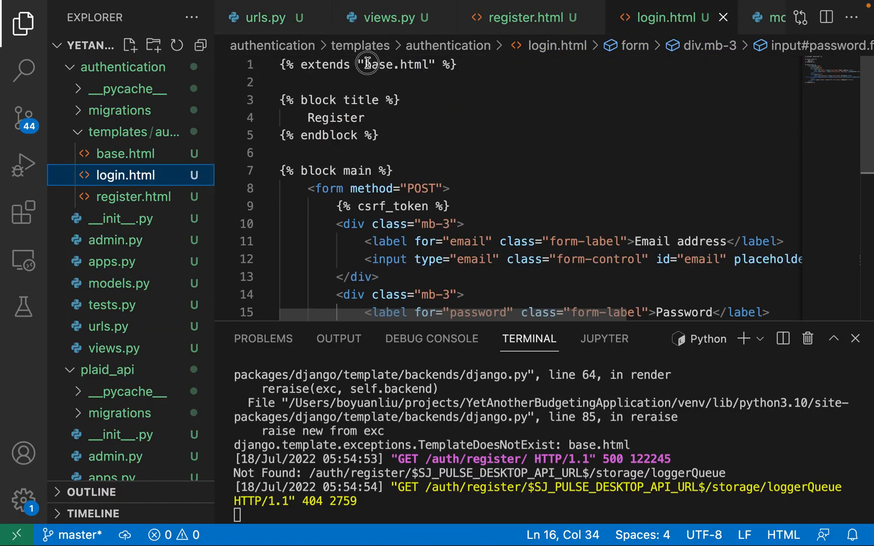
pyautogui.write('authentication/')
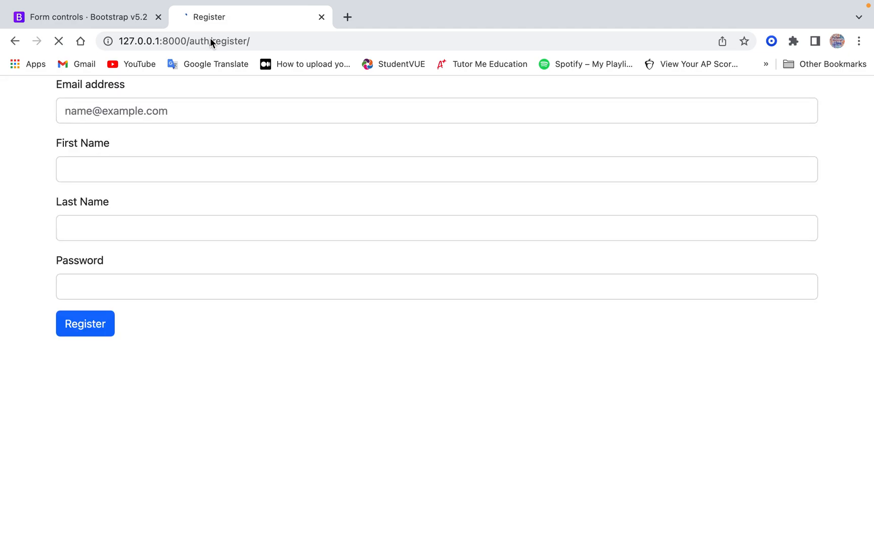
# - Fill the register form with a demo@ email and other details, then submit it
pyautogui.click(85, 323)
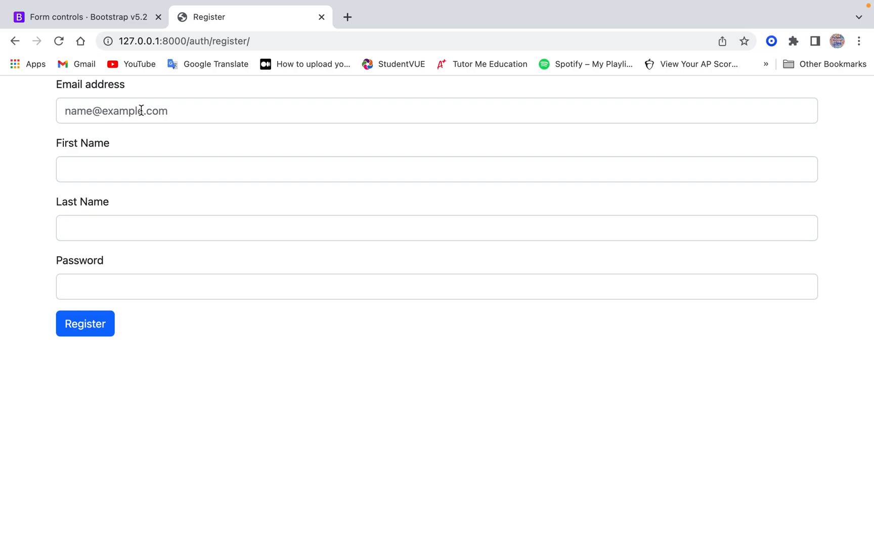
pyautogui.write('demo@')
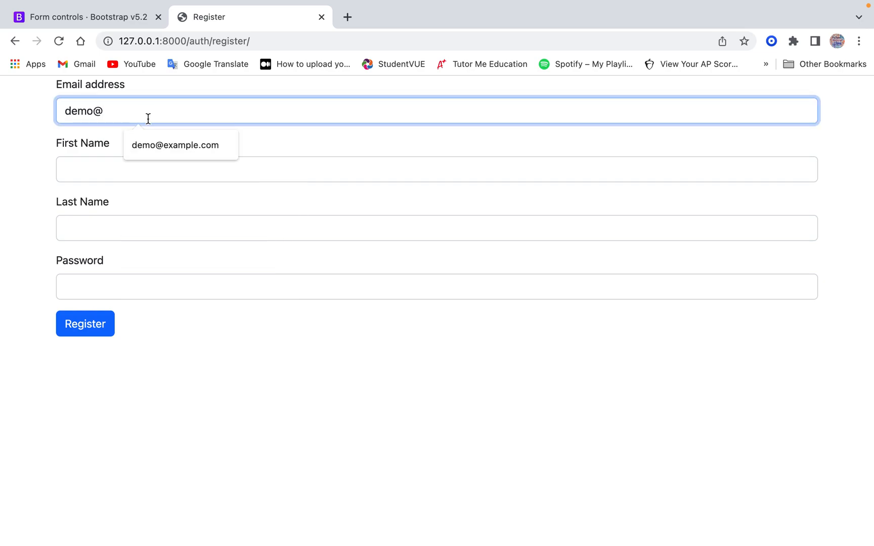
pyautogui.write('d')
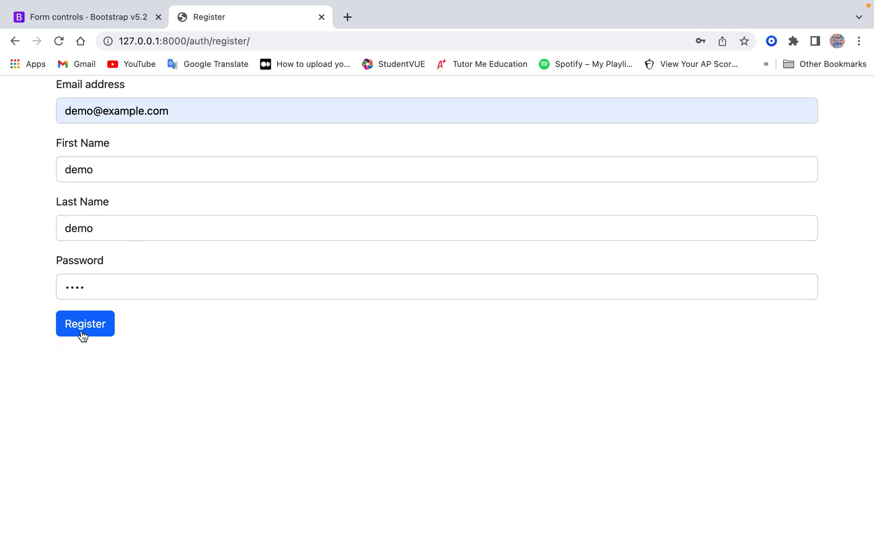
pyautogui.click(85, 324)
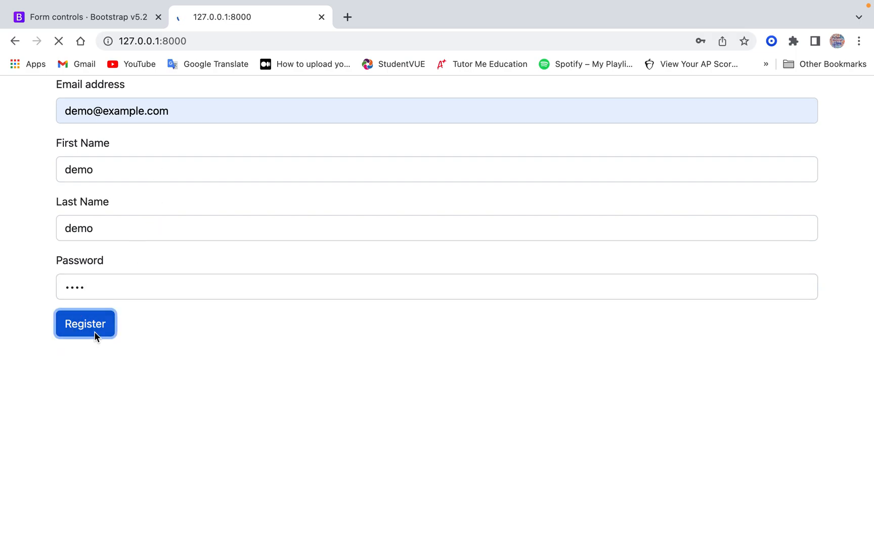
pyautogui.click(85, 324)
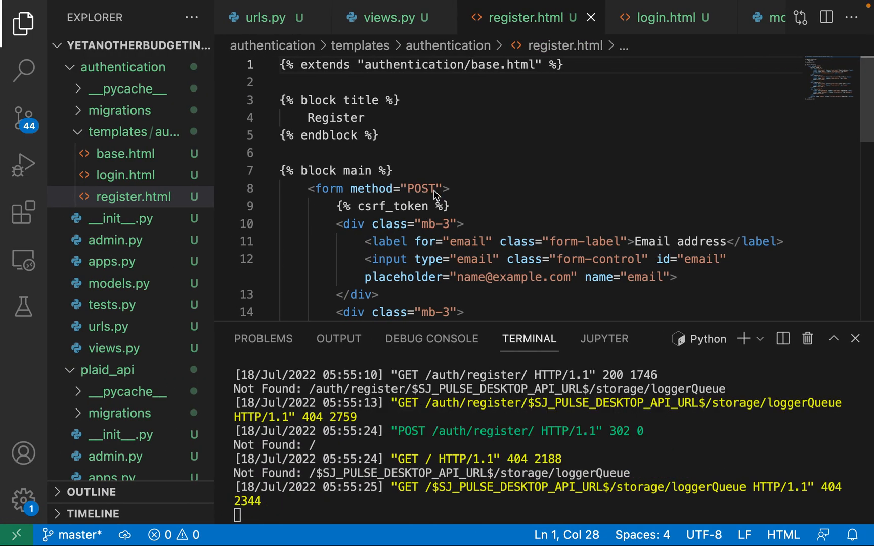
pyautogui.click(385, 17)
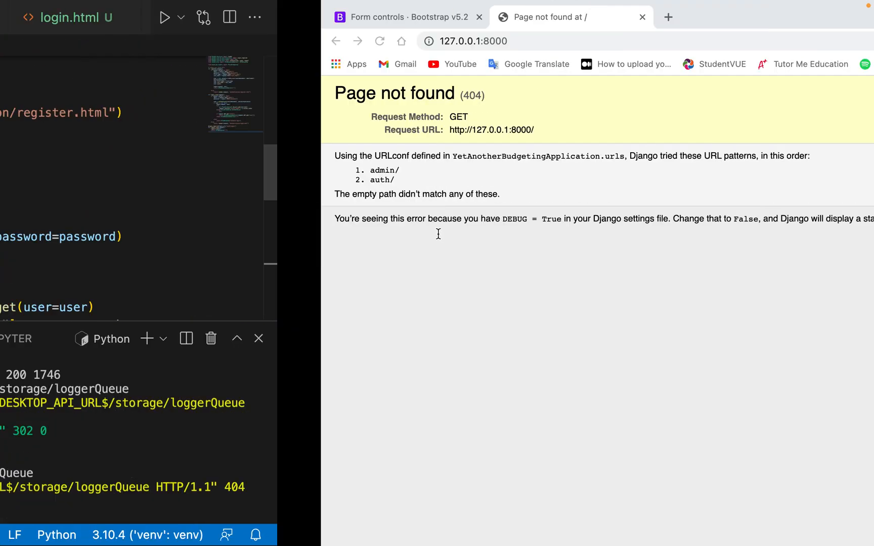
pyautogui.click(473, 40)
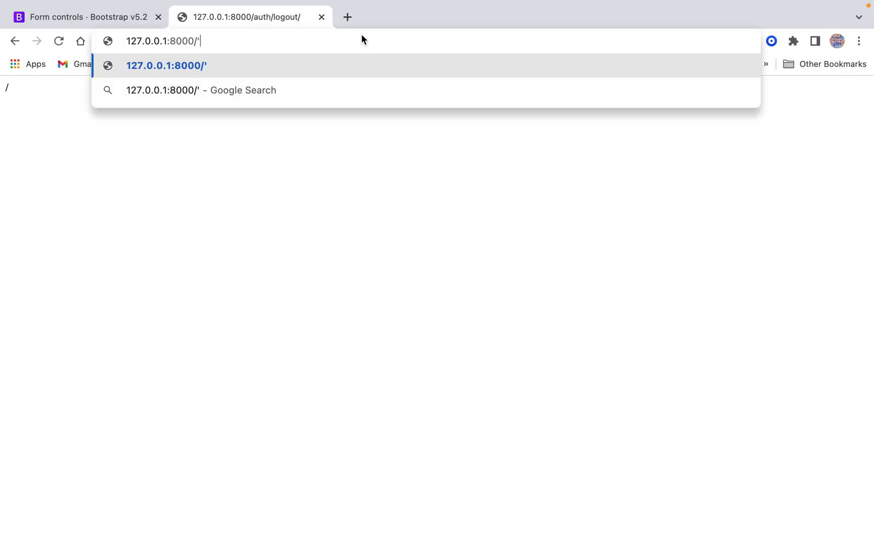
# - Load the local server's root address 127.0.0.1:8000/
pyautogui.press('Enter')
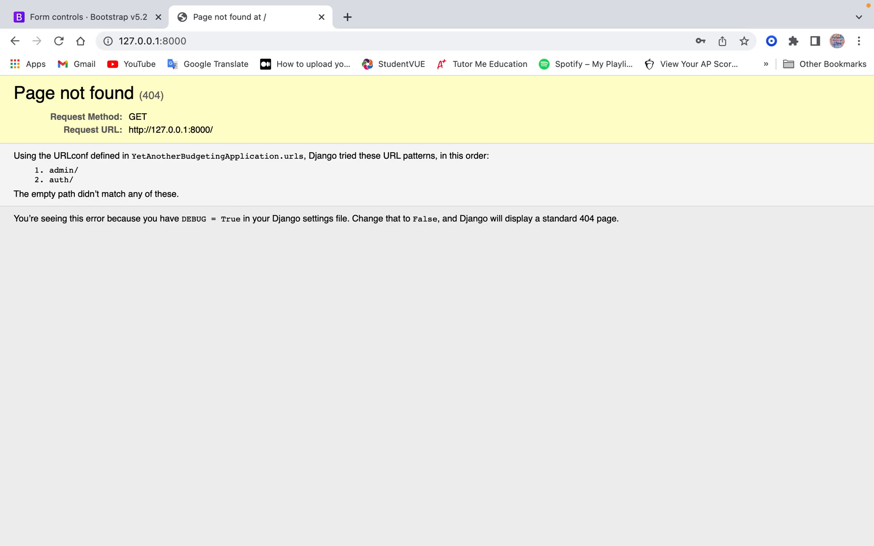
pyautogui.moveTo(216, 77)
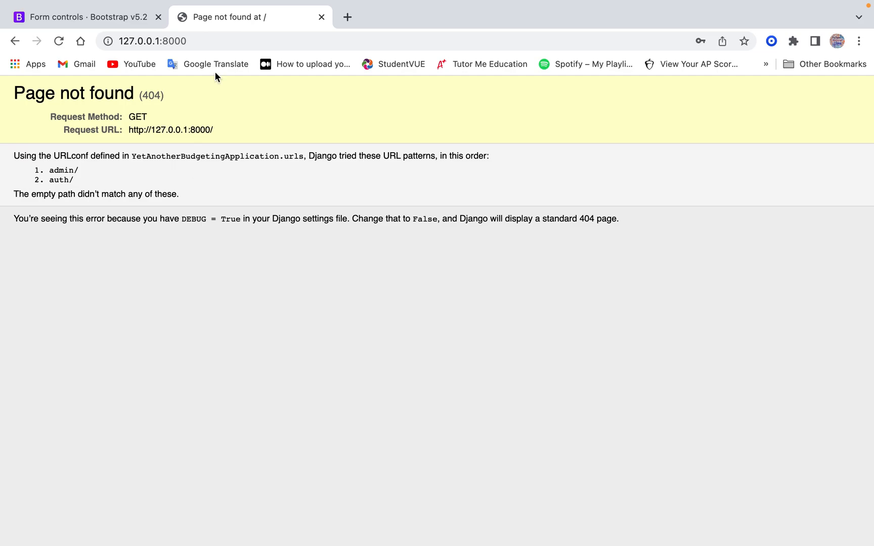